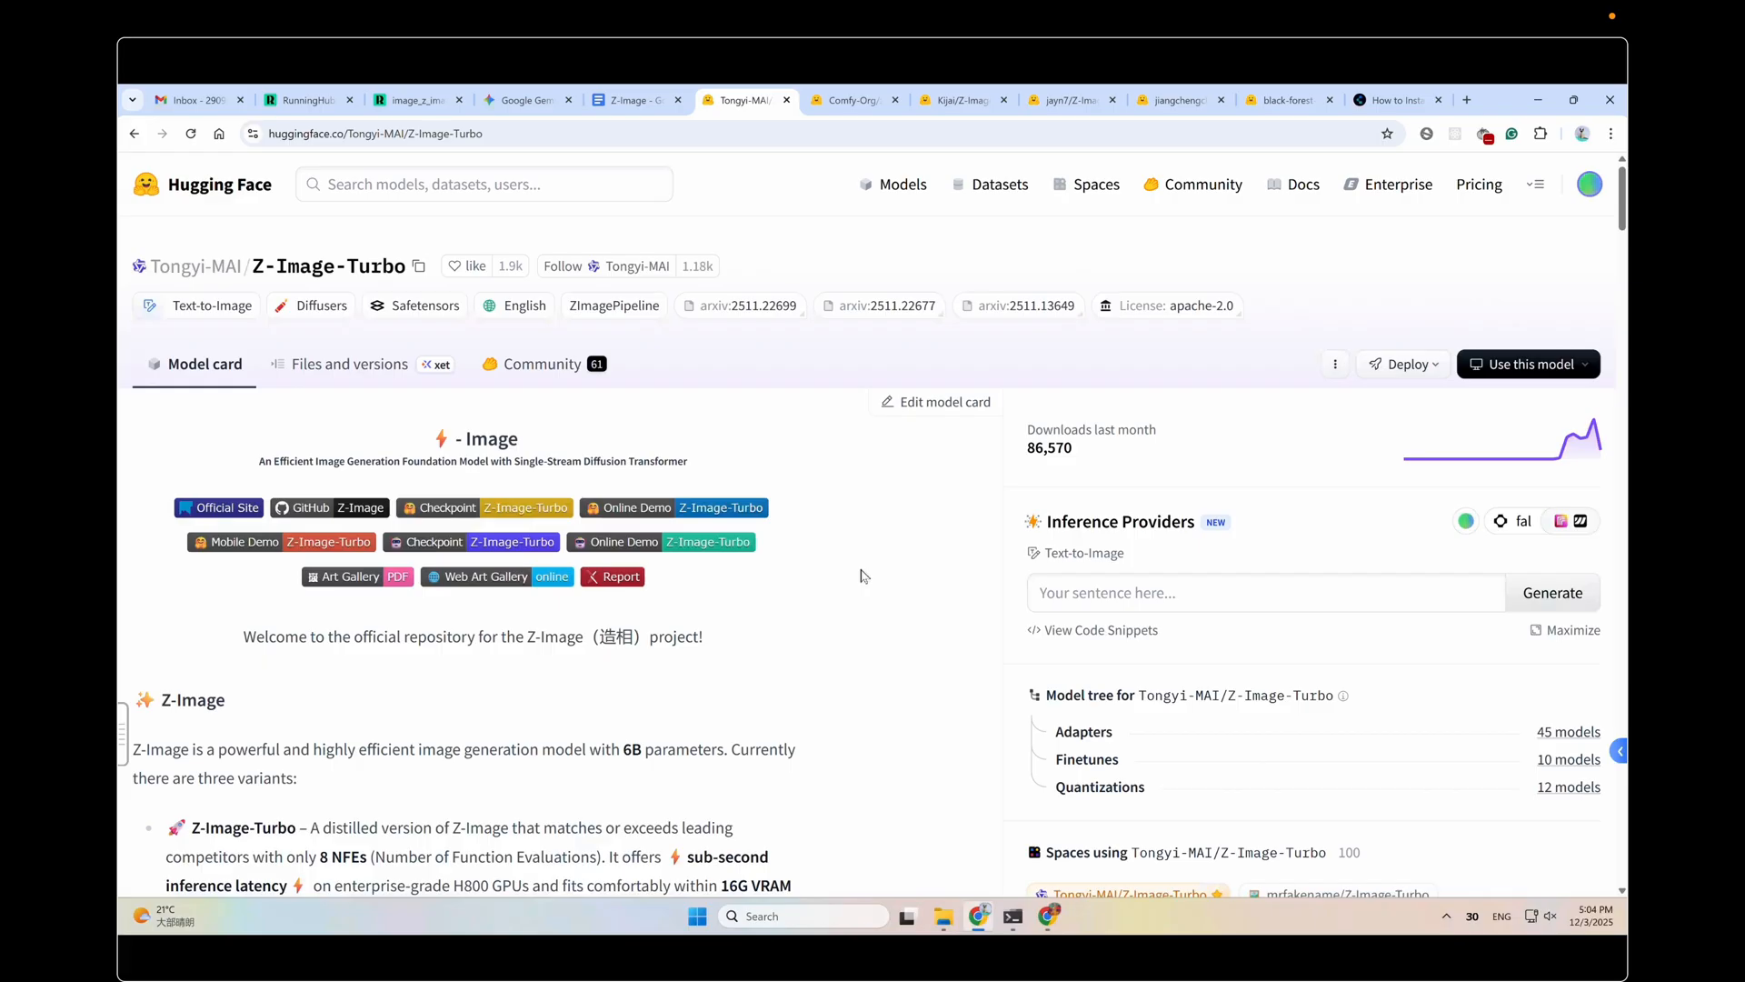
Step: Switch to the 'How to Install ComfyUI' tab showing the ComfyUI Wiki Windows guide
{"action": "left_click", "coordinate": [1397, 100]}
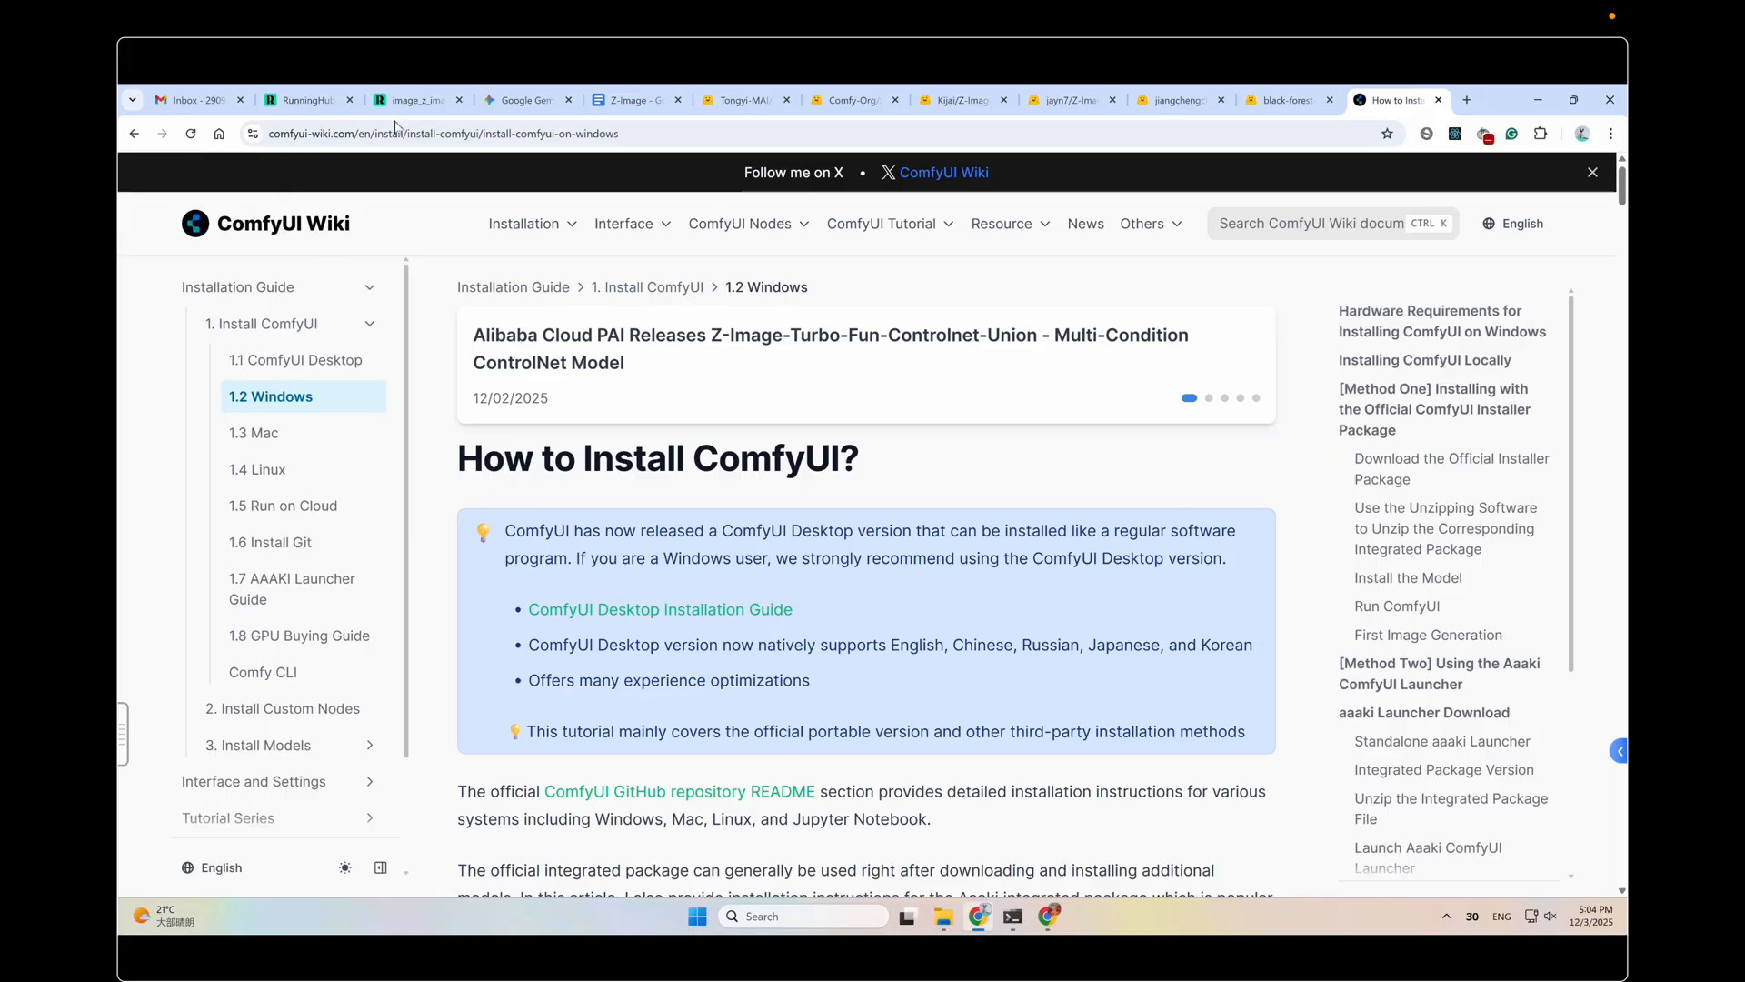
Step: Show F:\comfy_demo\ComfyUI_windows_portable and bring up the run_nvidia_gpu.bat context menu
{"action": "left_click", "coordinate": [412, 100]}
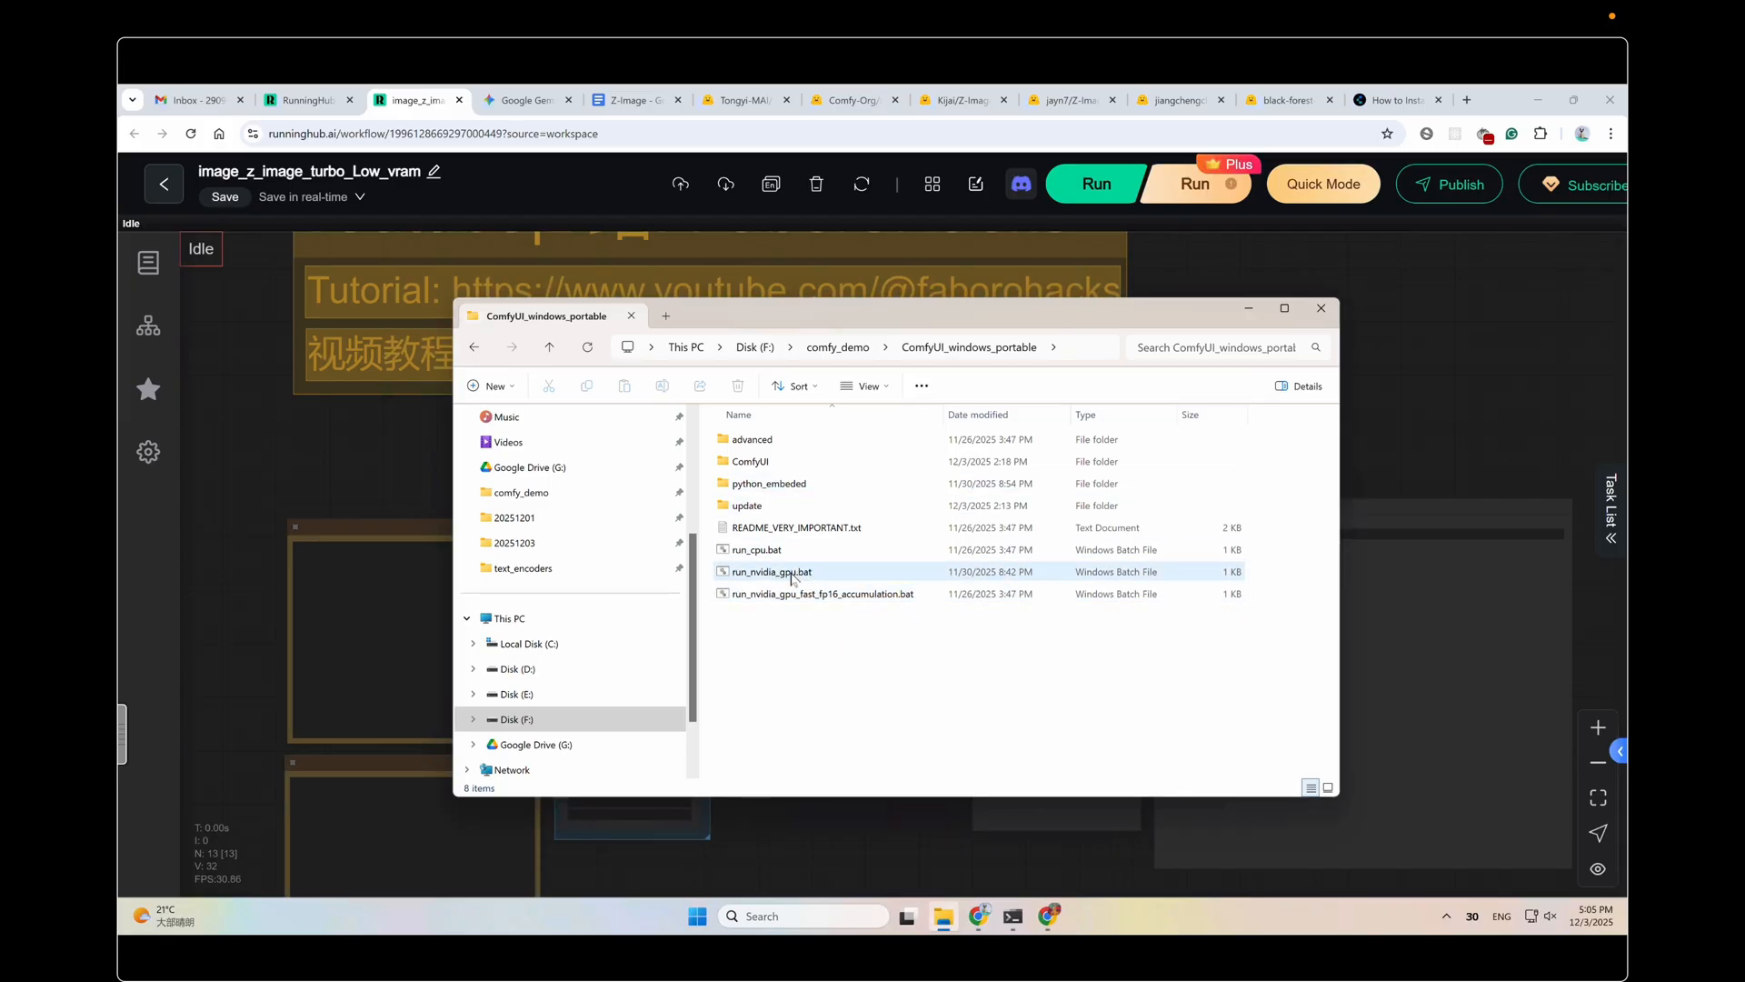
{"action": "mouse_move", "coordinate": [770, 571]}
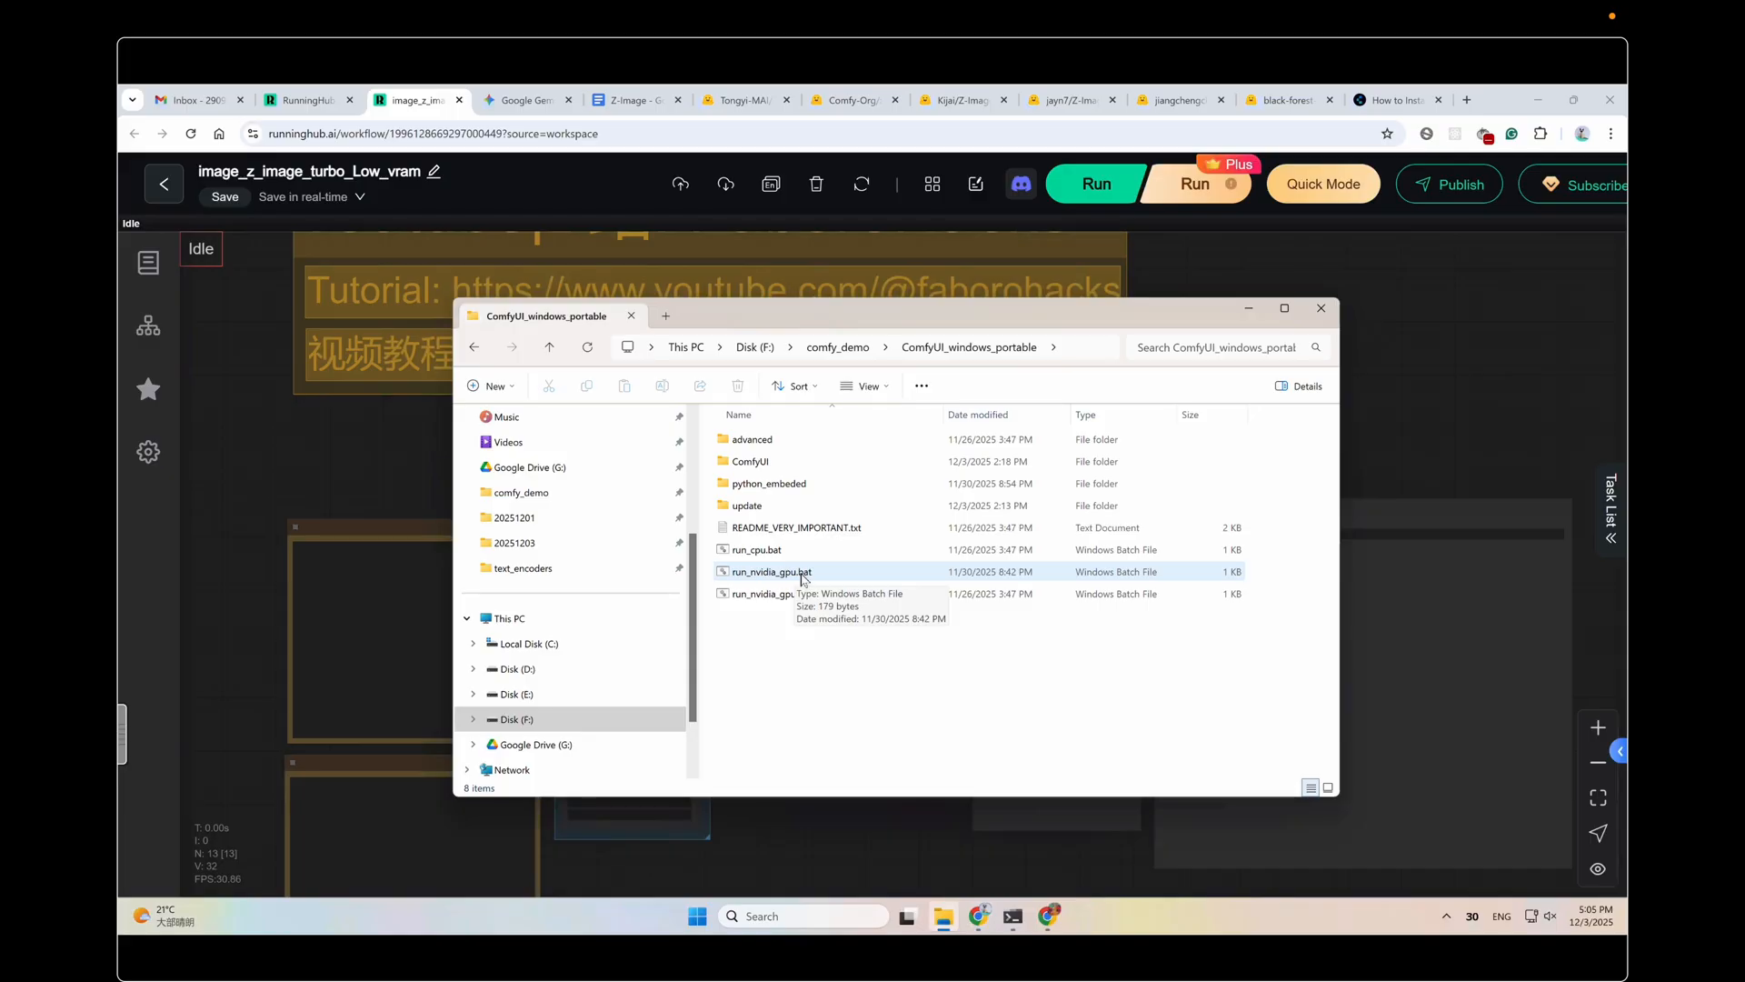
{"action": "right_click", "coordinate": [770, 570]}
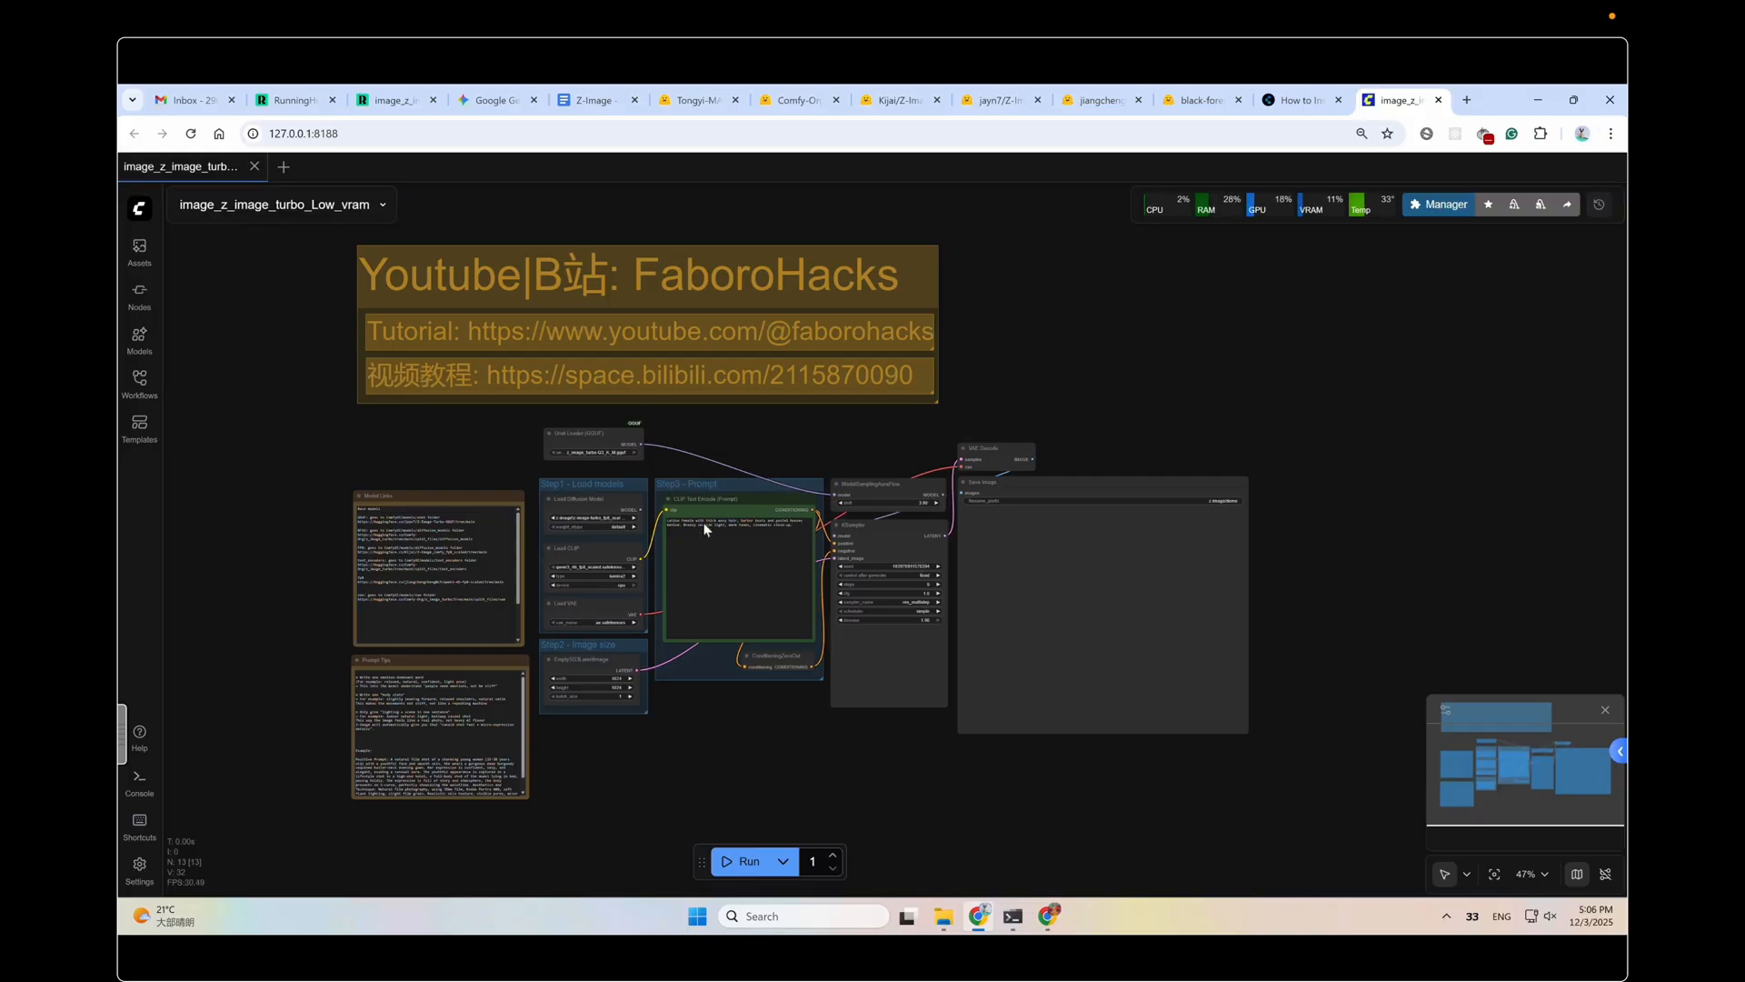
Step: Check Chrome's Downloads for image_z_image_turbo_Low_vram, then return to that ComfyUI workflow
{"action": "left_click", "coordinate": [1610, 133]}
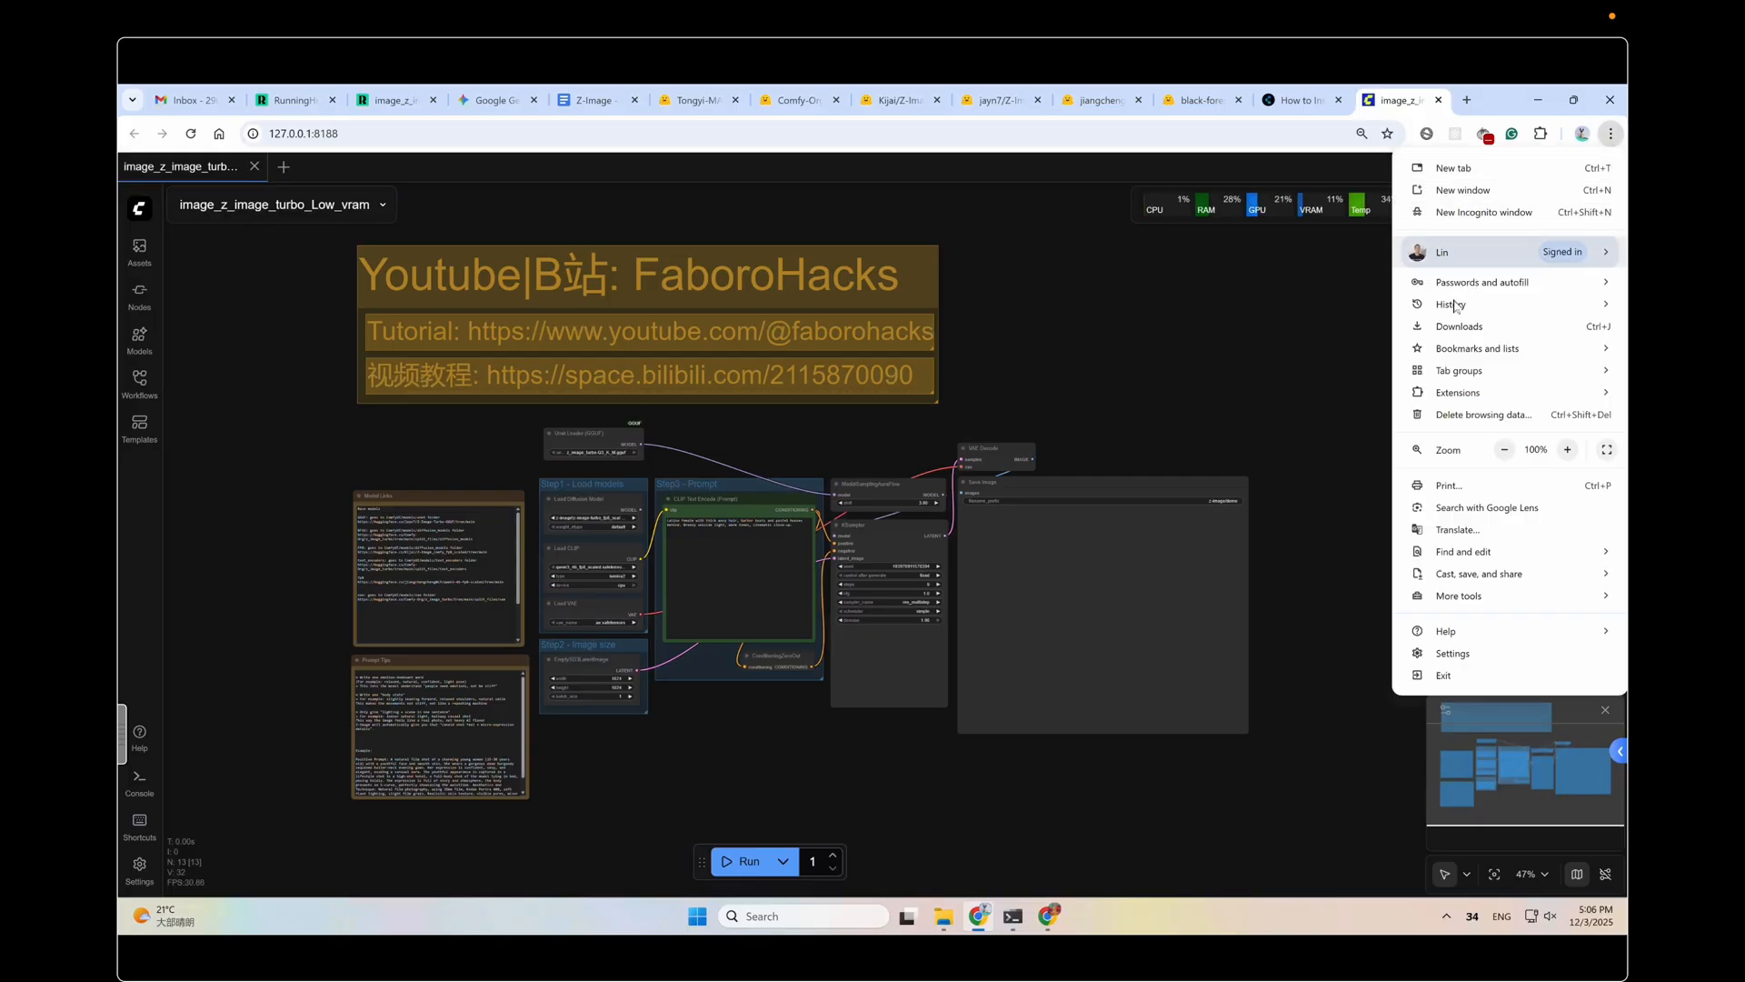
{"action": "left_click", "coordinate": [1458, 326]}
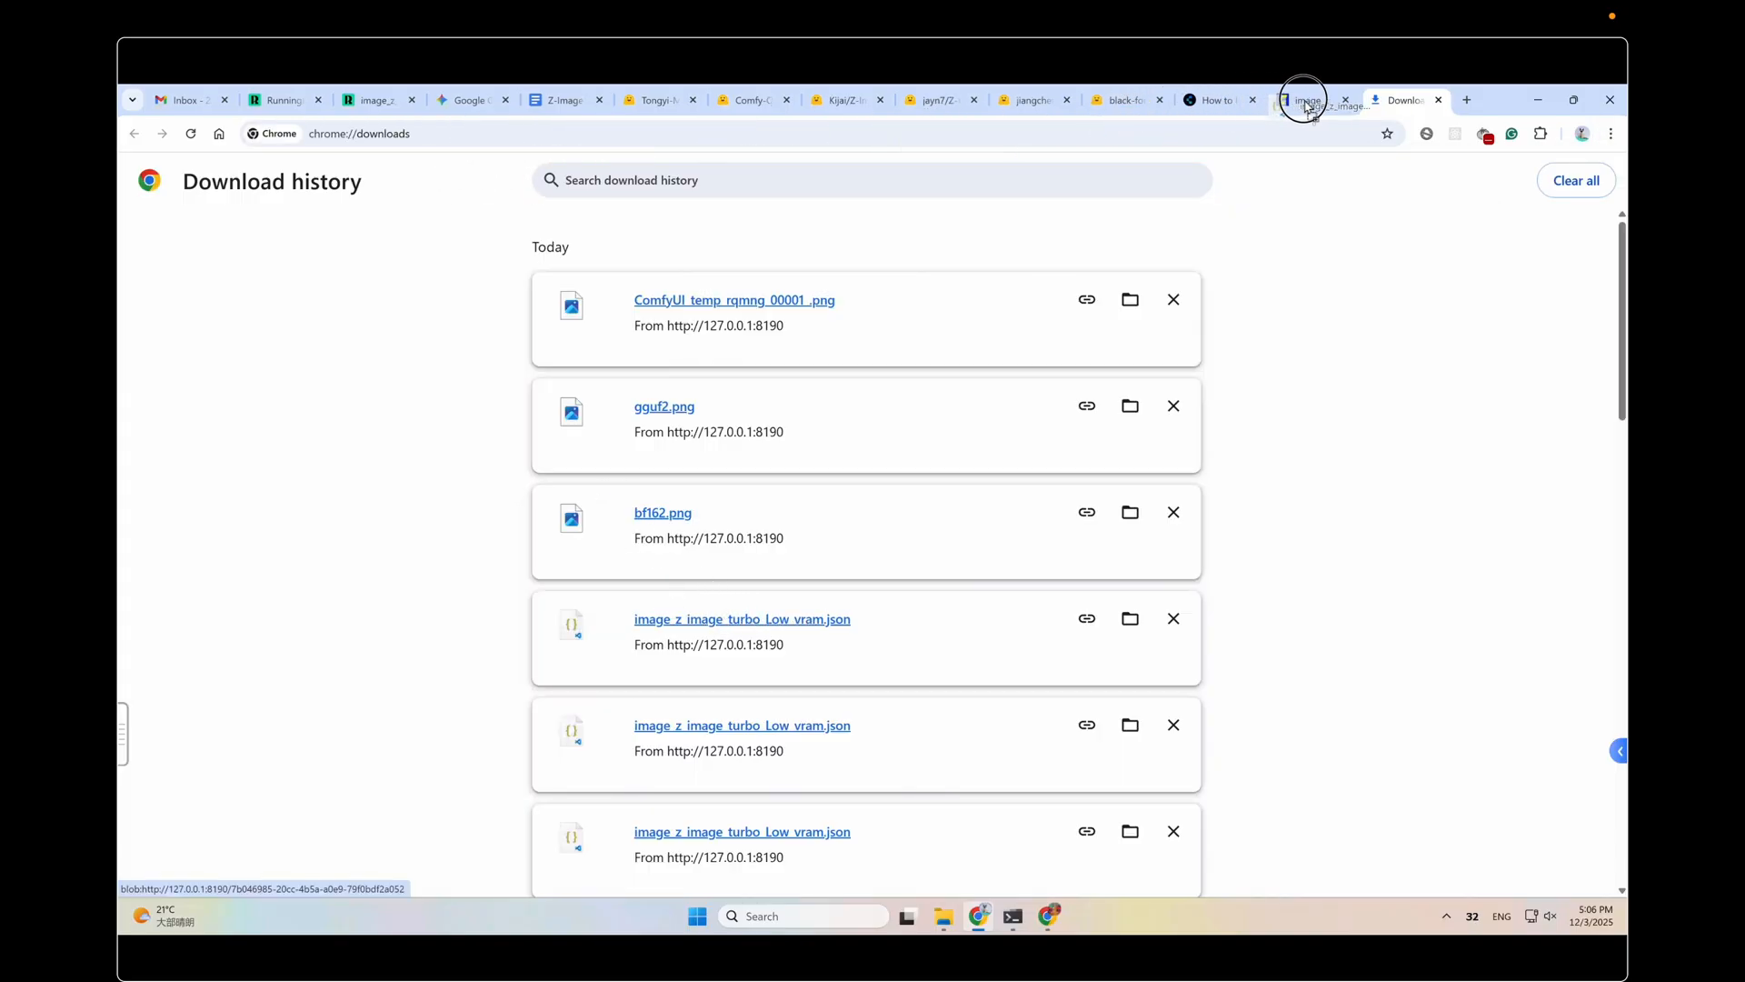
{"action": "left_click", "coordinate": [1302, 99]}
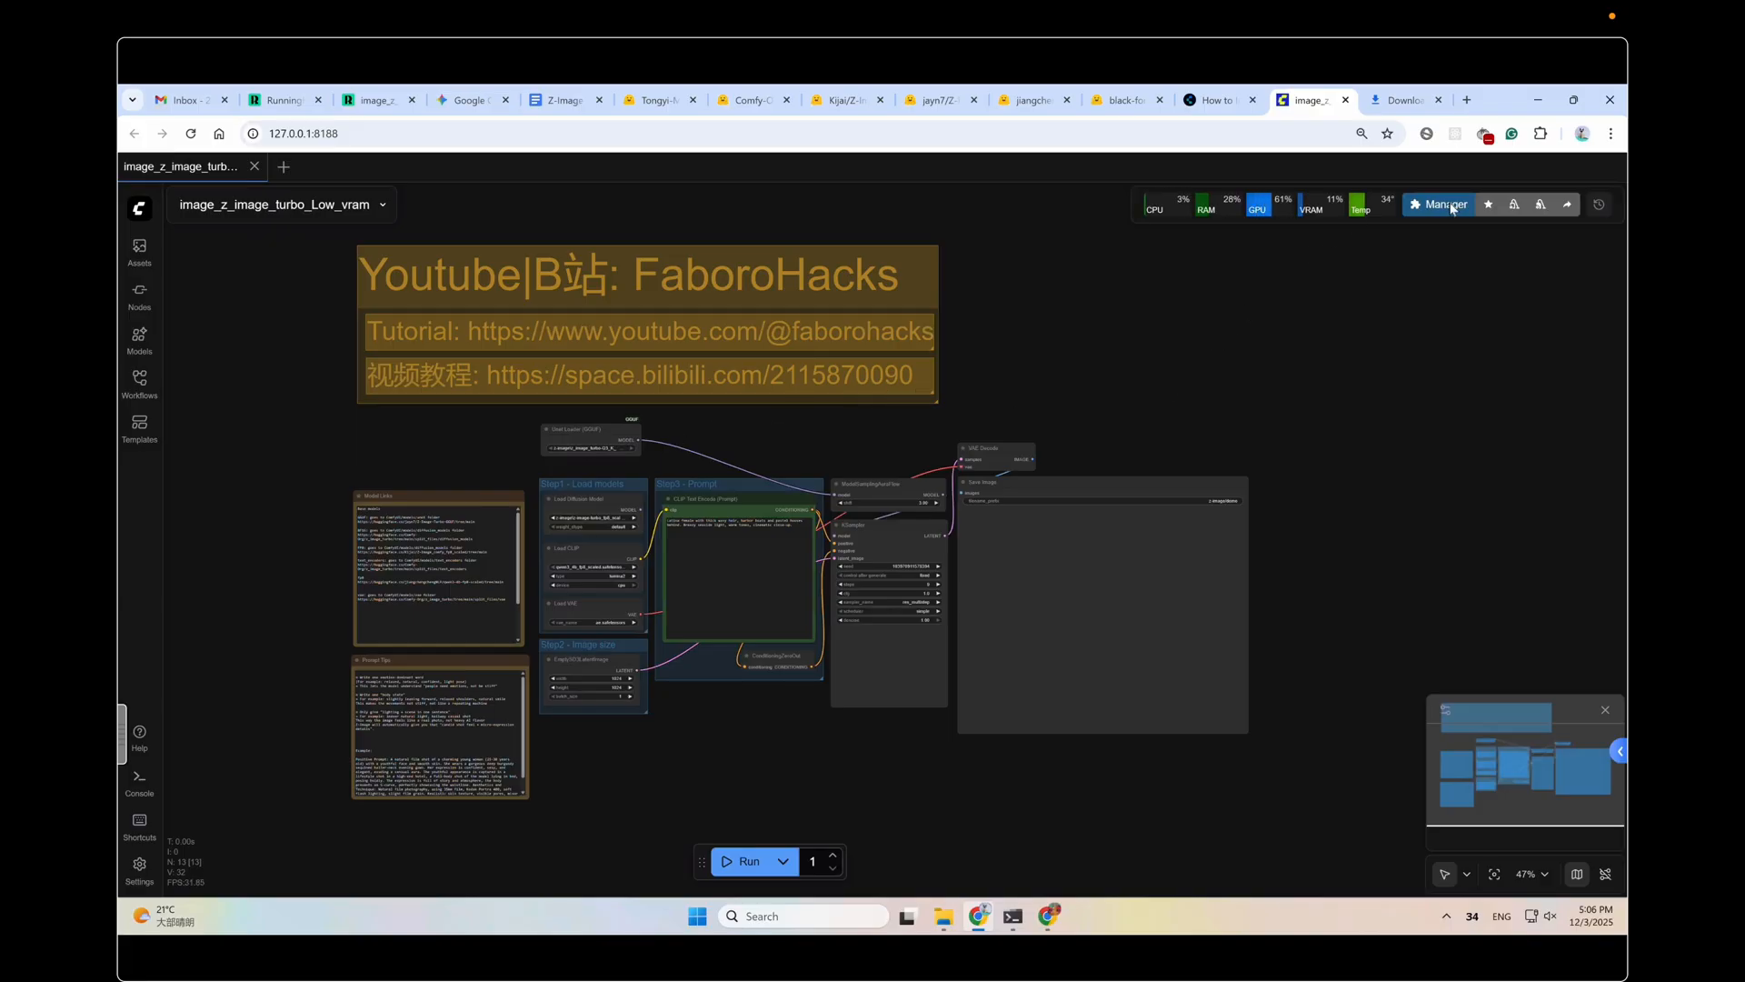
Step: Run Manager's Install Missing Custom Nodes check, see No Results, and close it
{"action": "left_click", "coordinate": [1438, 204]}
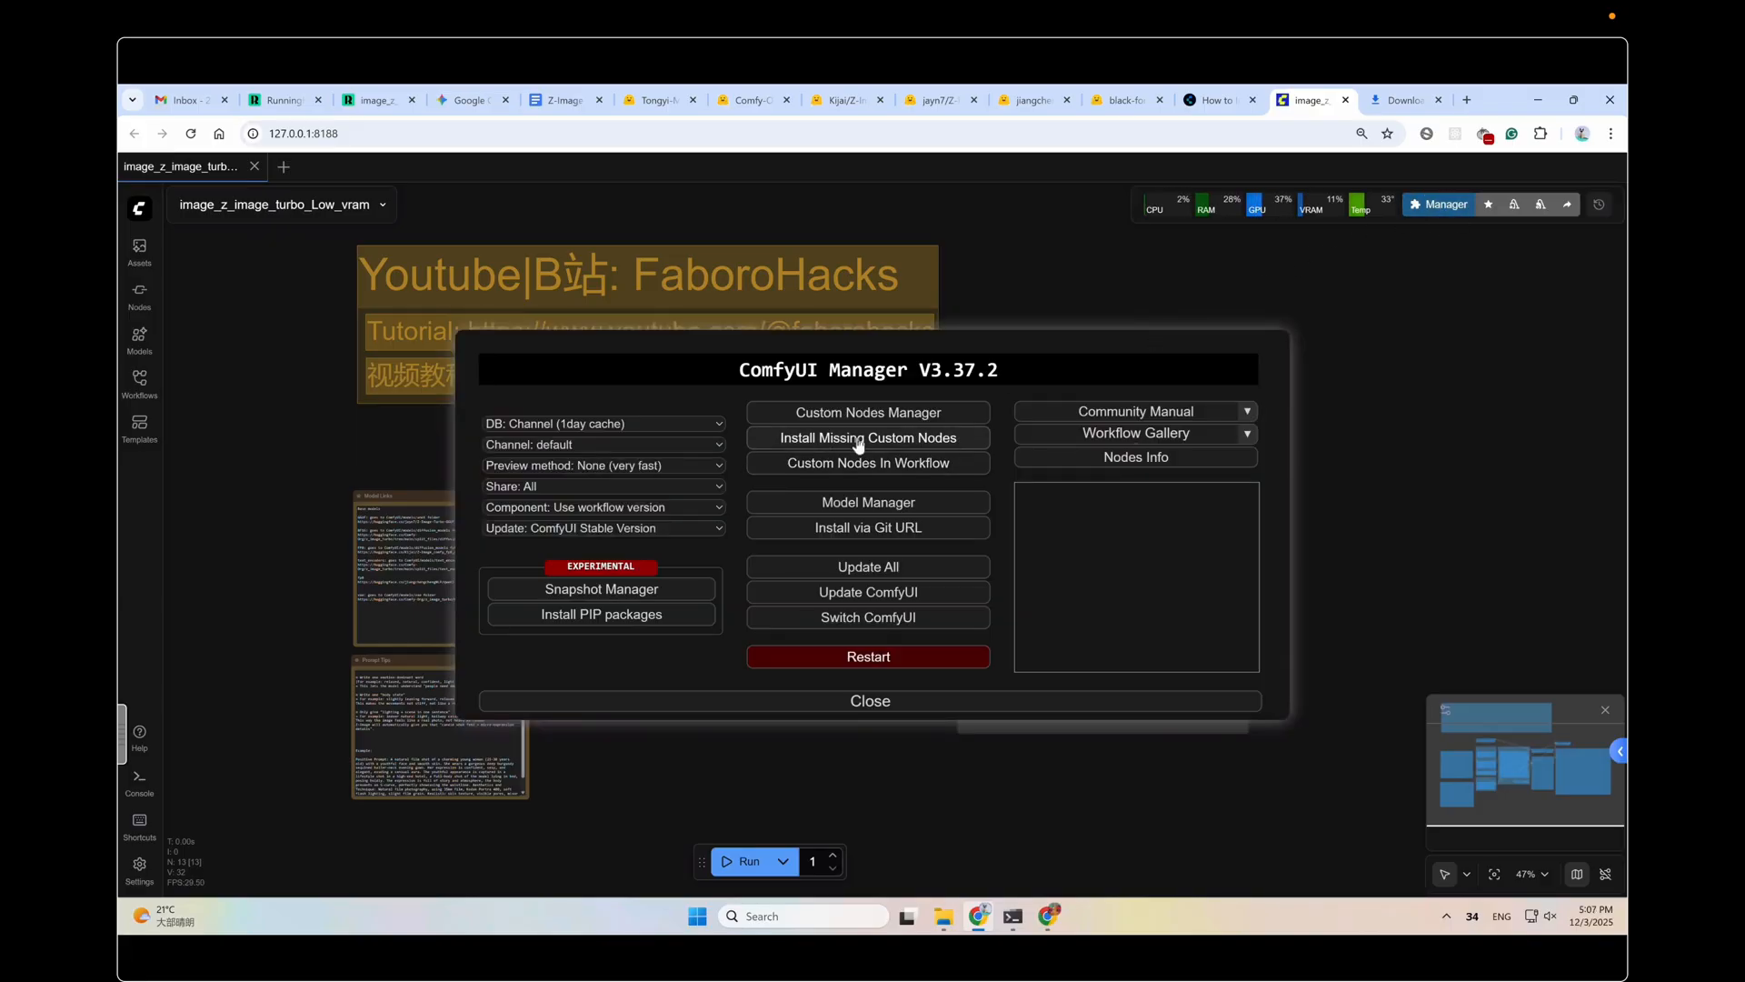
{"action": "left_click", "coordinate": [867, 437]}
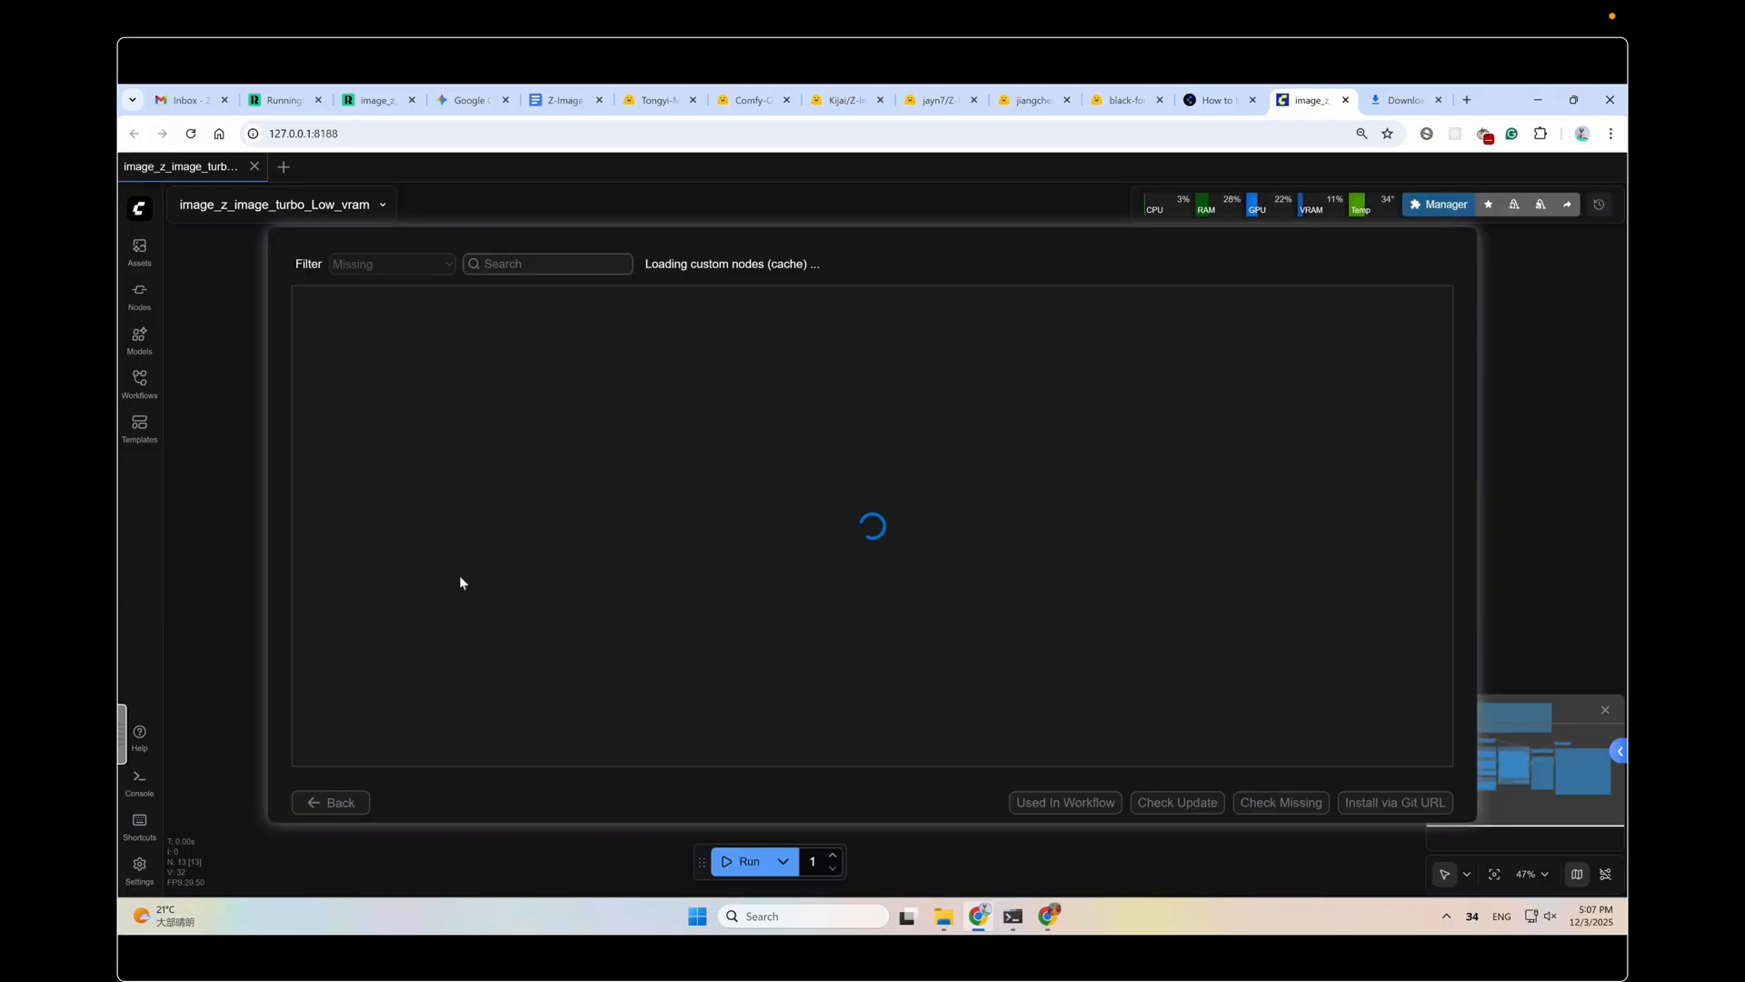
{"action": "mouse_move", "coordinate": [445, 779]}
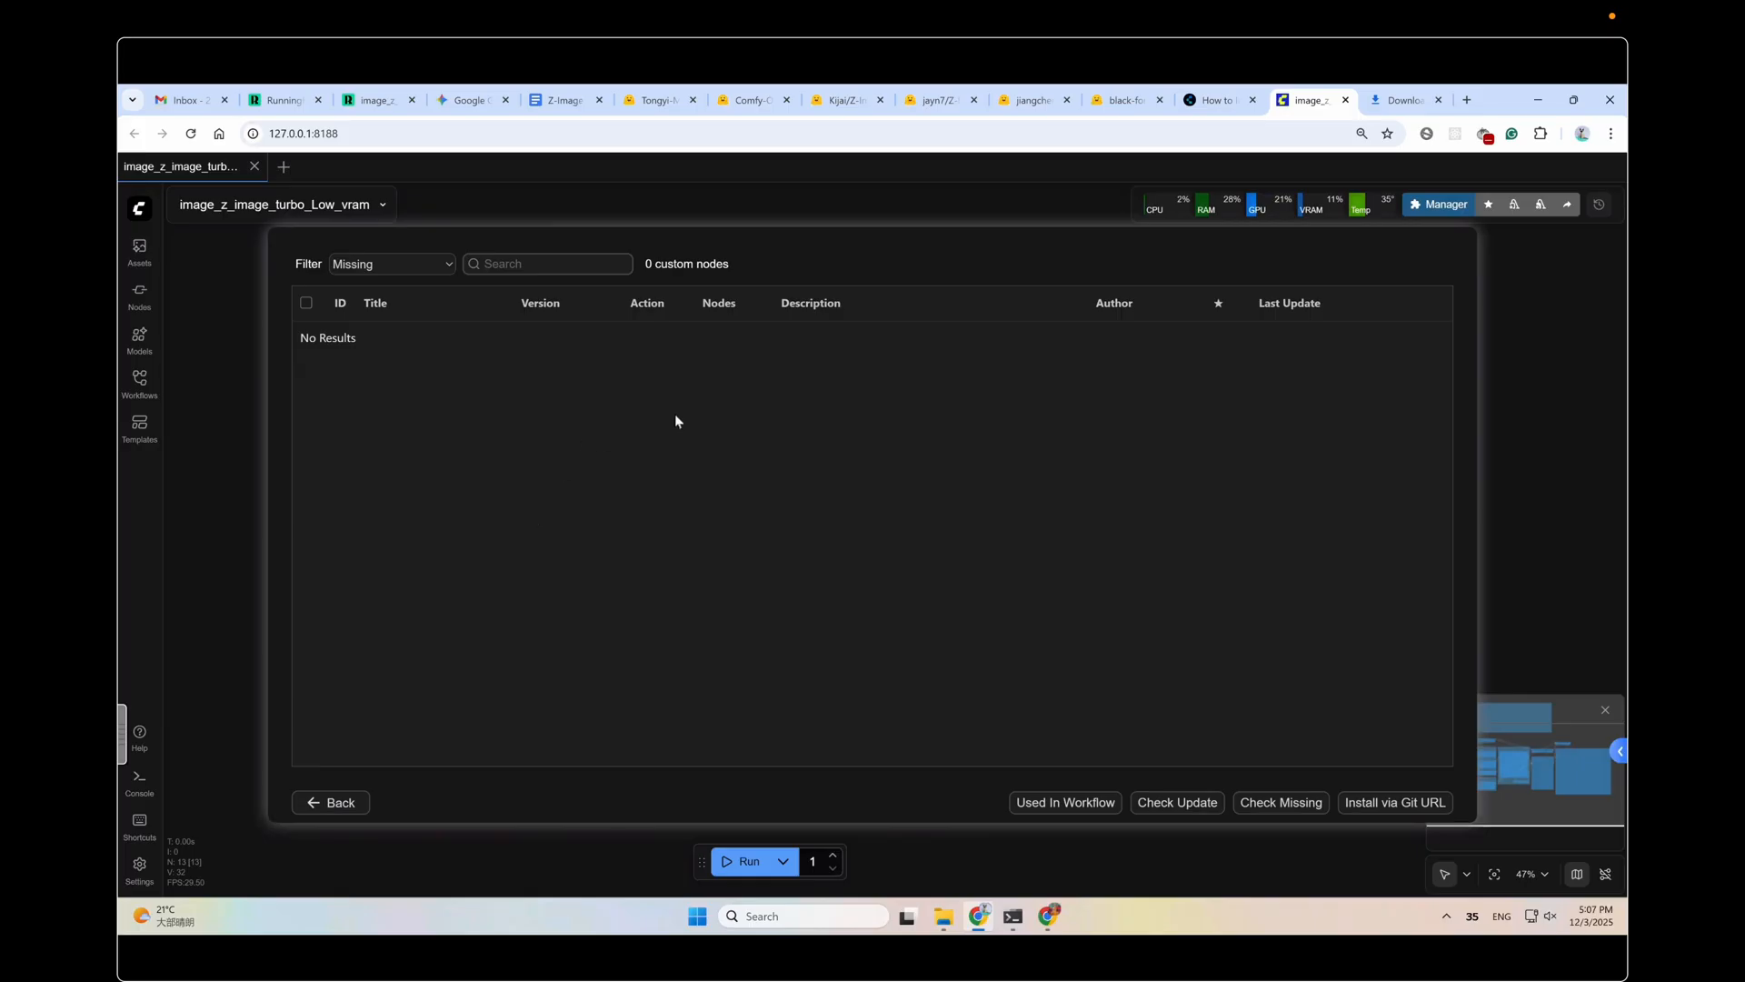
{"action": "mouse_move", "coordinate": [576, 403]}
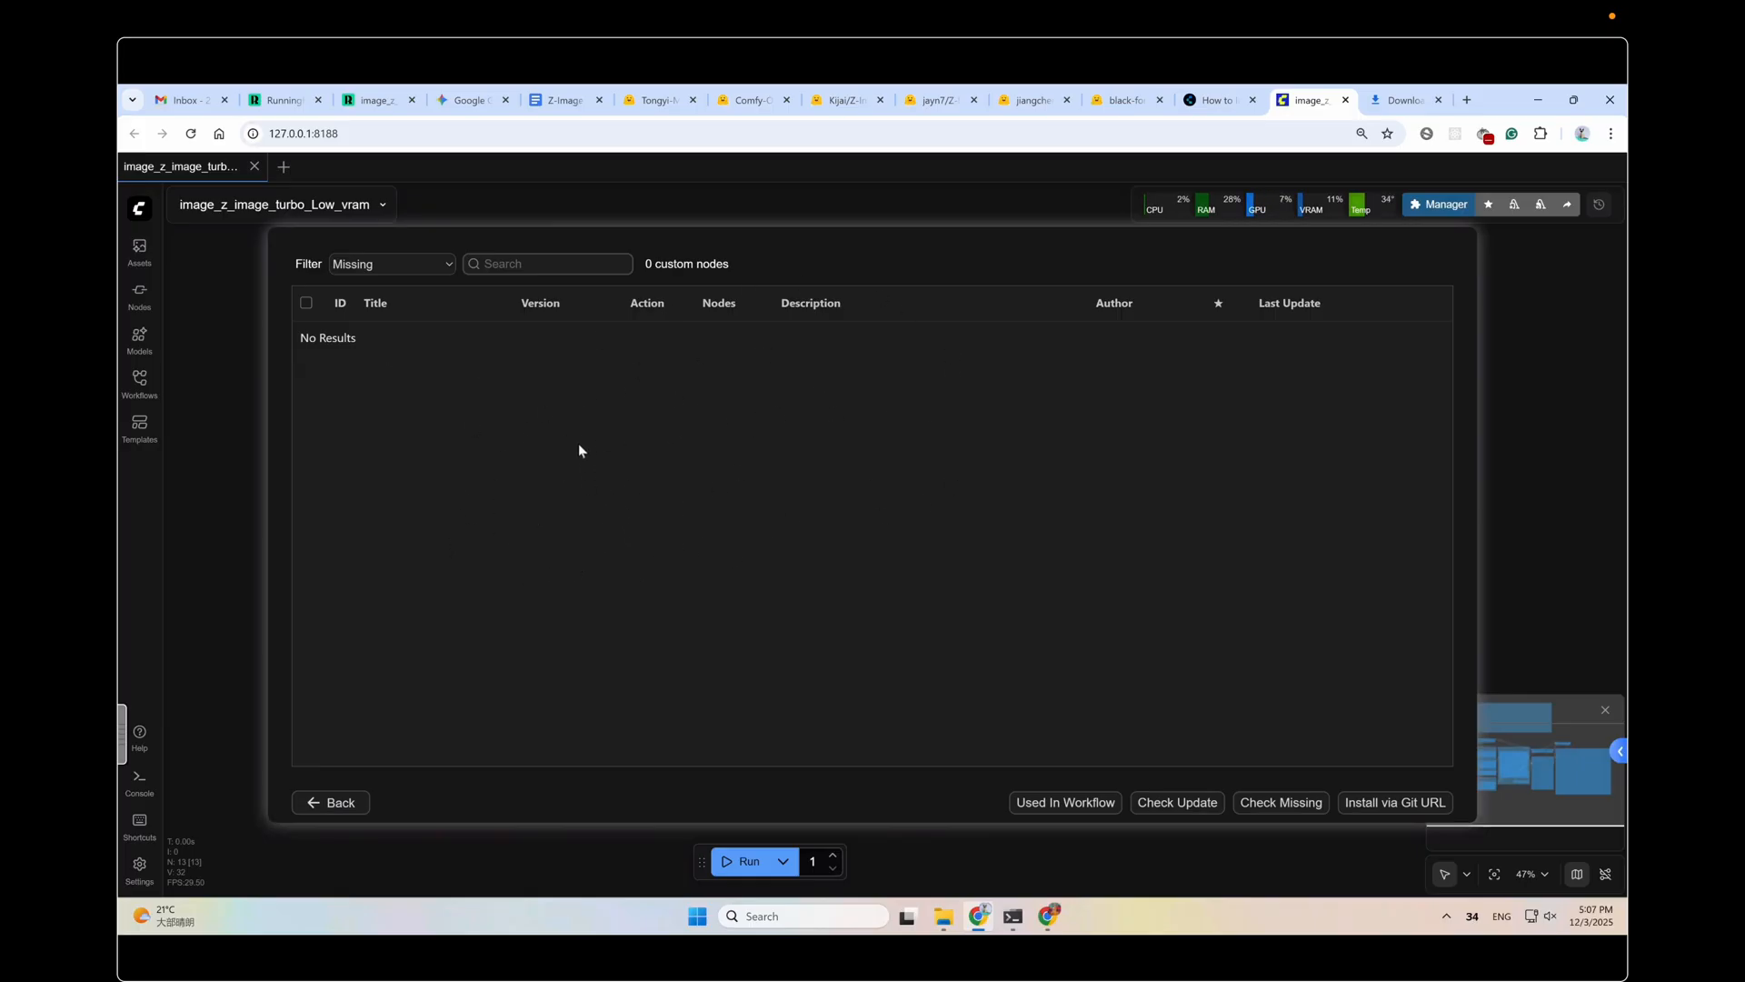
{"action": "left_click", "coordinate": [1438, 204]}
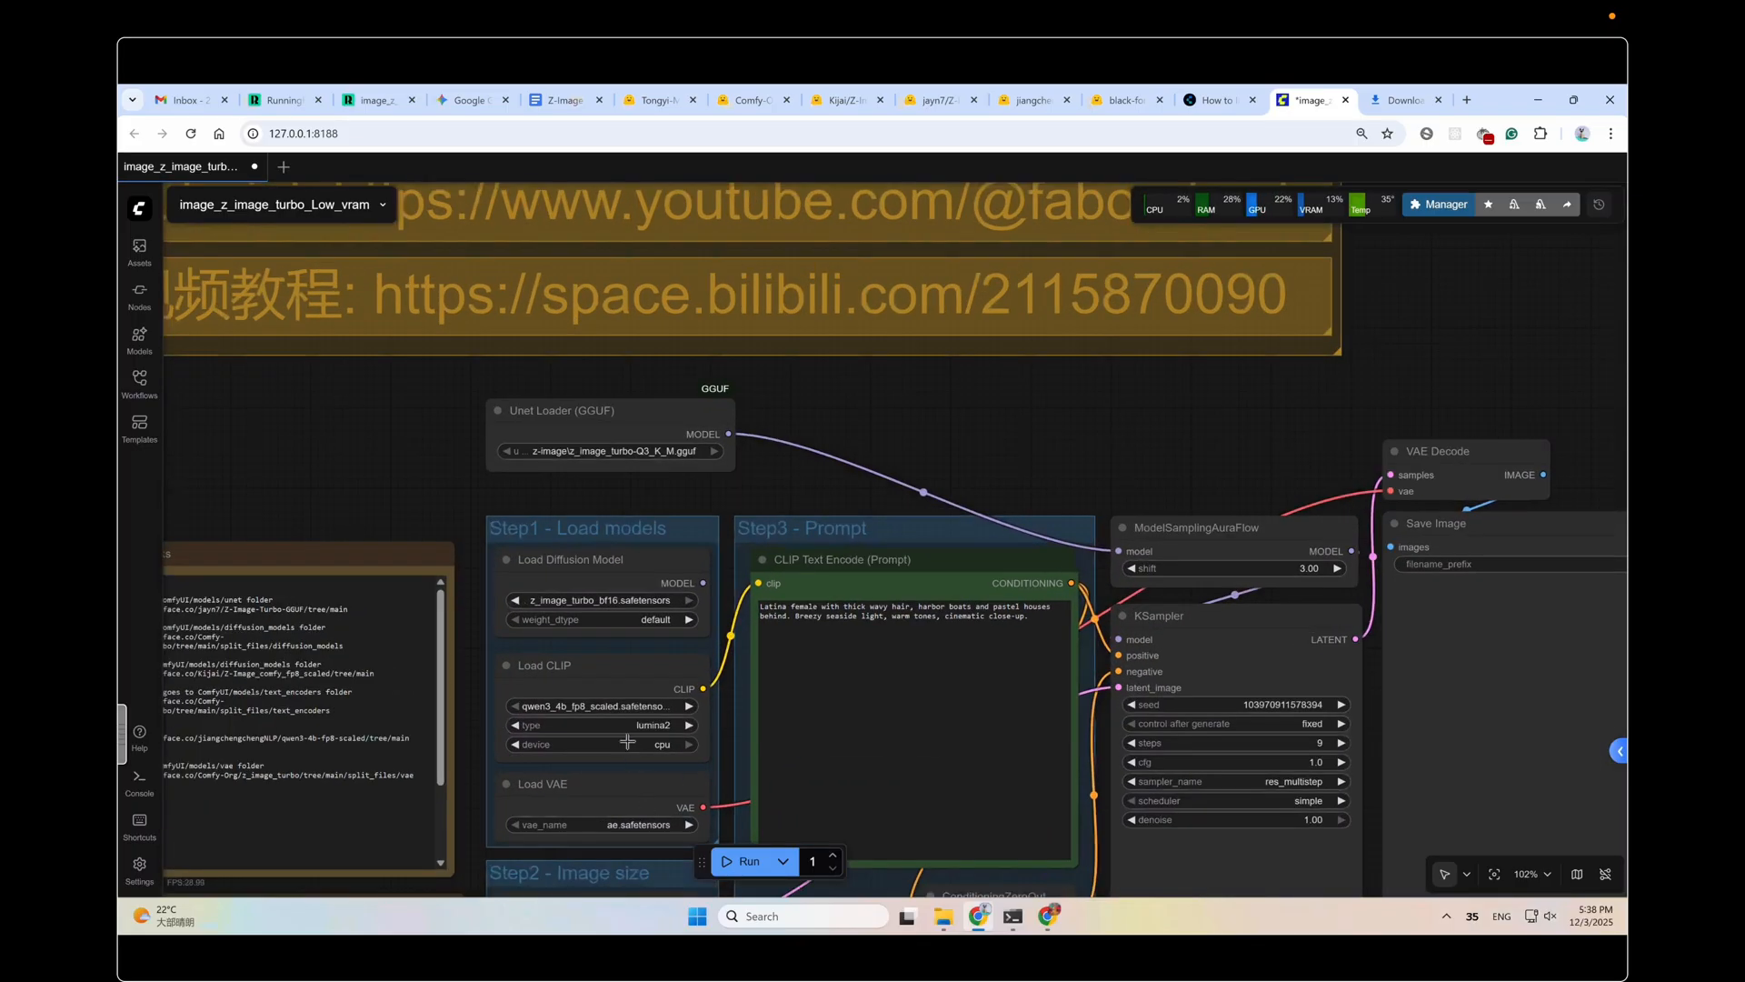
{"action": "mouse_move", "coordinate": [597, 748]}
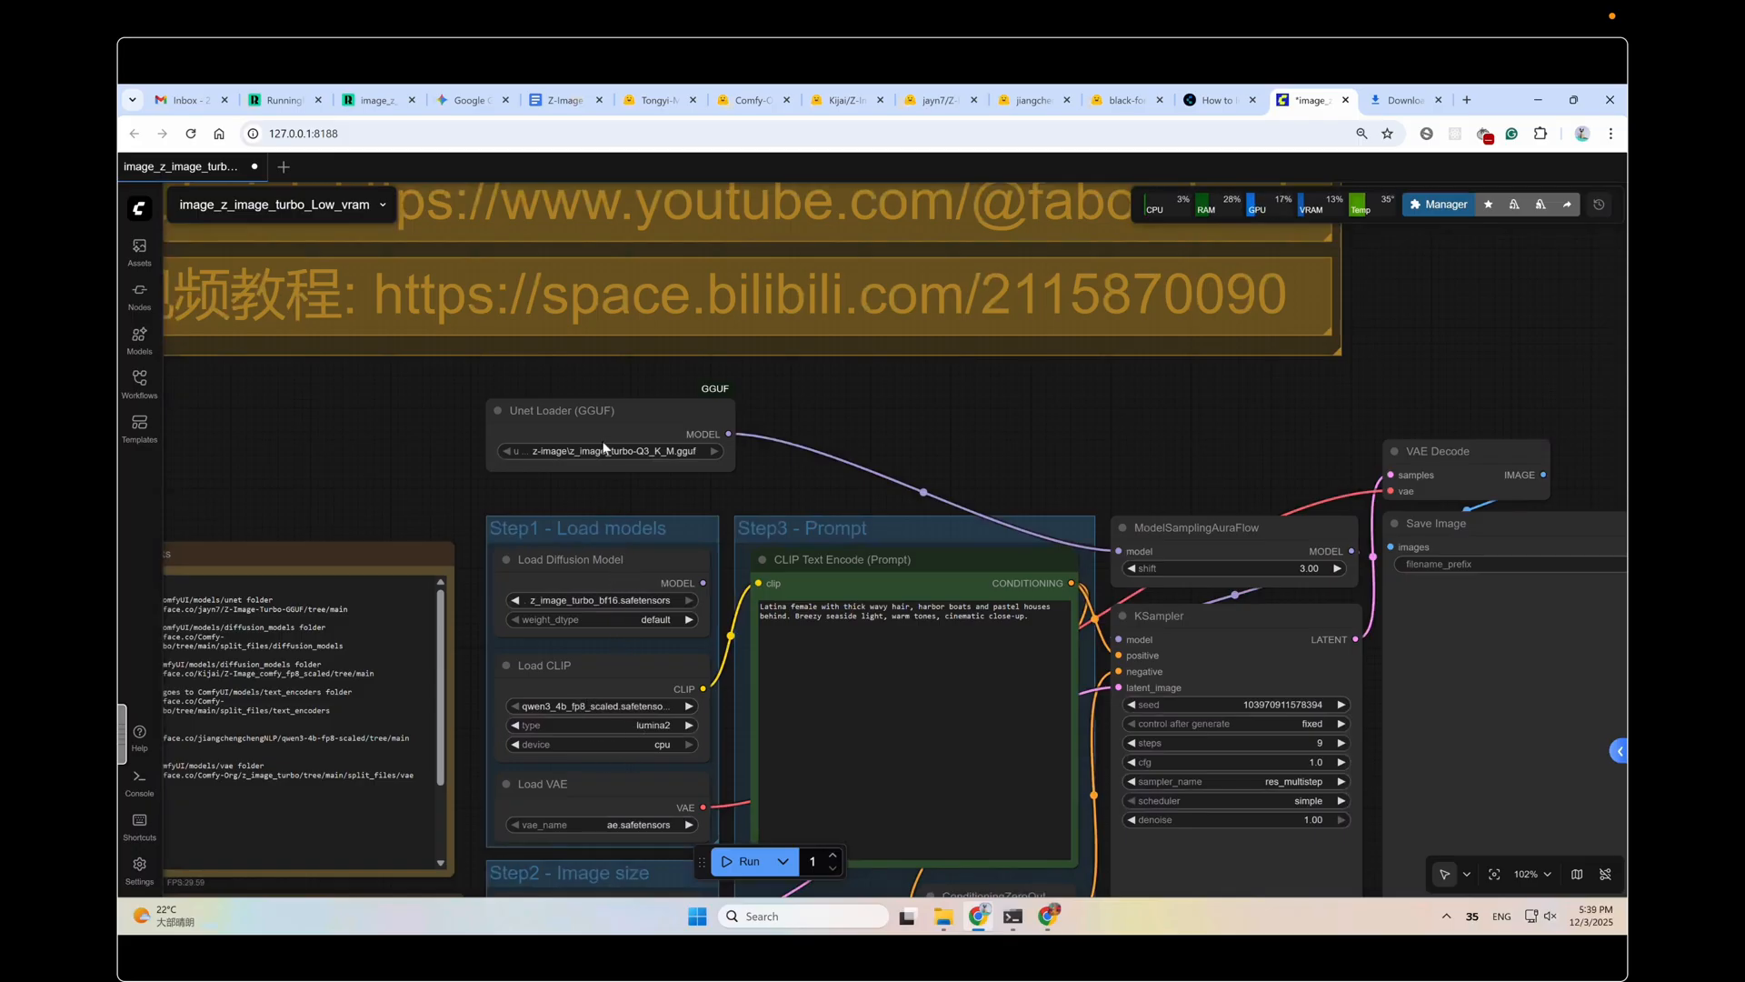
{"action": "mouse_move", "coordinate": [619, 678]}
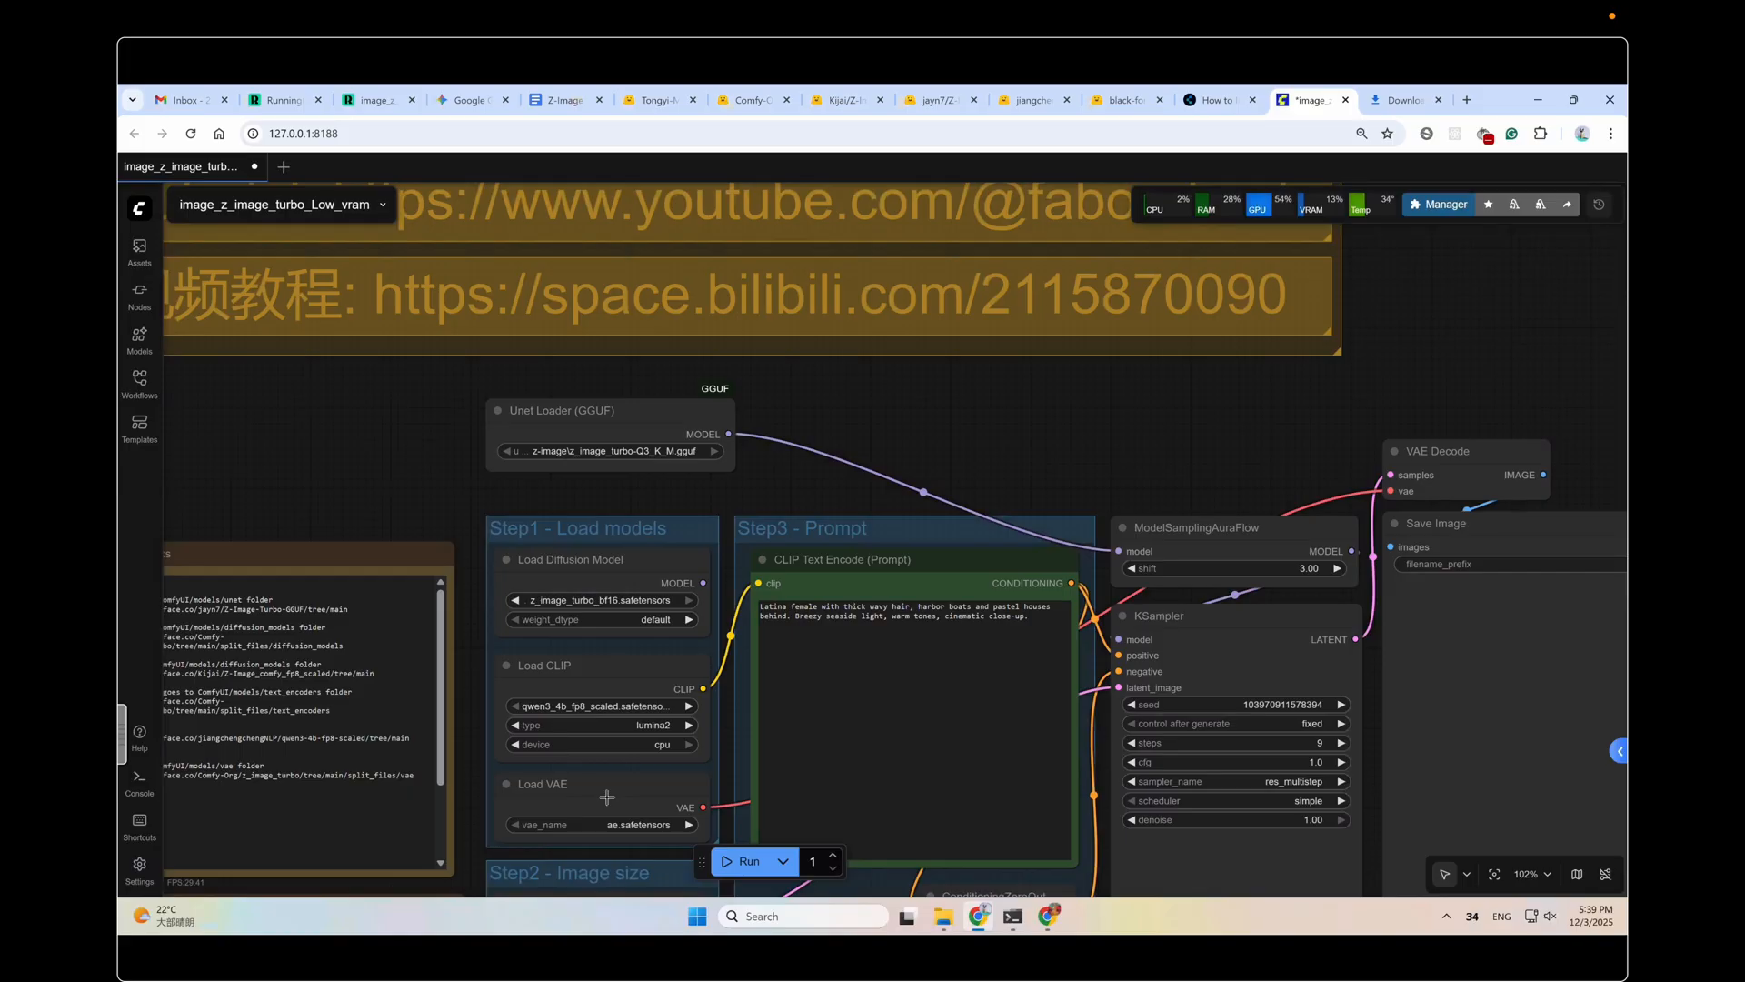
{"action": "mouse_move", "coordinate": [632, 425]}
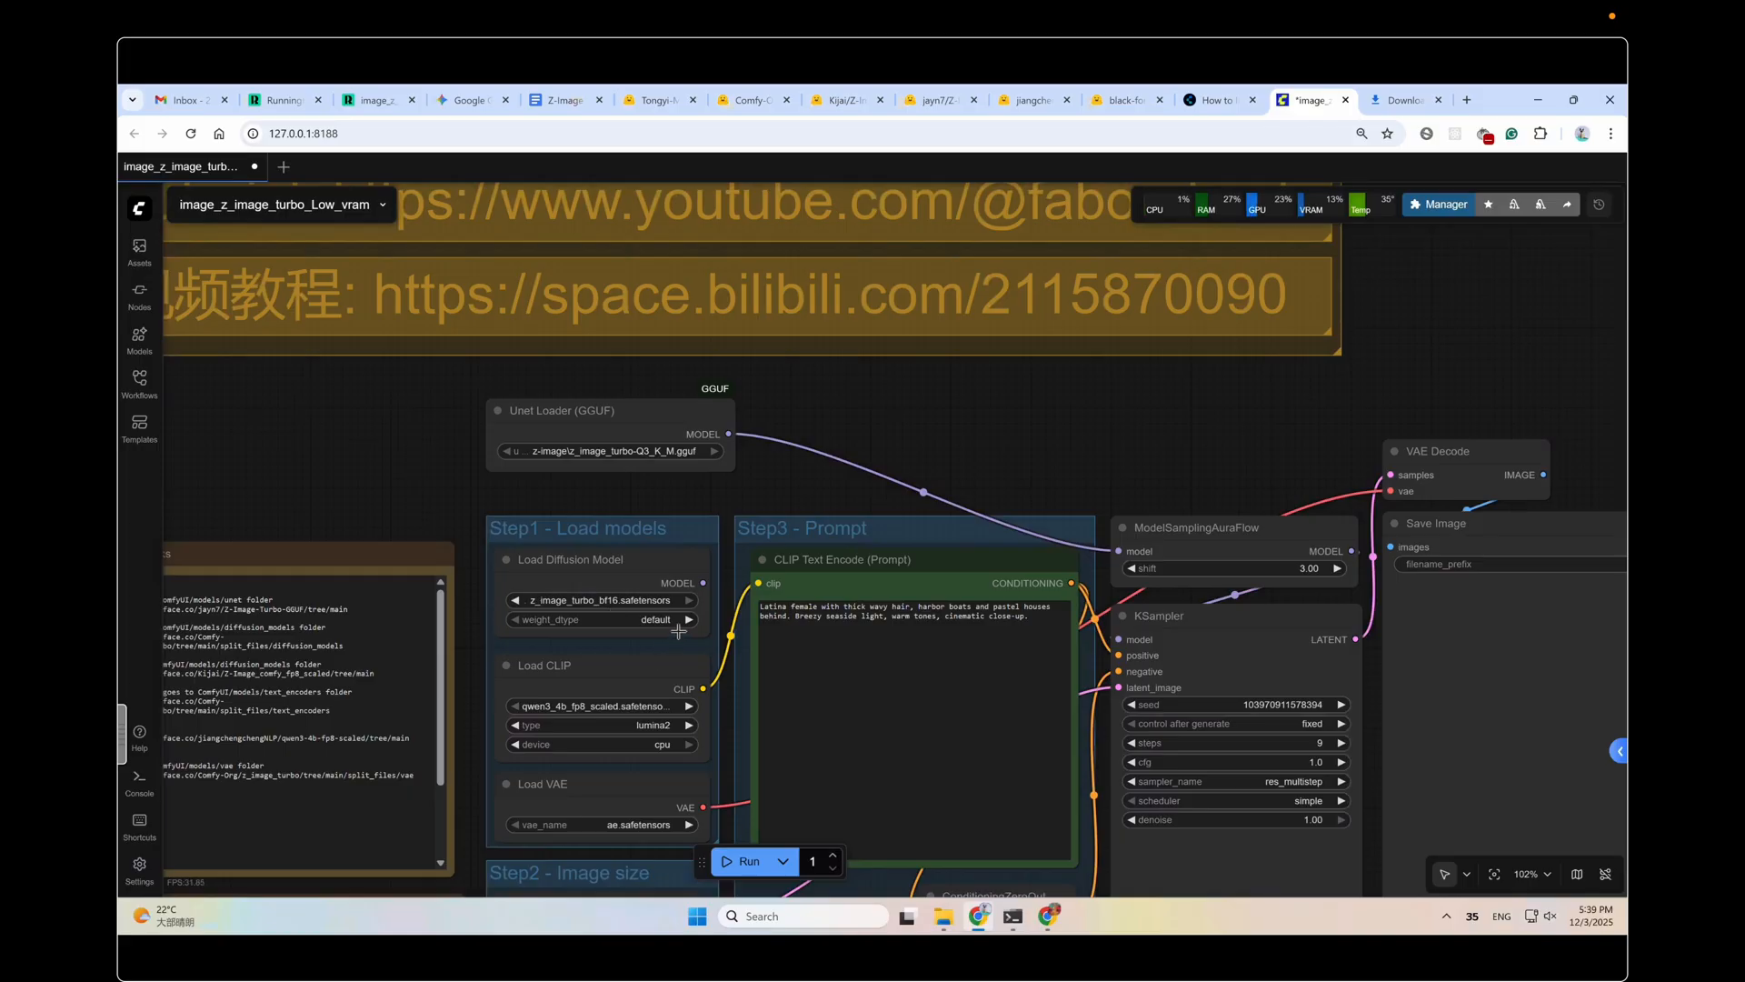
{"action": "mouse_move", "coordinate": [655, 581]}
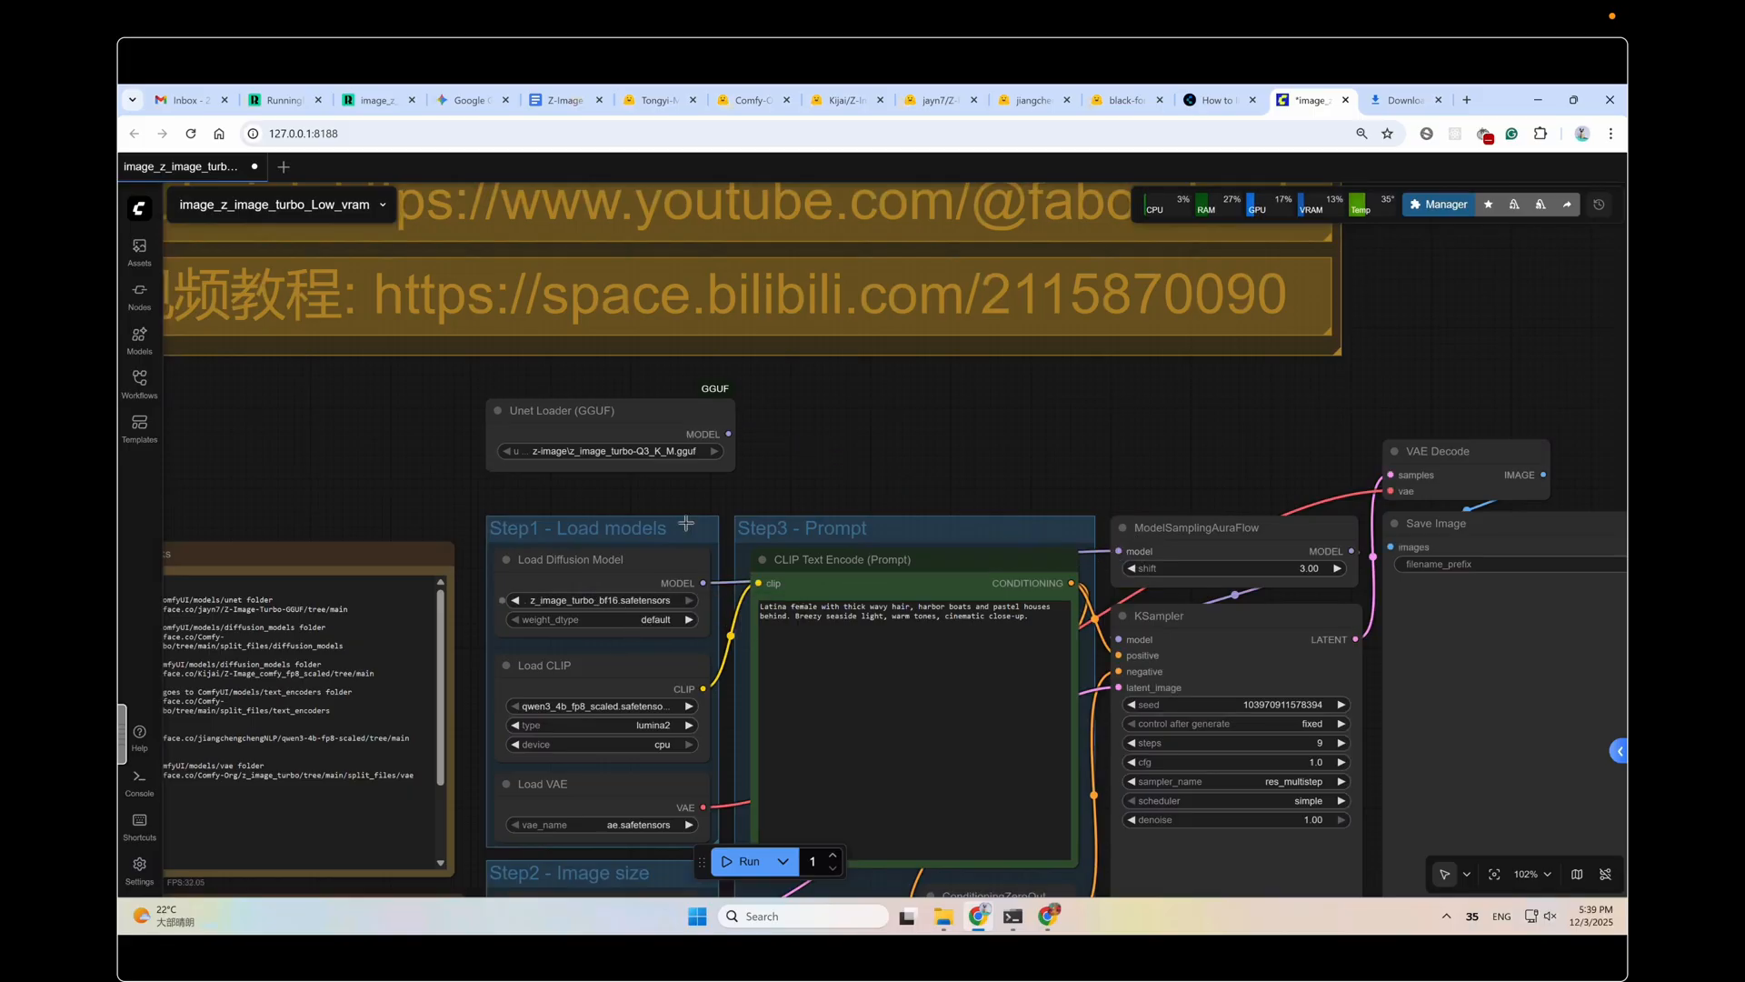
{"action": "left_click", "coordinate": [844, 100]}
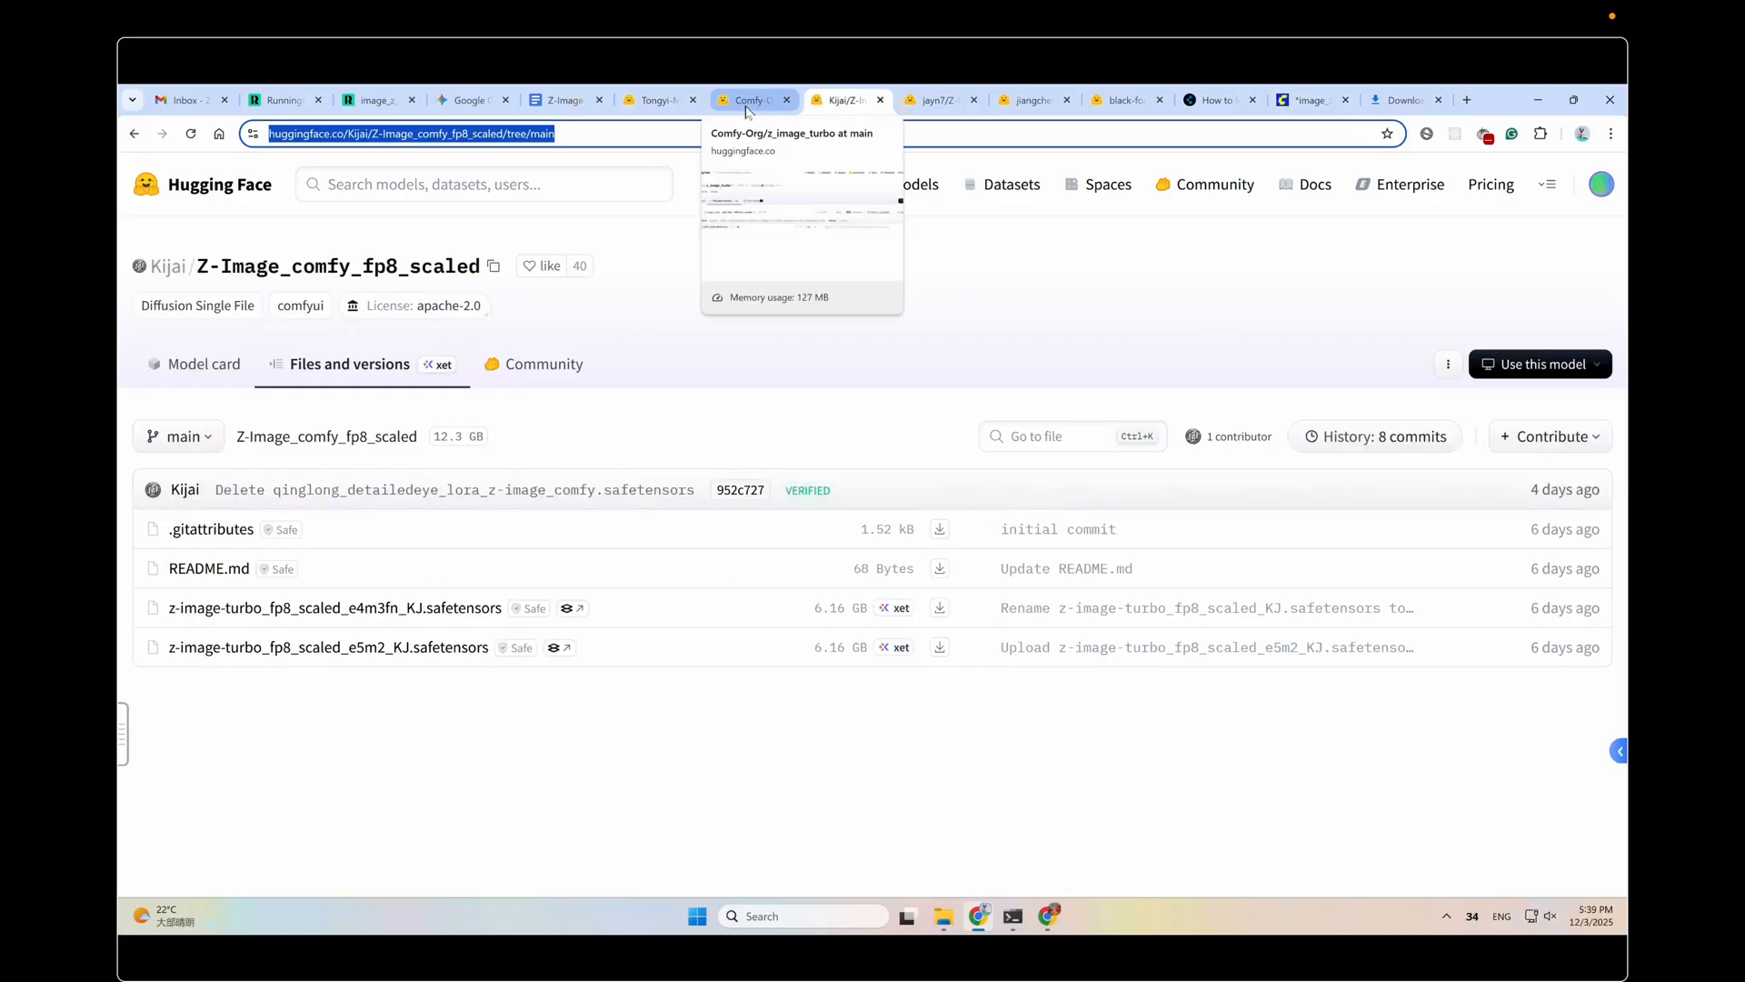
{"action": "left_click", "coordinate": [745, 100]}
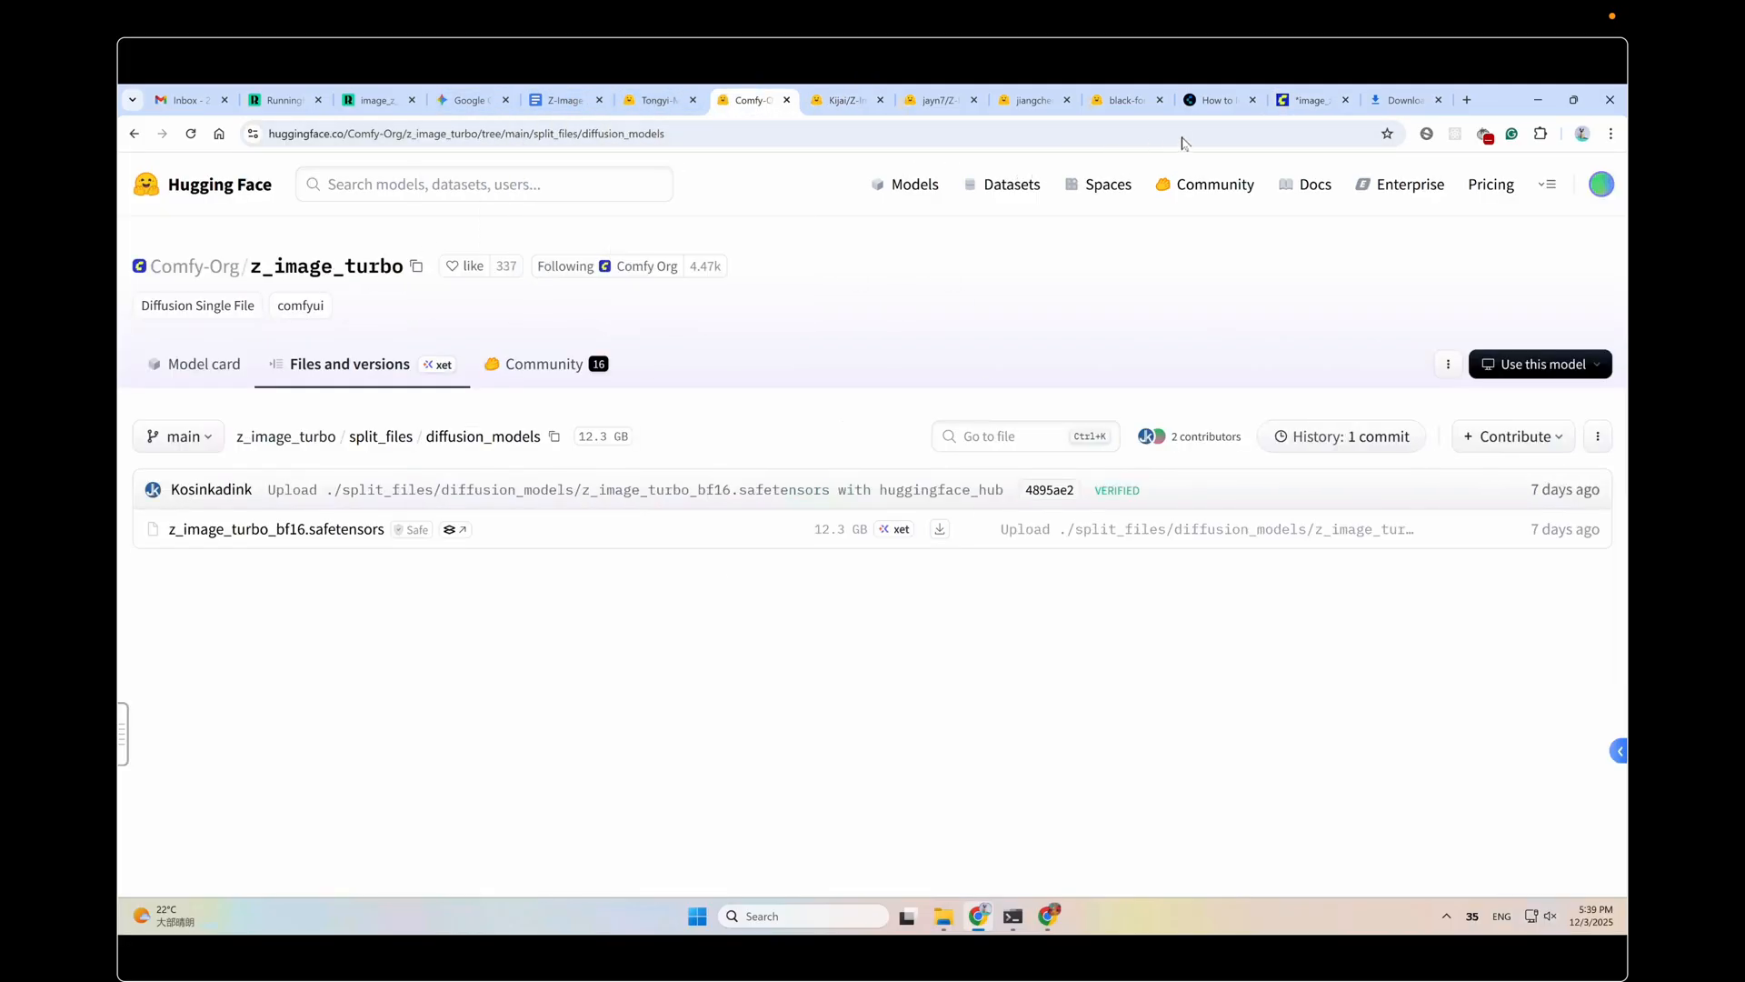
{"action": "left_click", "coordinate": [1302, 100]}
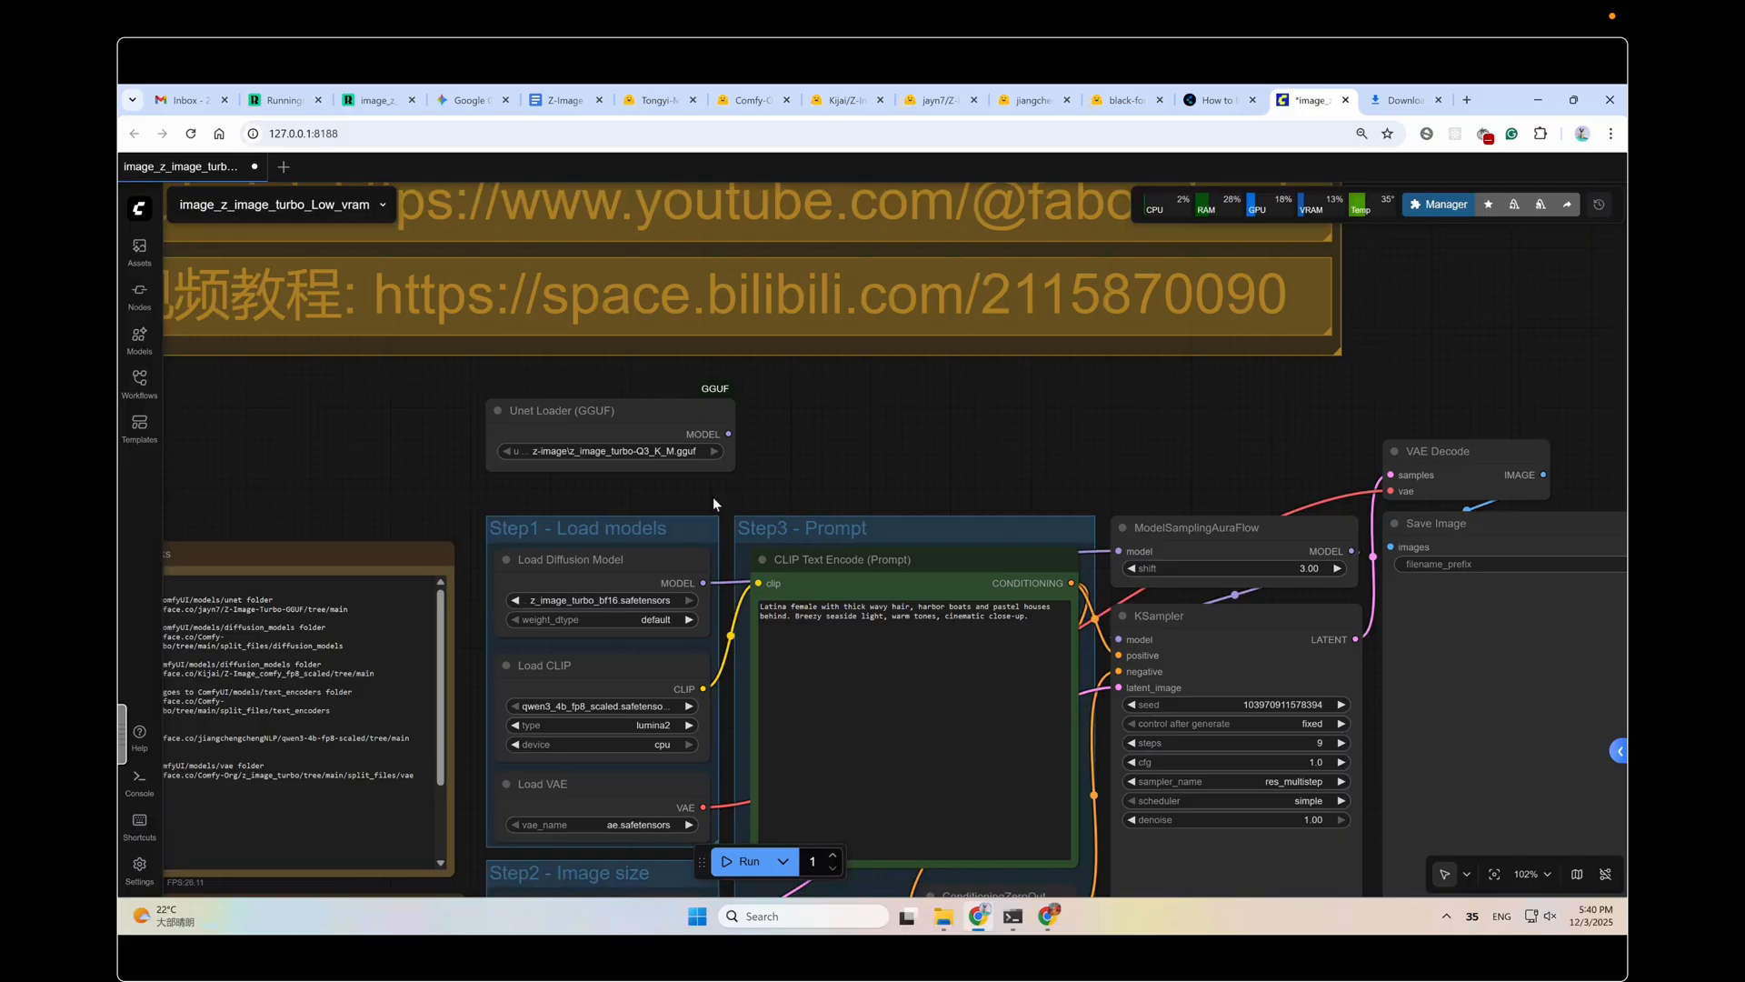
{"action": "mouse_move", "coordinate": [626, 497]}
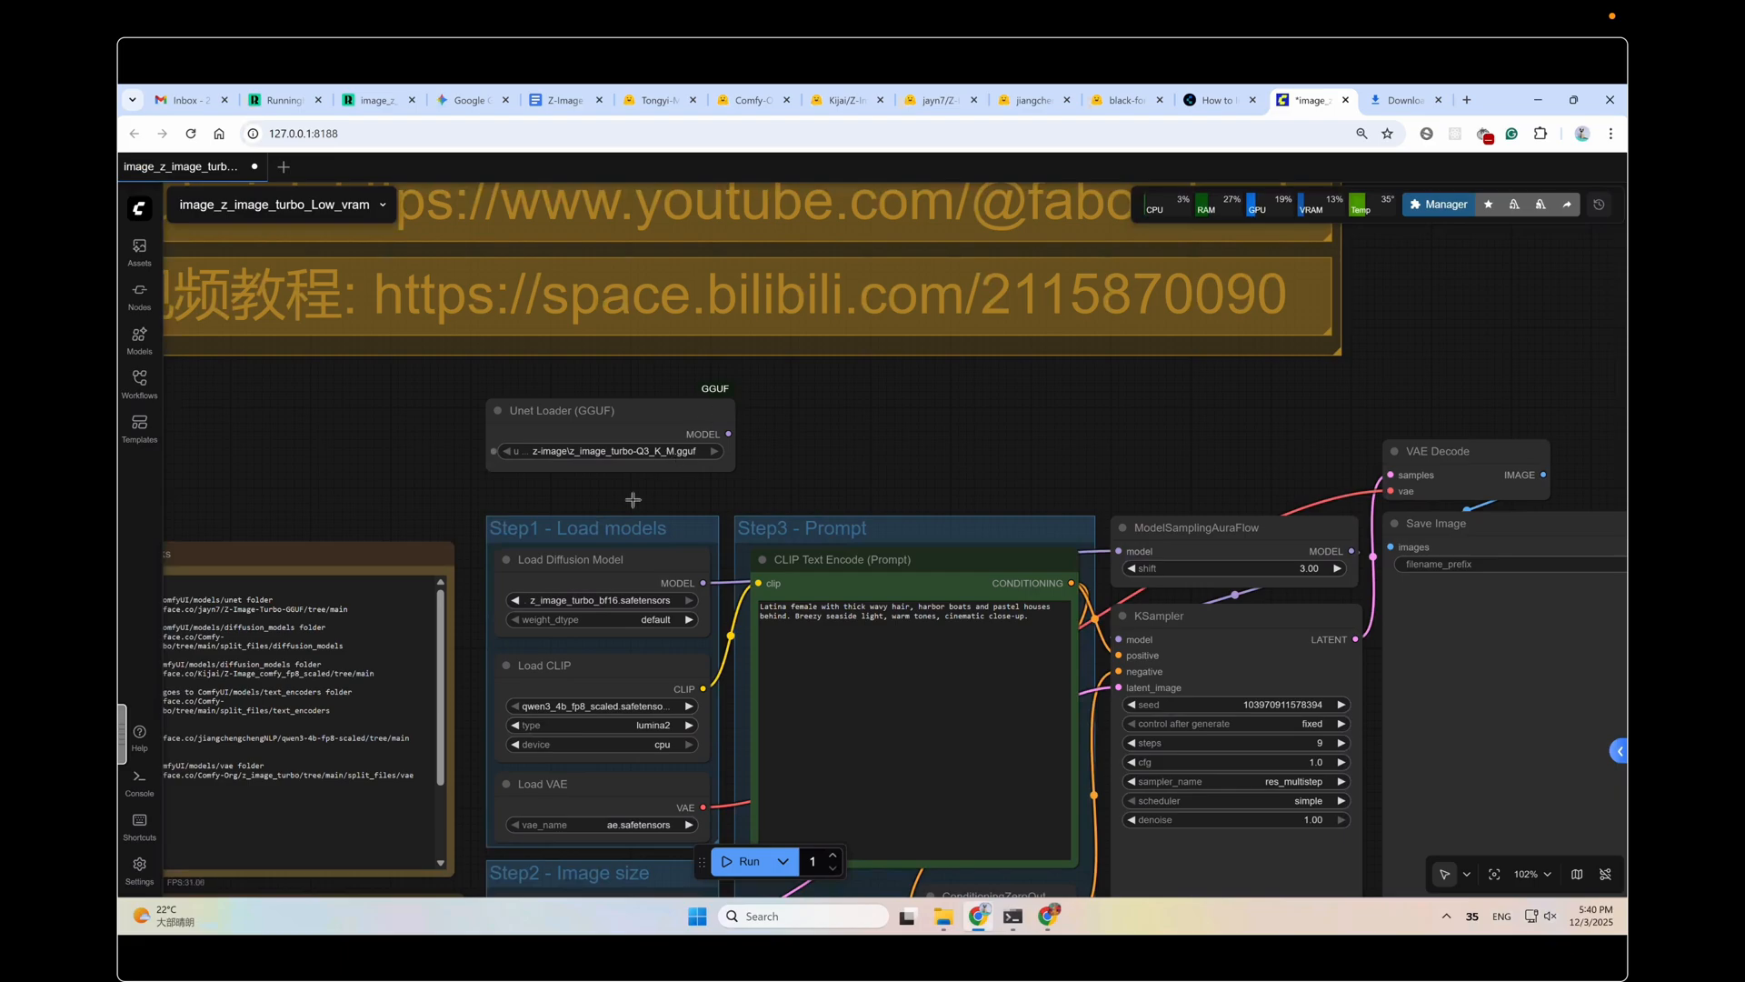
{"action": "left_click", "coordinate": [601, 599]}
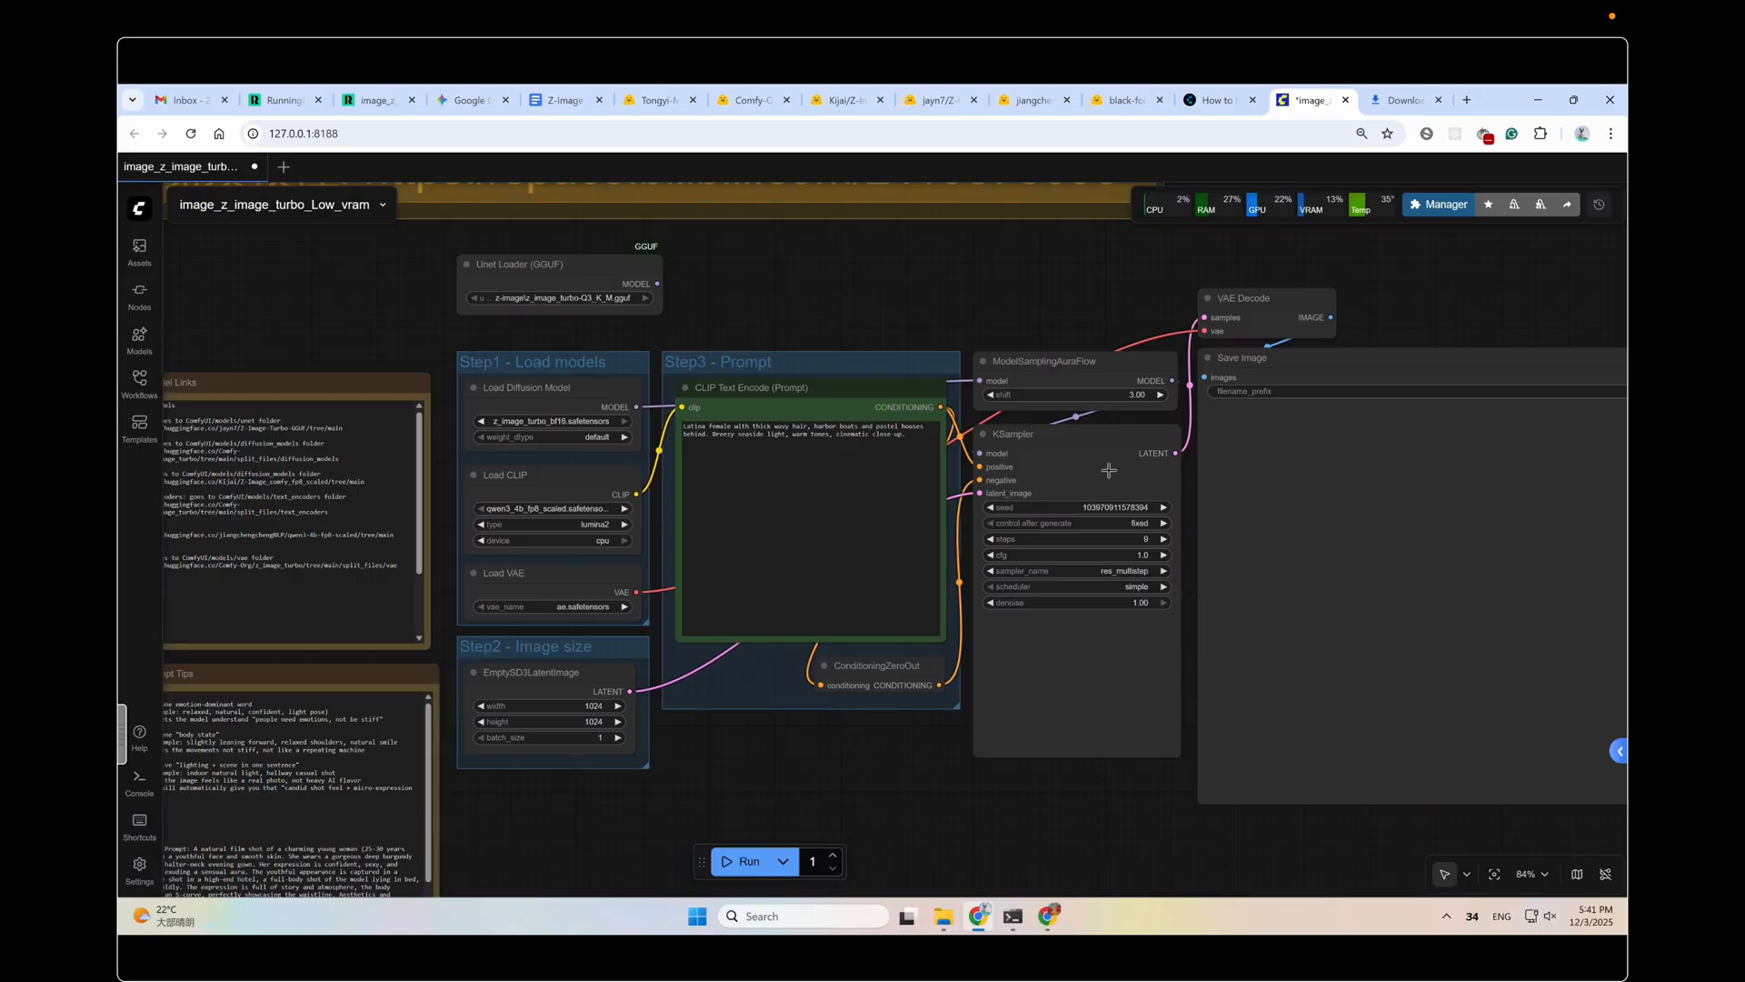
{"action": "mouse_move", "coordinate": [1101, 507]}
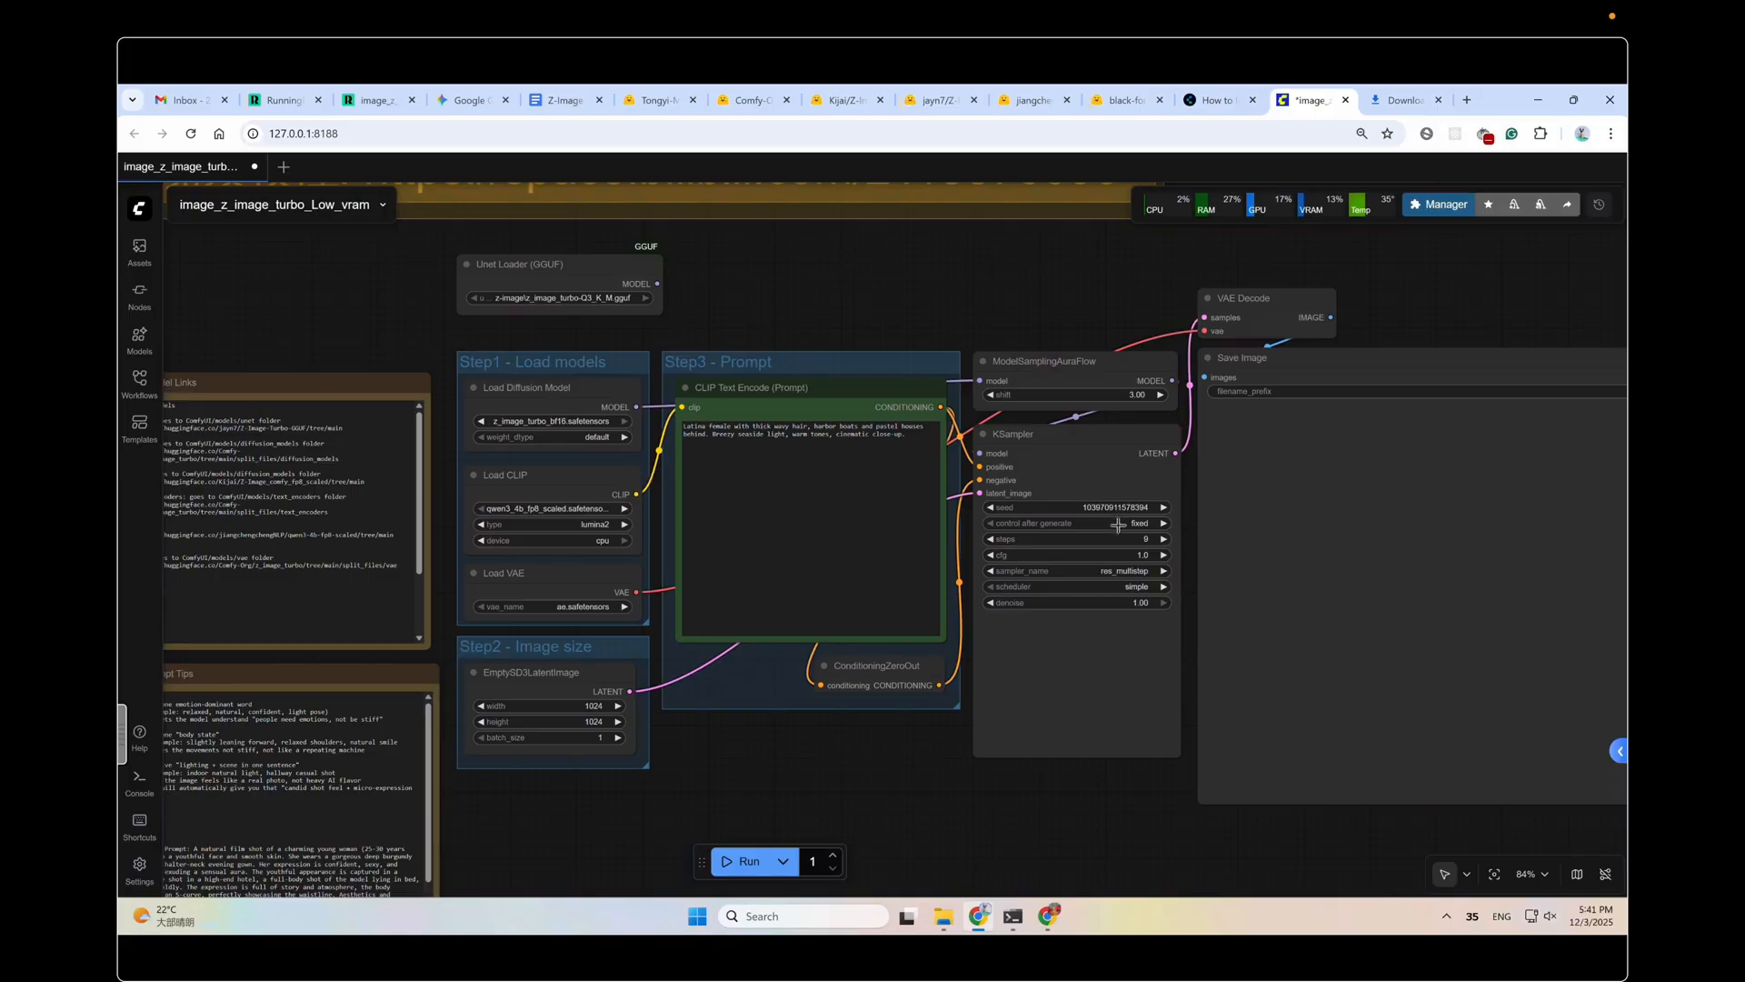
{"action": "left_click", "coordinate": [1074, 523]}
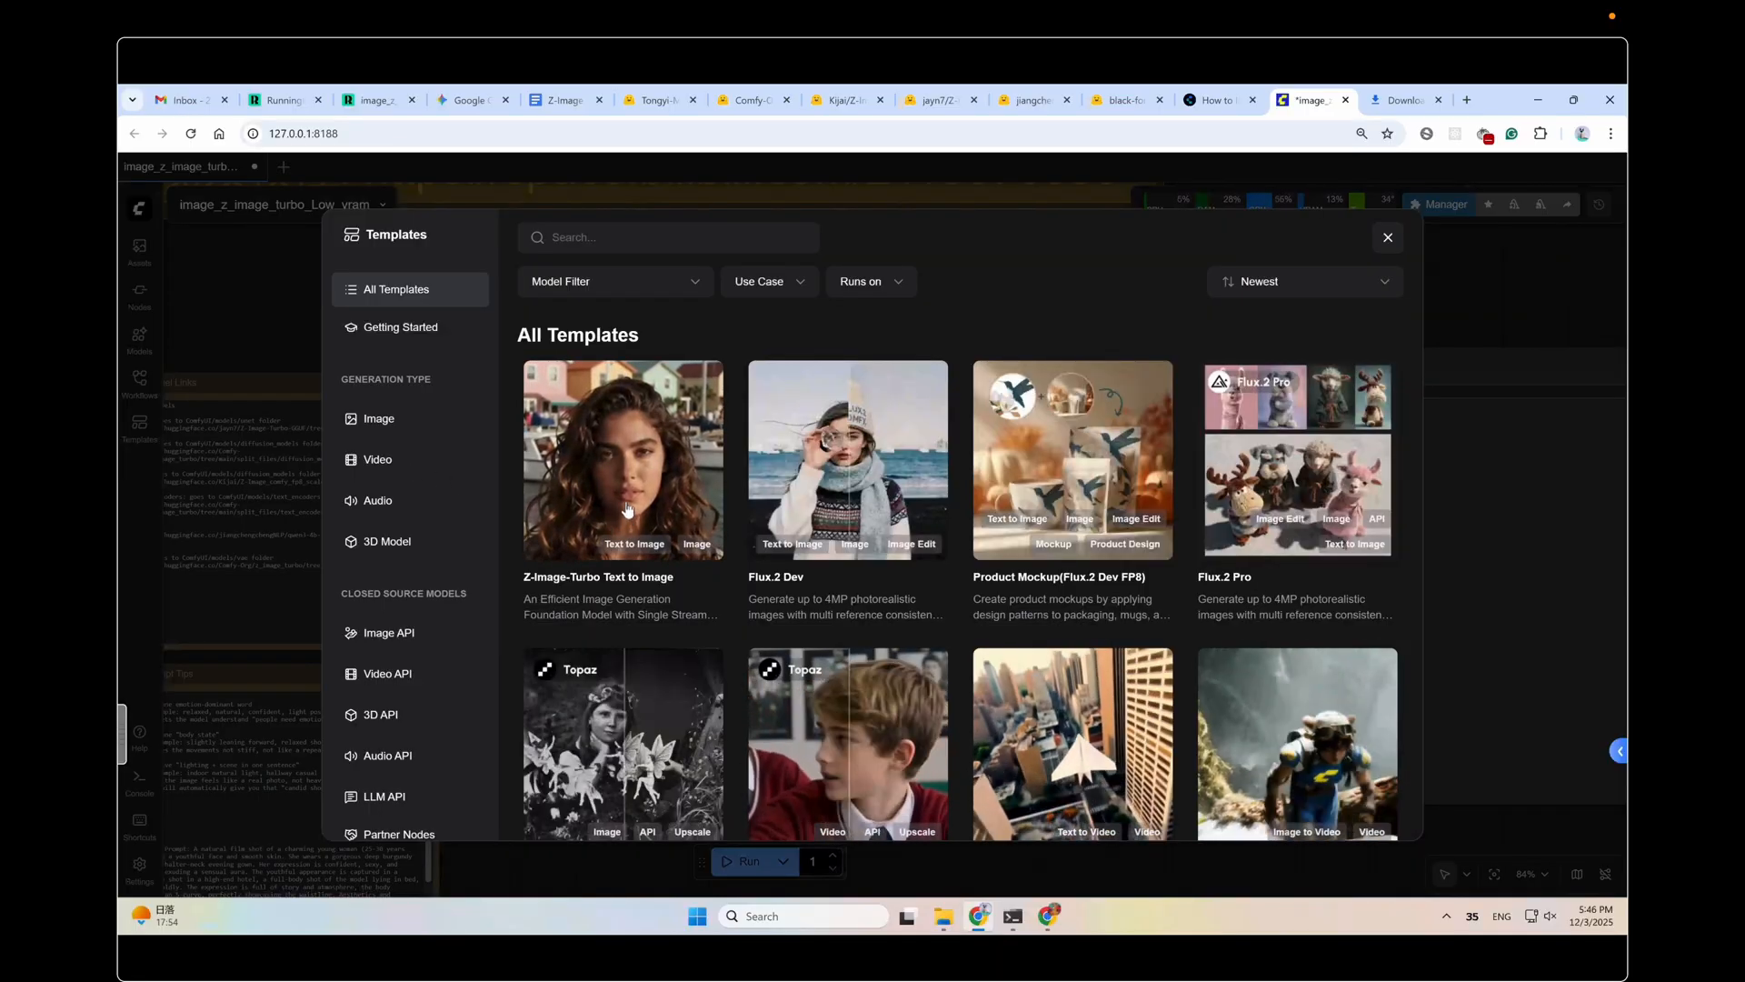
Step: Load the Z-Image-Turbo Text to Image template into a new image_z_image_turbo tab
{"action": "left_click", "coordinate": [621, 460]}
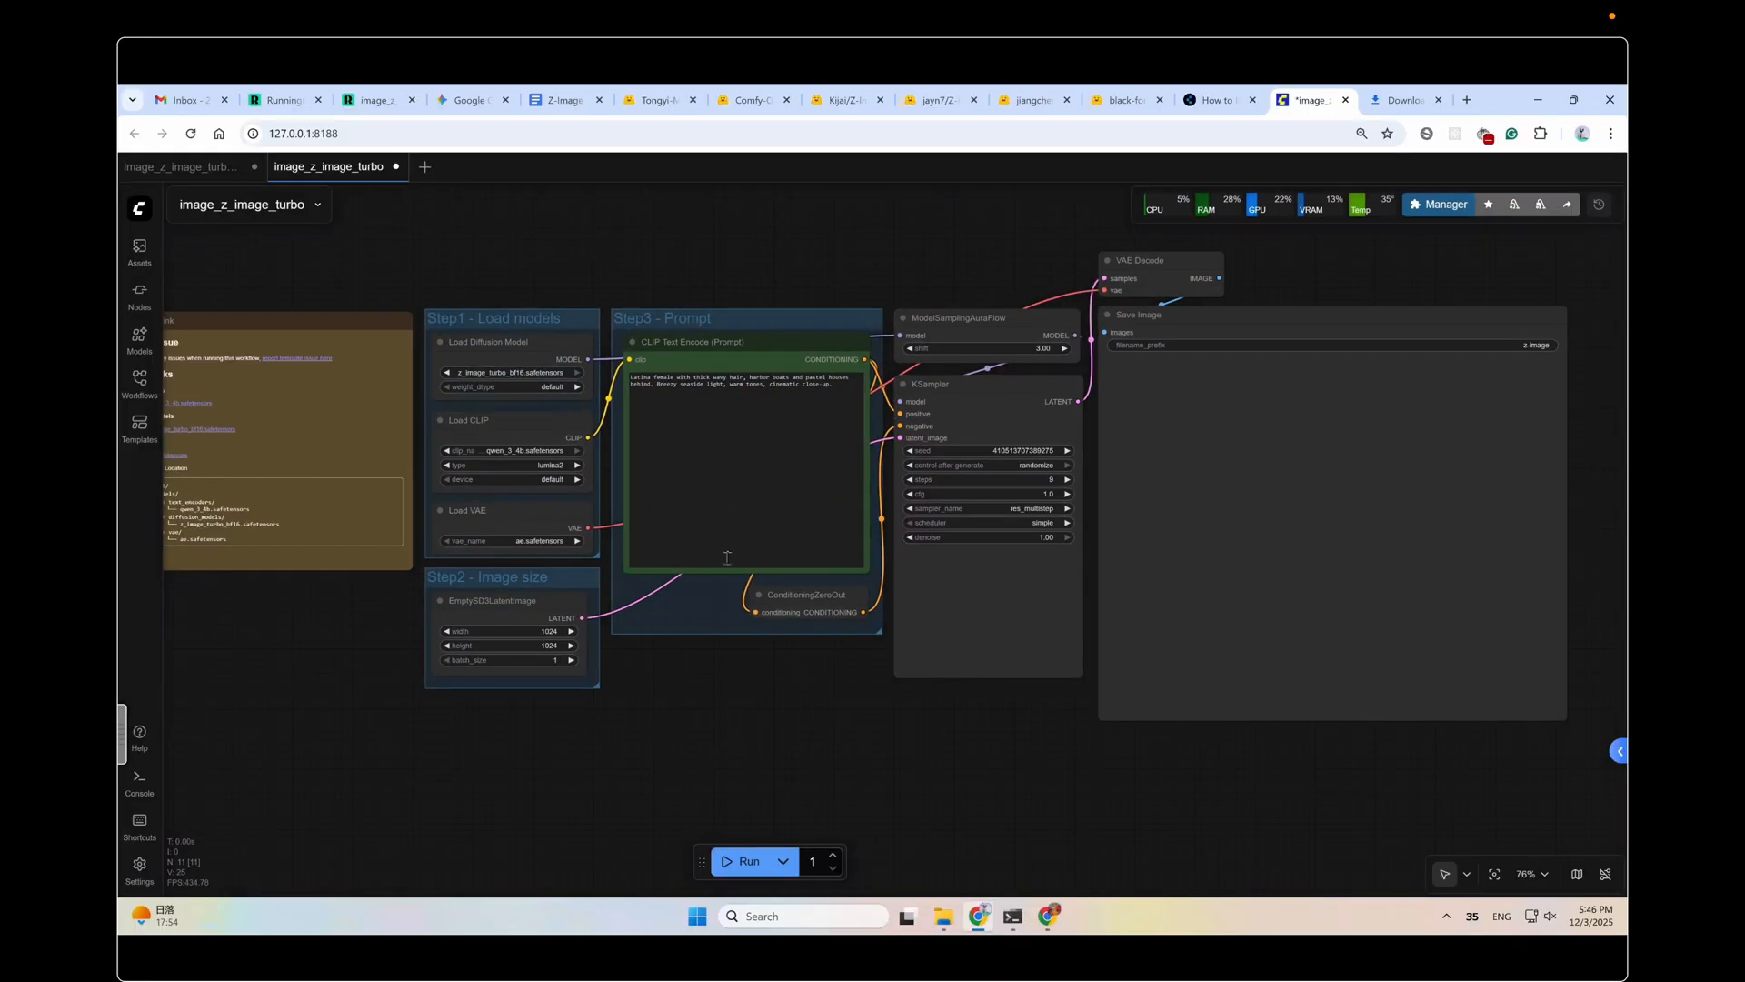
{"action": "mouse_move", "coordinate": [700, 698]}
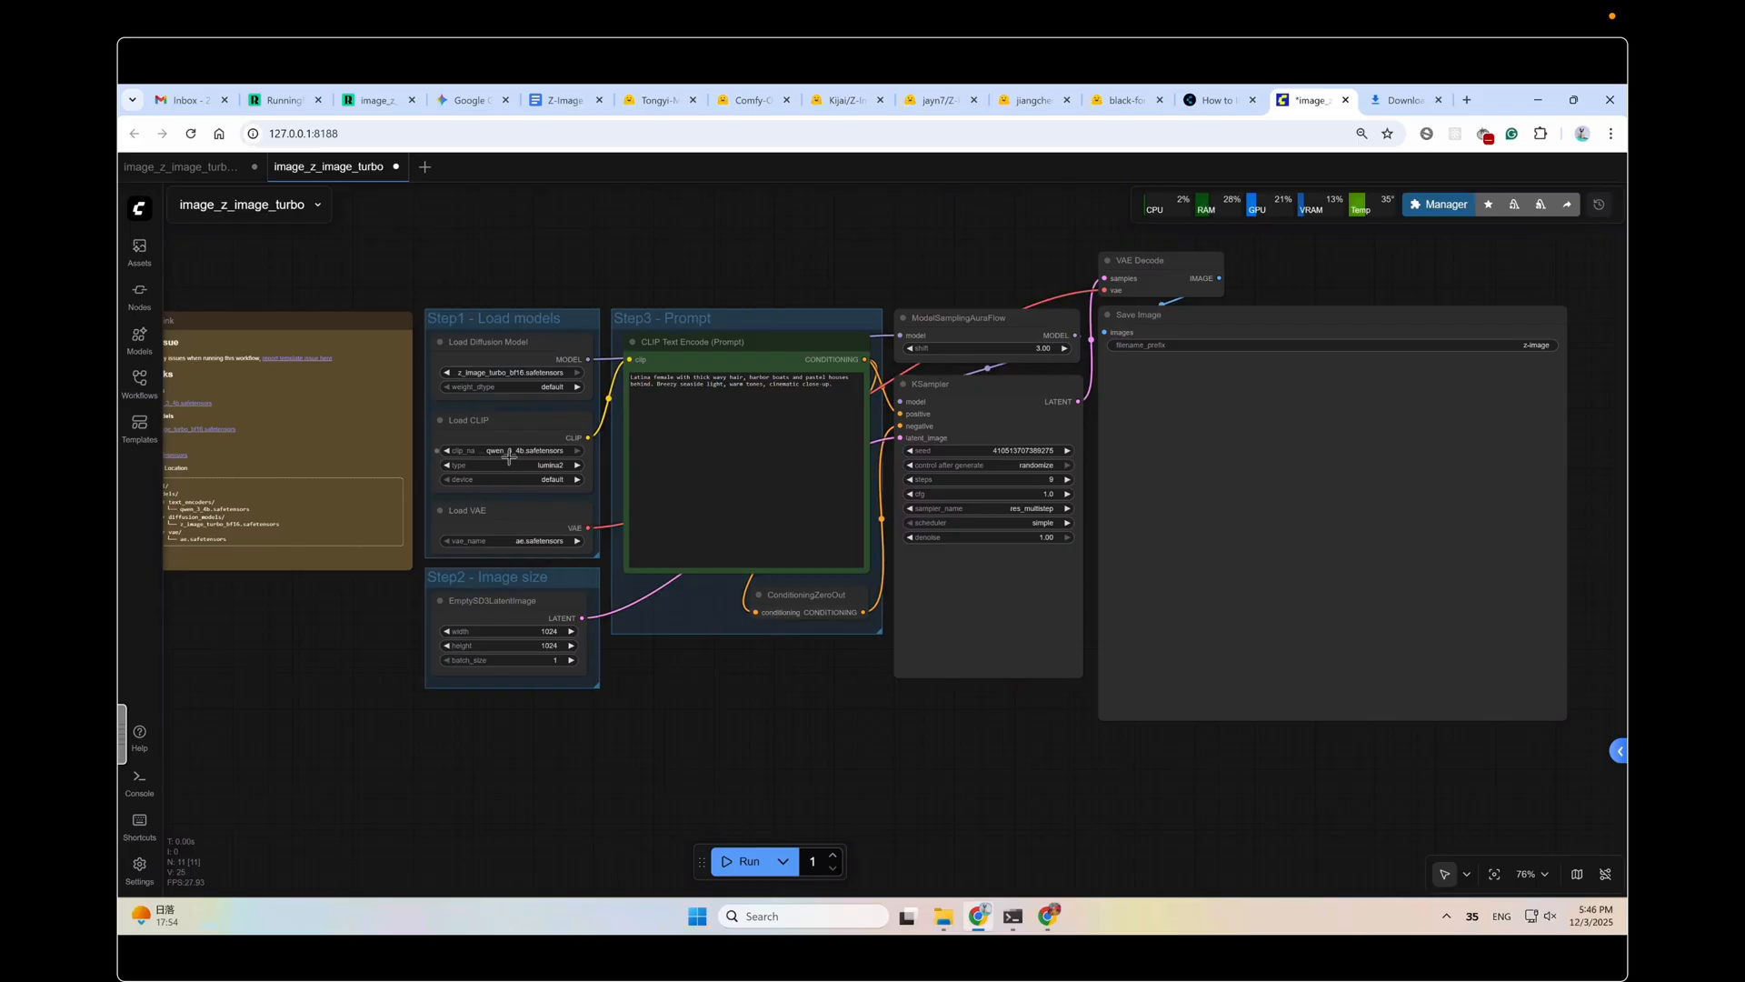
{"action": "mouse_move", "coordinate": [713, 694]}
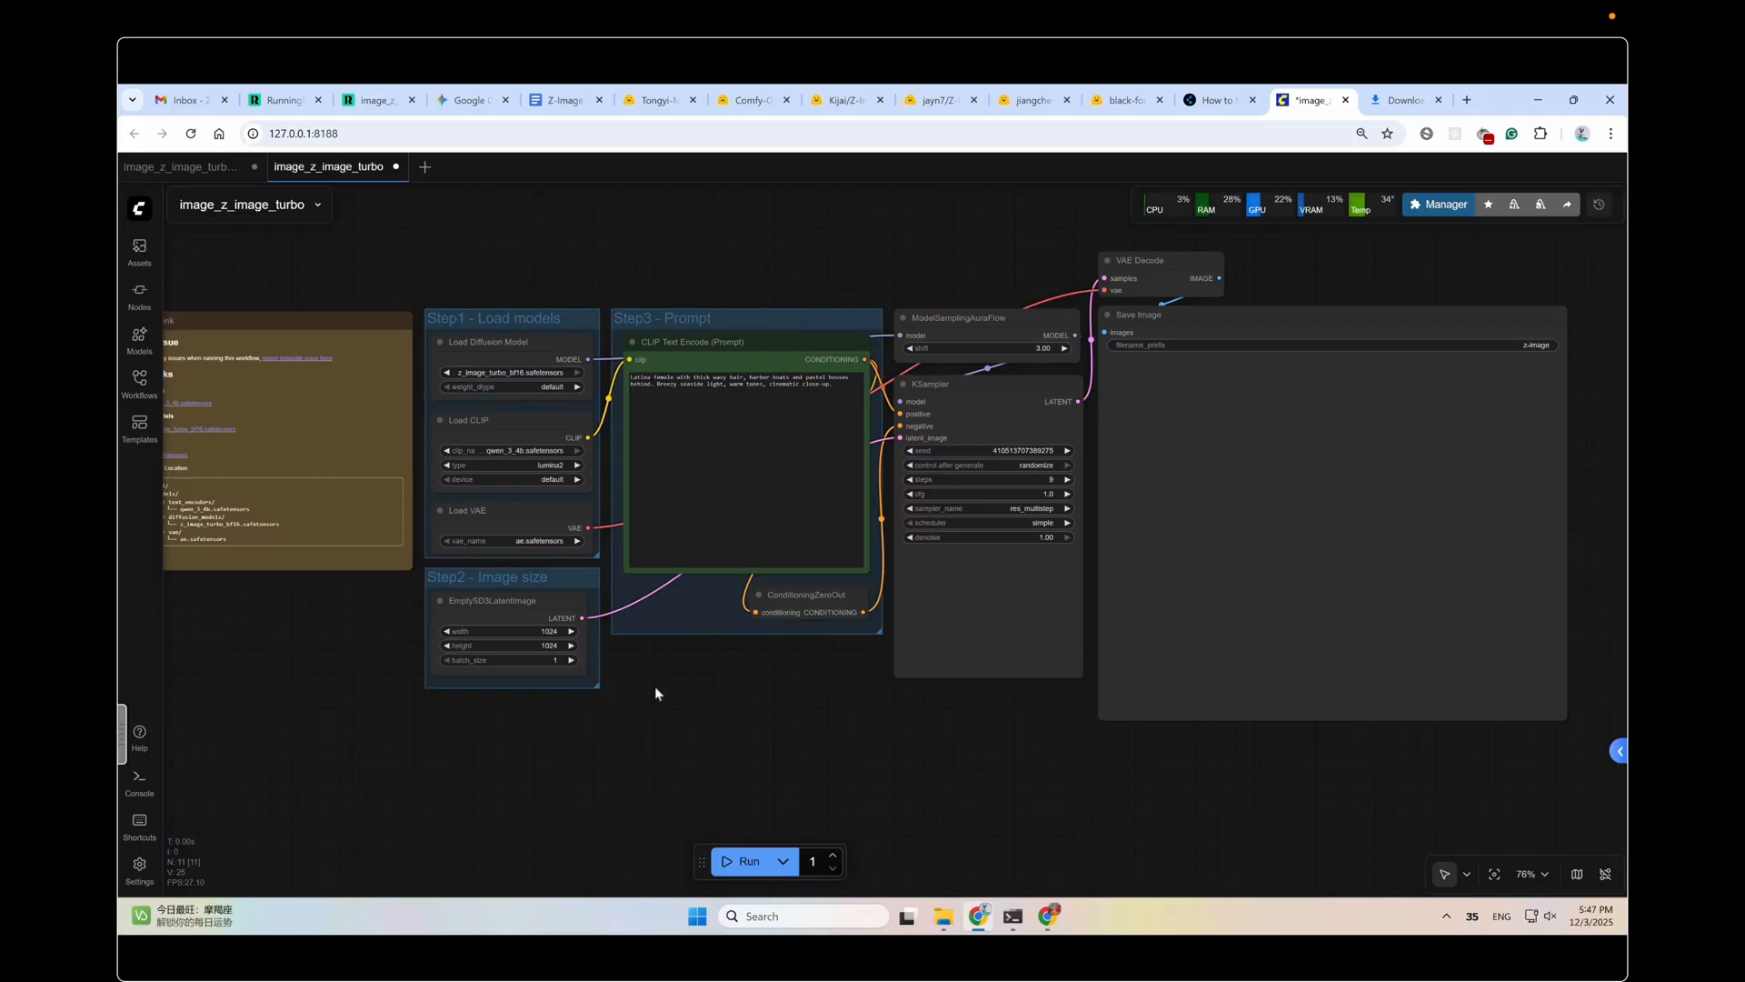
{"action": "mouse_move", "coordinate": [1175, 370]}
{"action": "type", "text": "ta"}
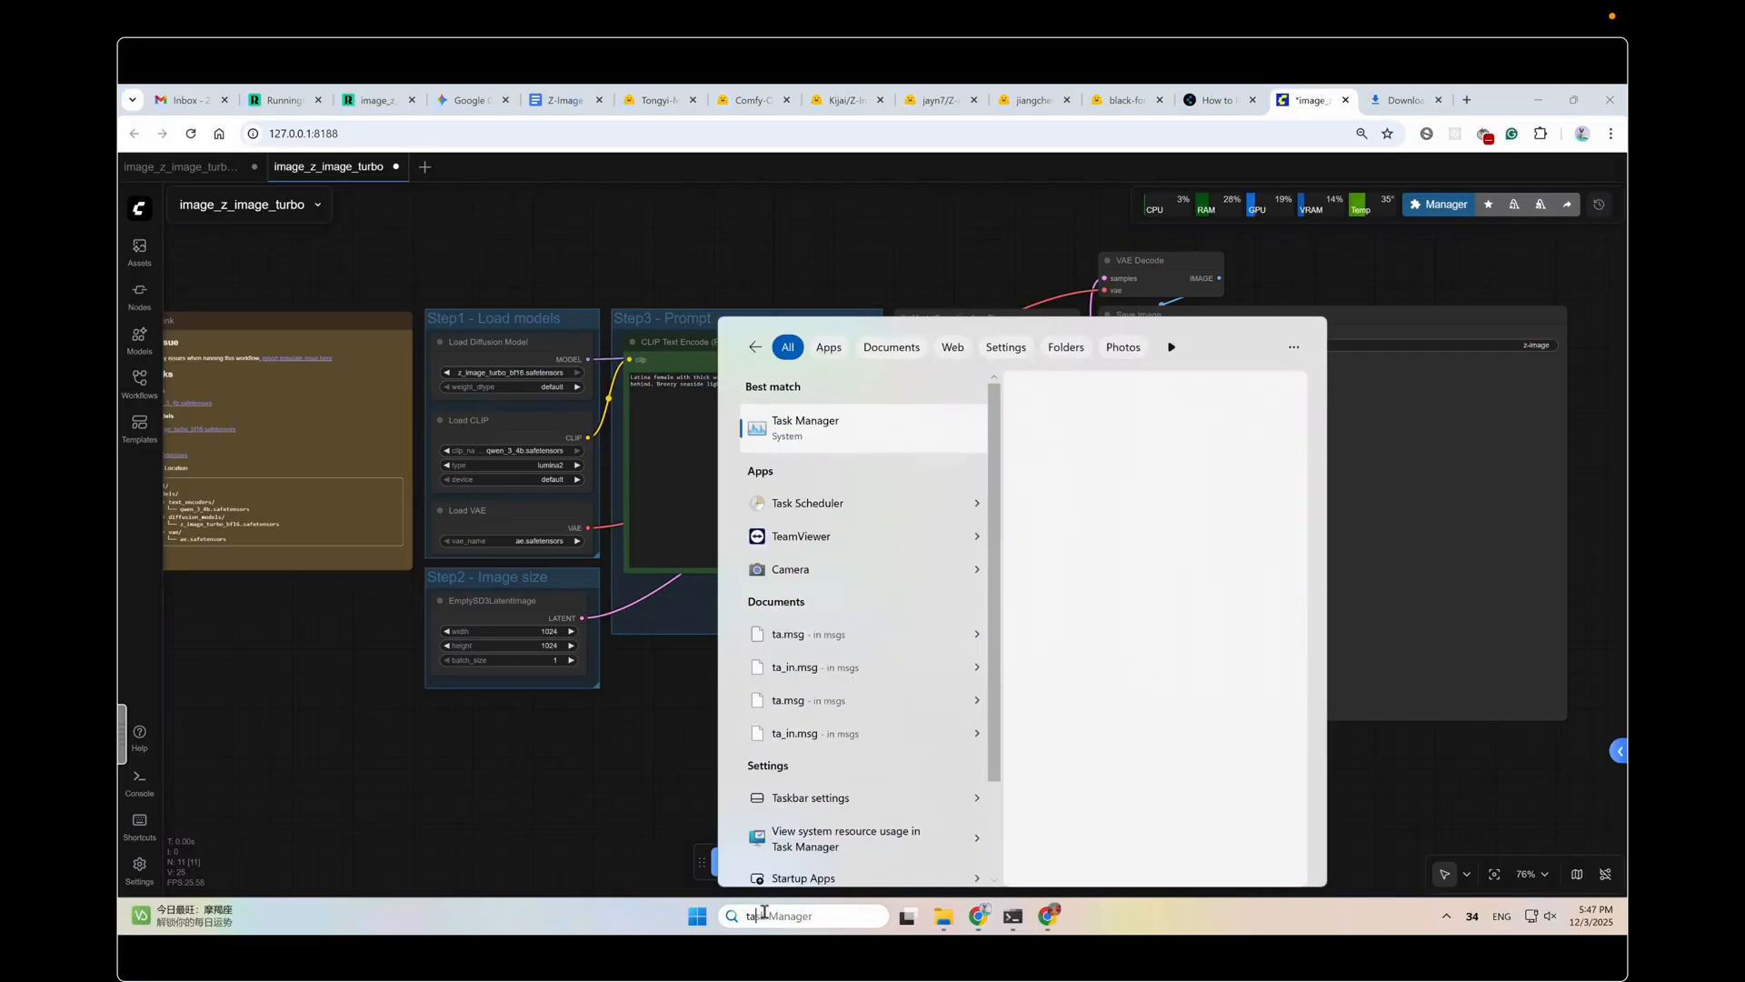
Step: Show Task Manager's GPU performance graph with 15.4 of 20 GB dedicated memory used
{"action": "left_click", "coordinate": [804, 427]}
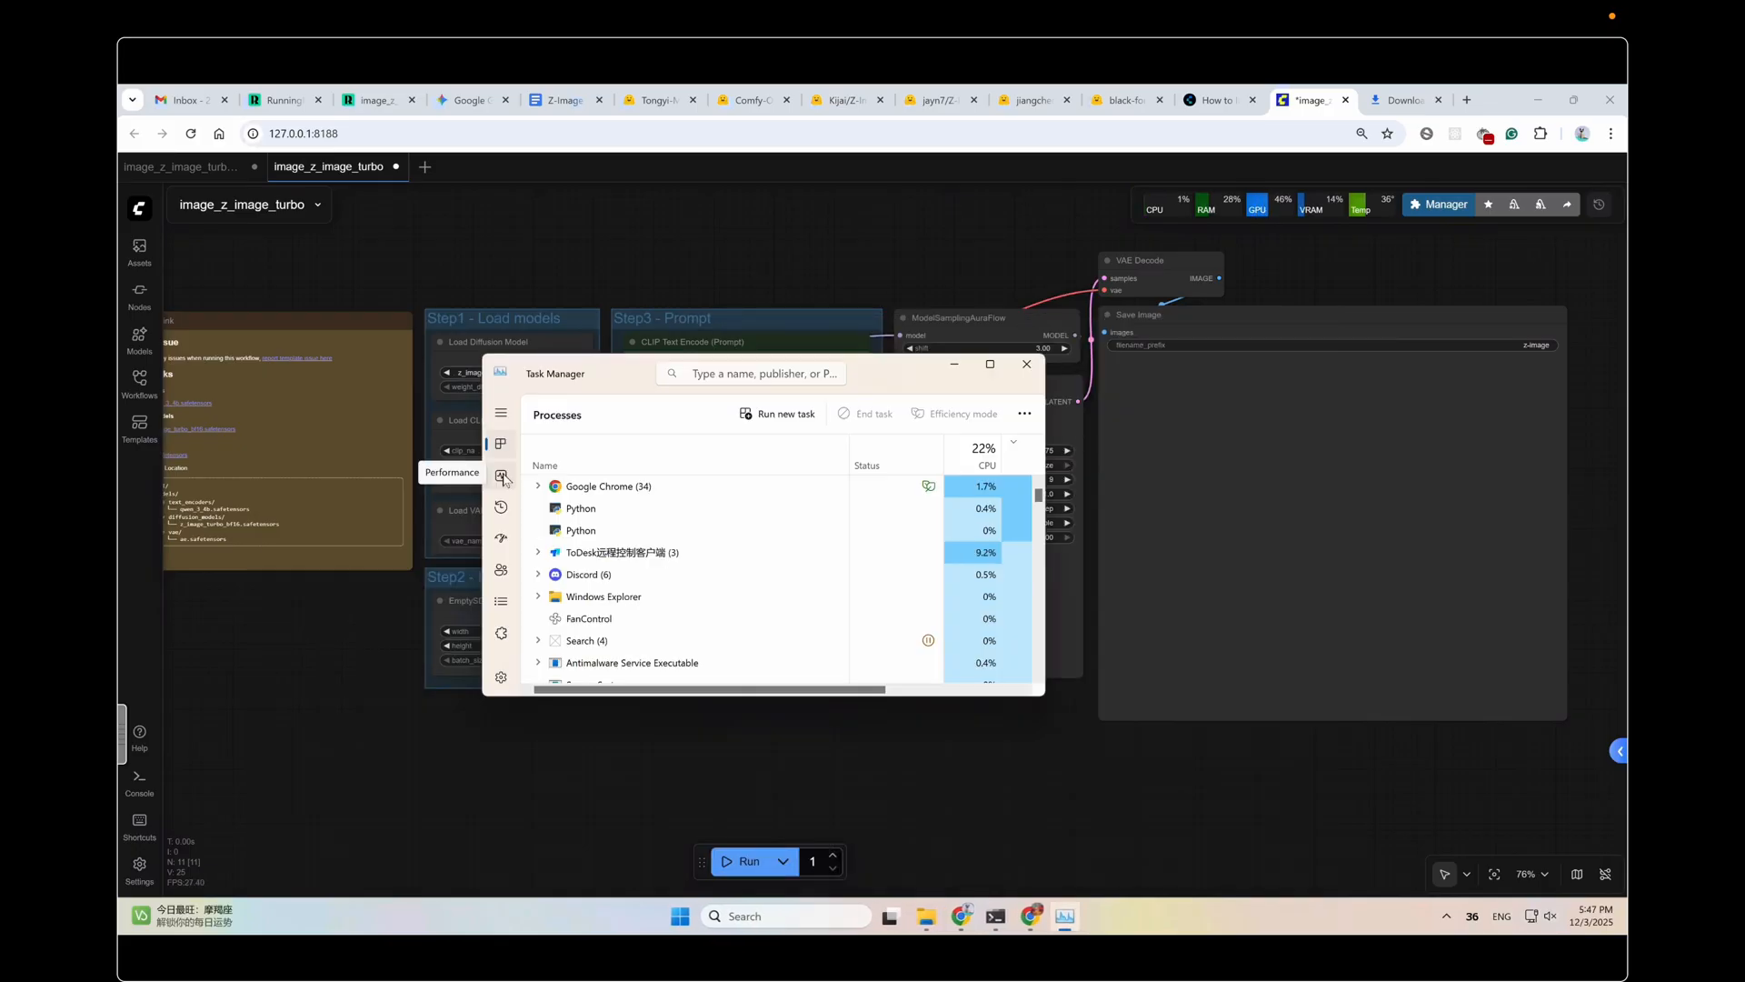
{"action": "left_click", "coordinate": [501, 476]}
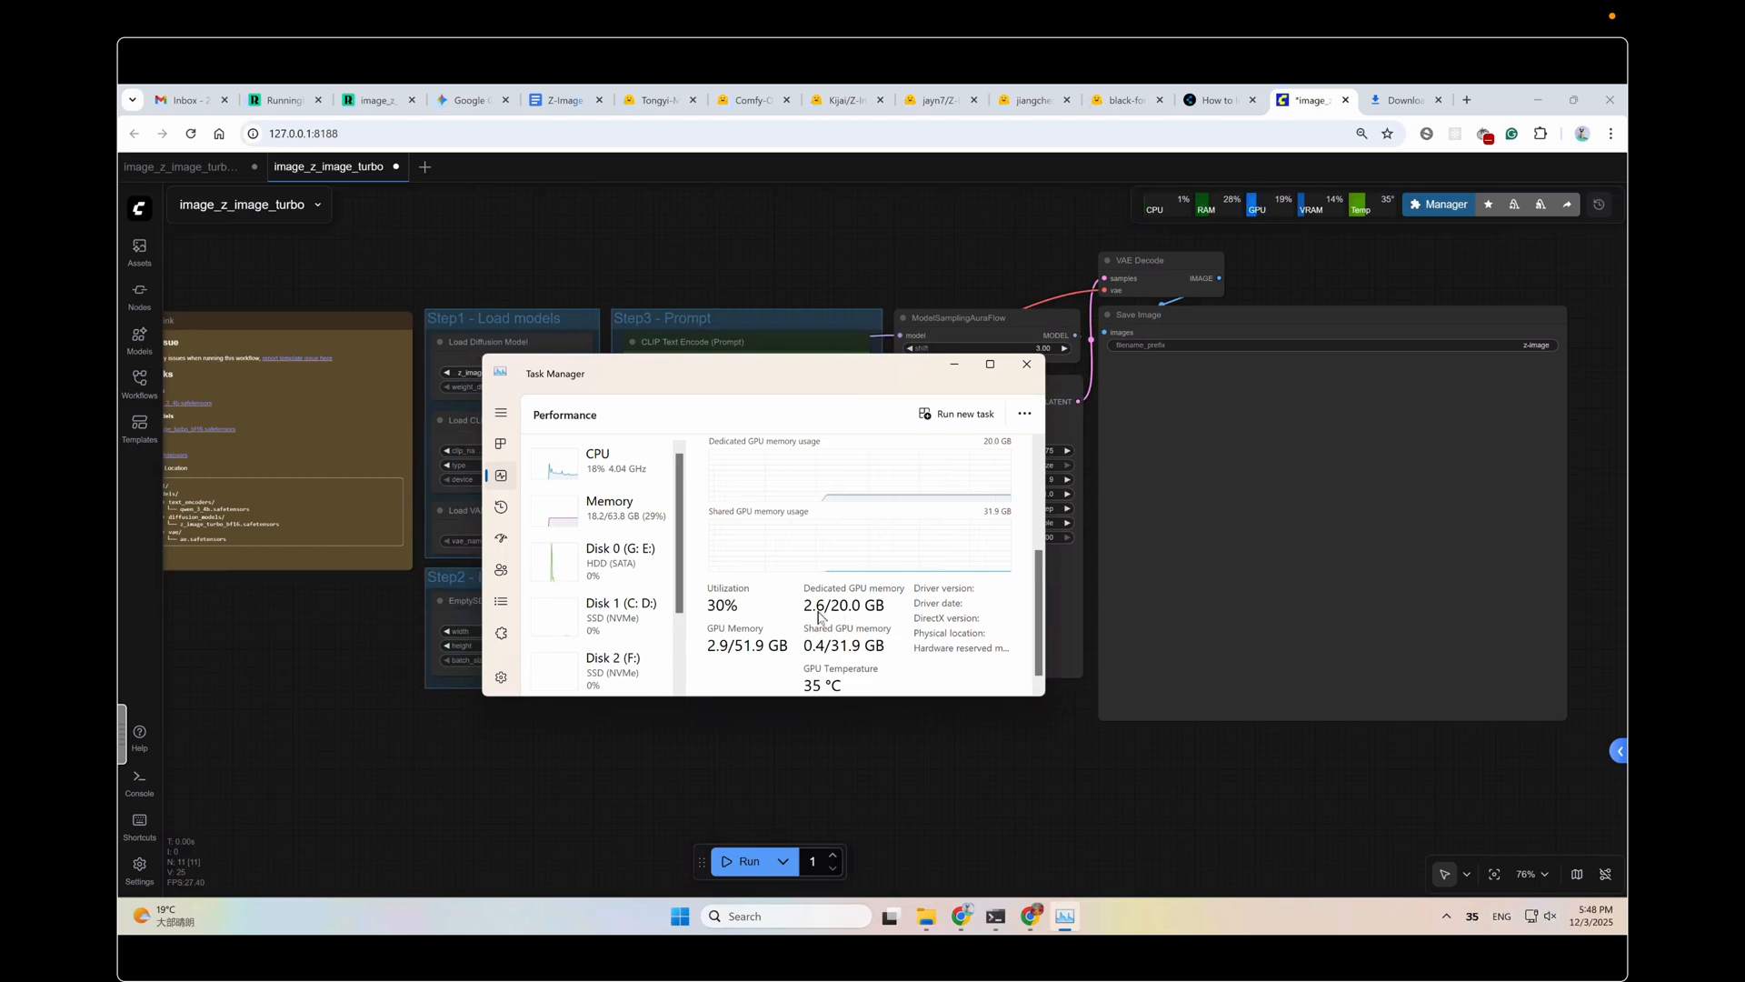
{"action": "left_click", "coordinate": [1025, 363]}
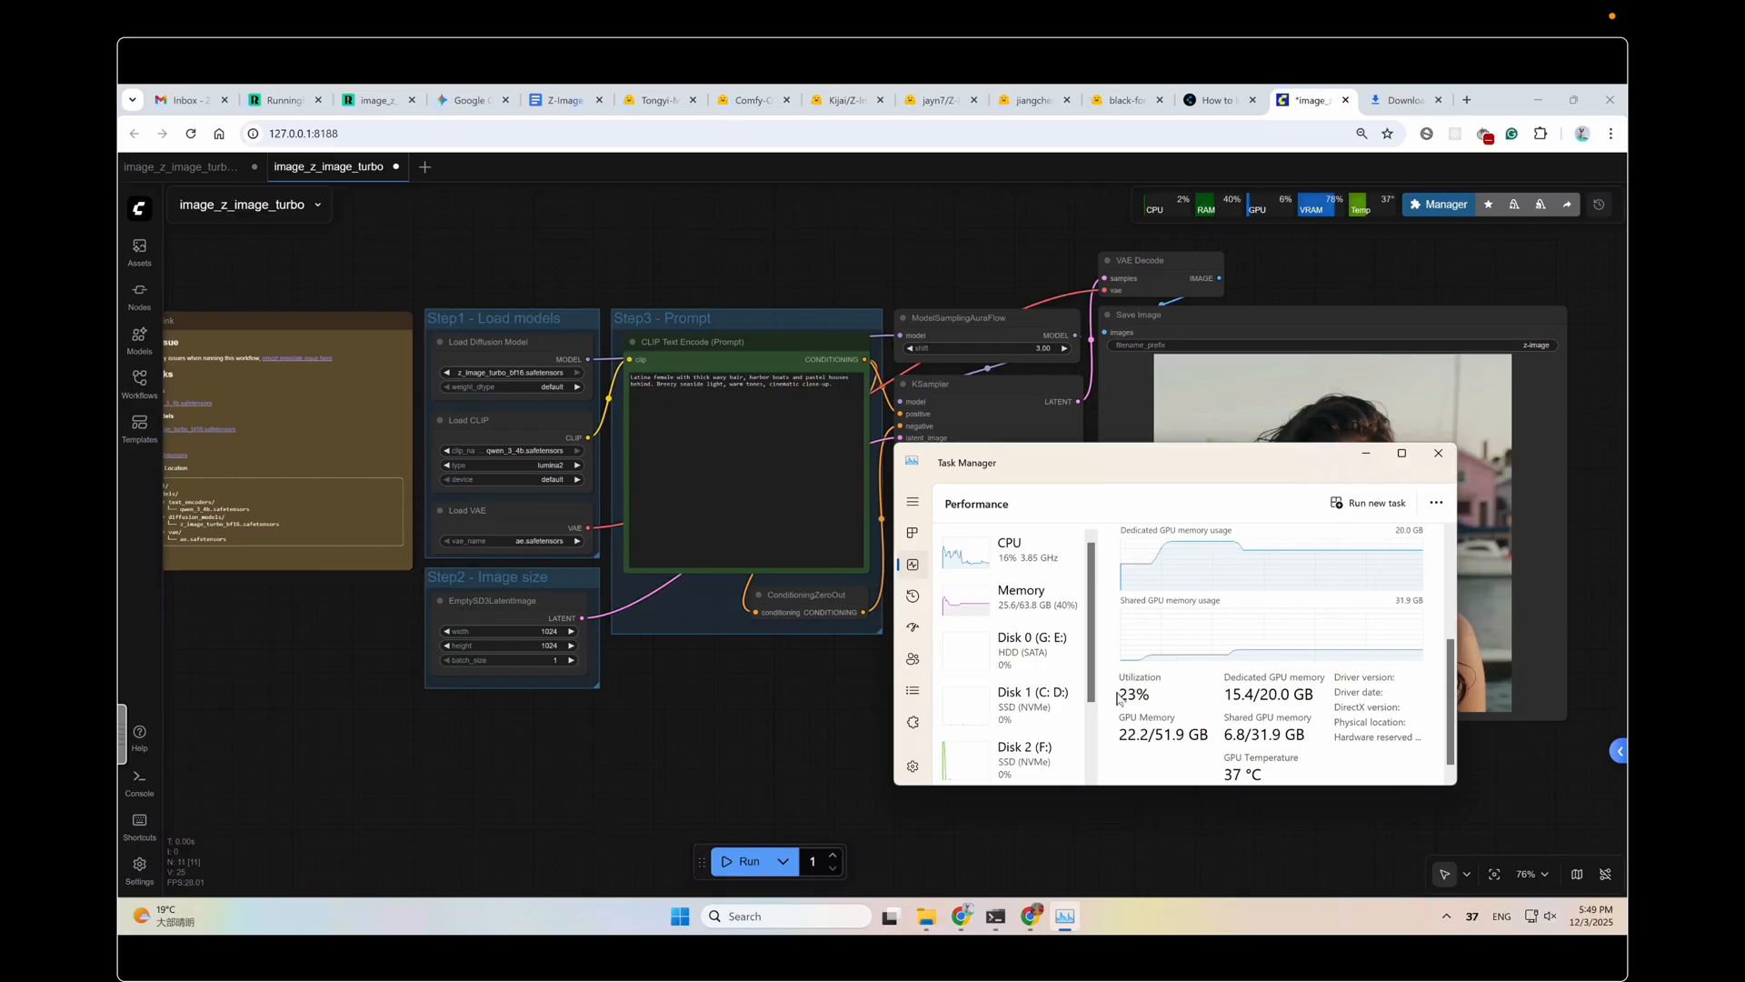
Step: Run the image_z_image_turbo_Low_vram workflow with the Q3_K_M GGUF model and tiled VAE decode
{"action": "left_click", "coordinate": [1436, 453]}
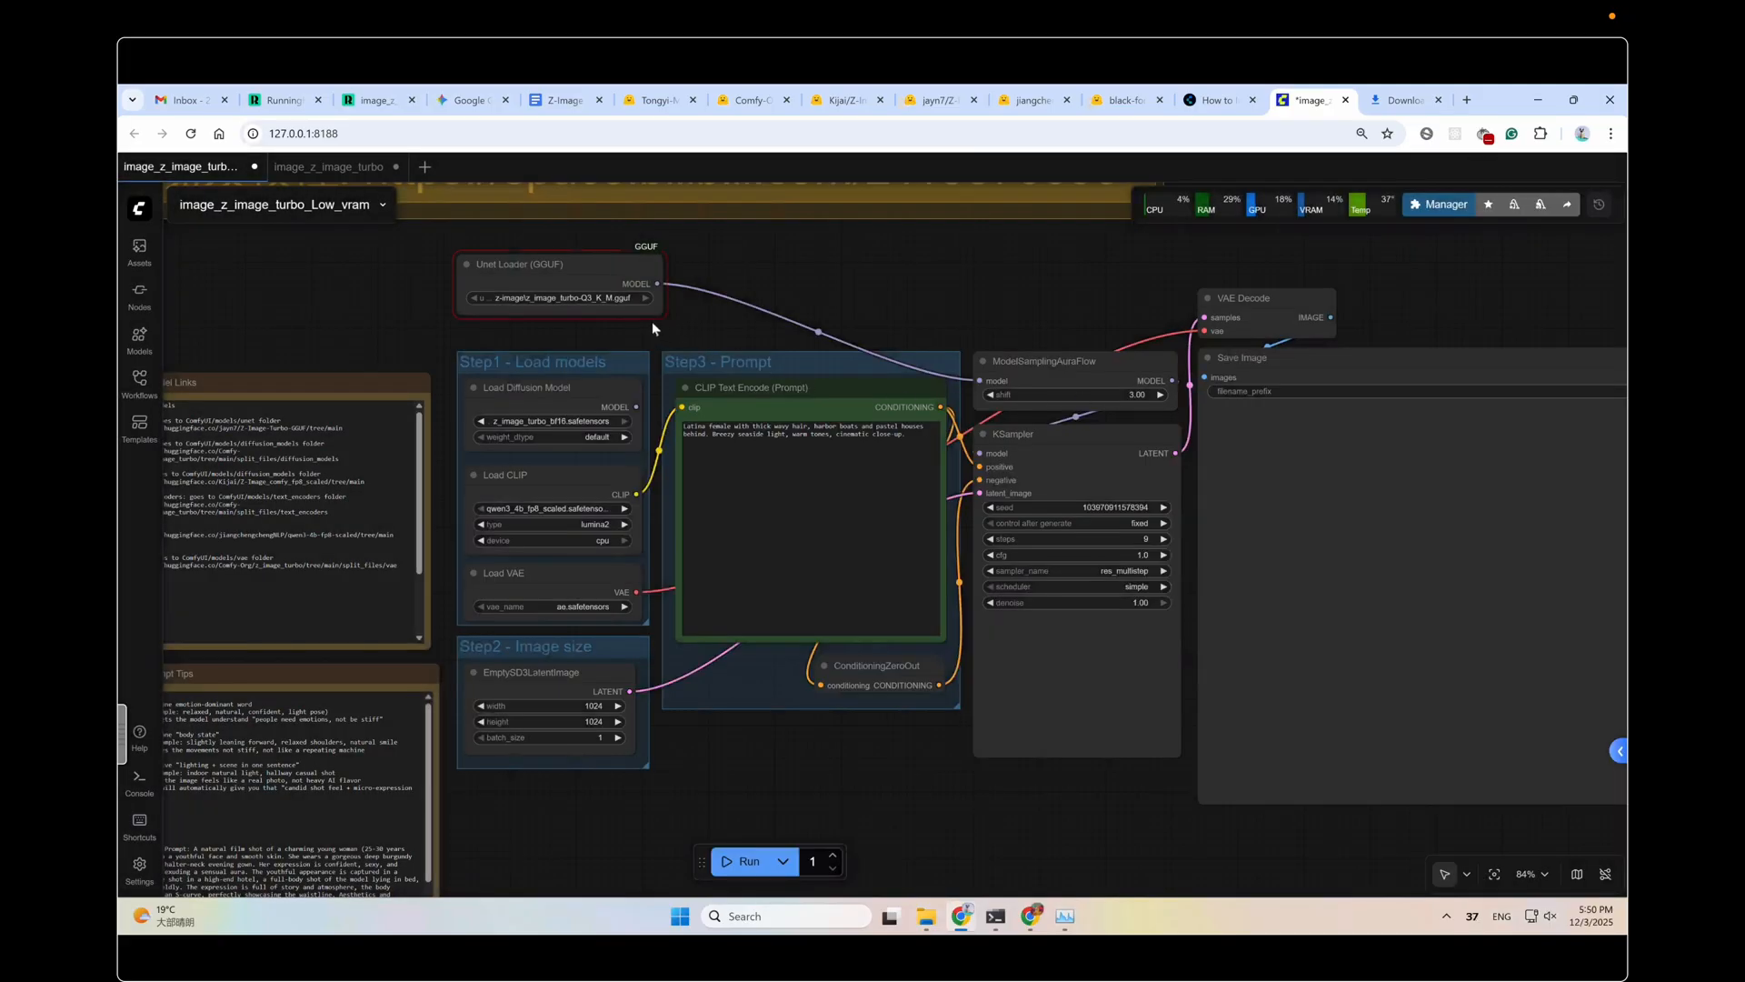
{"action": "left_click", "coordinate": [747, 861]}
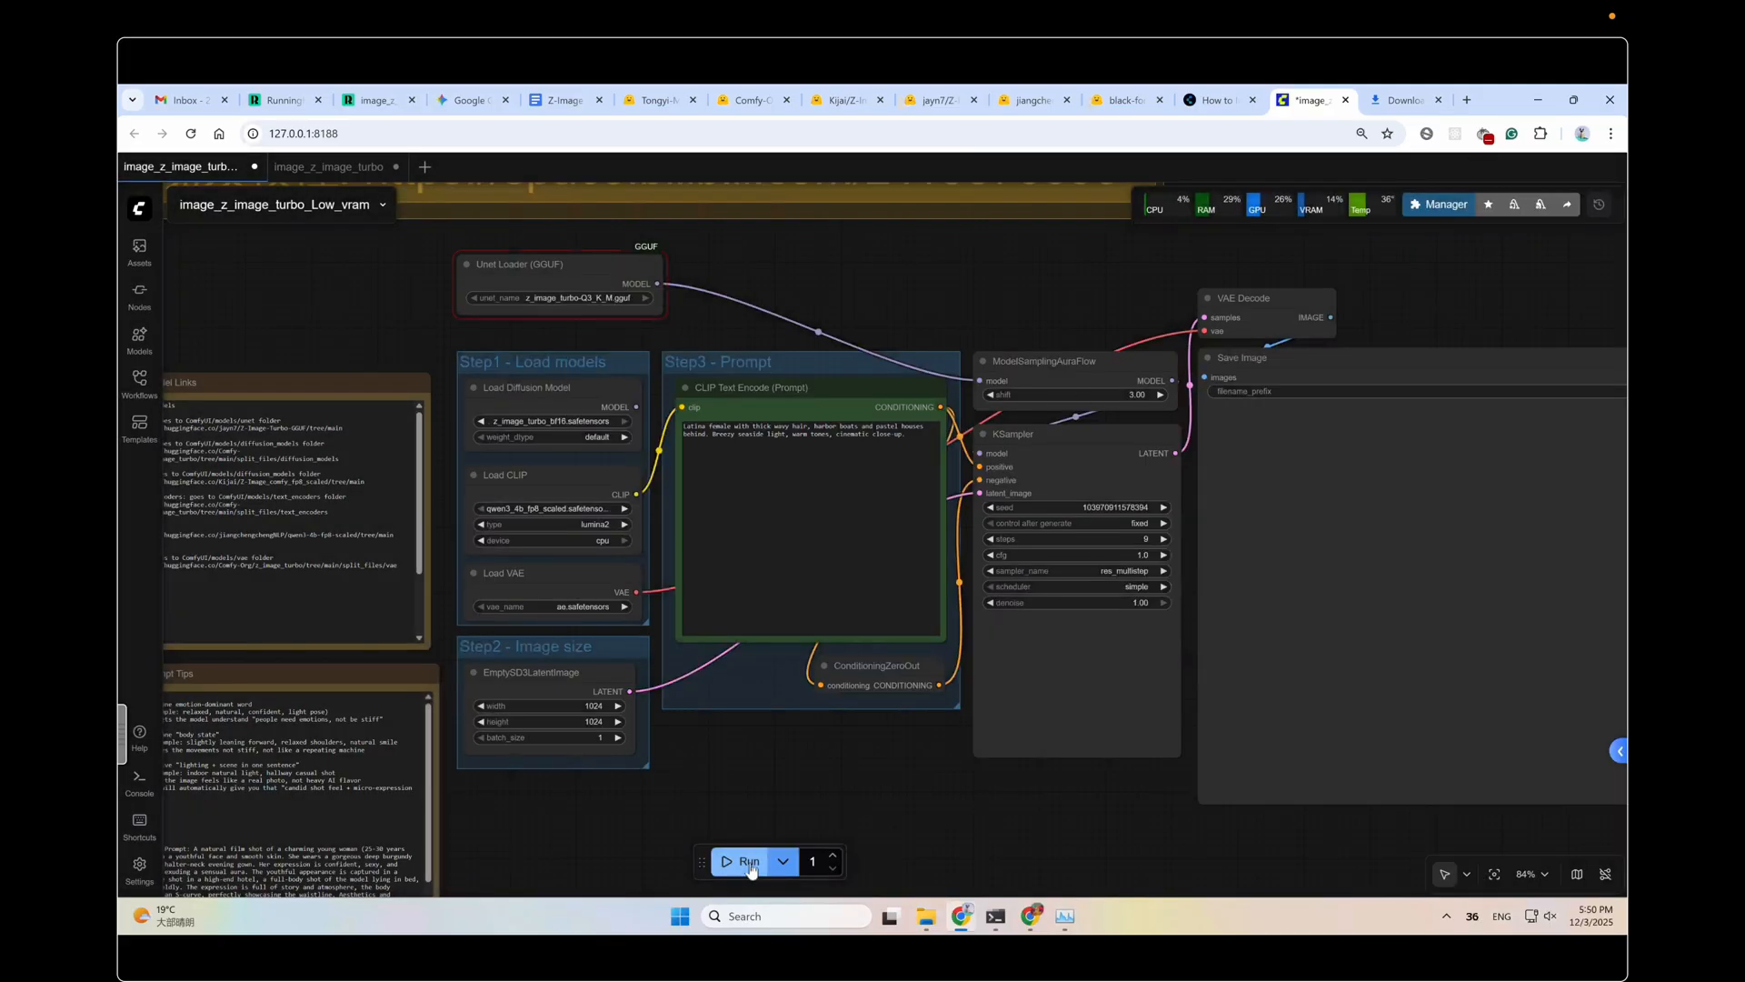
{"action": "left_click", "coordinate": [747, 861]}
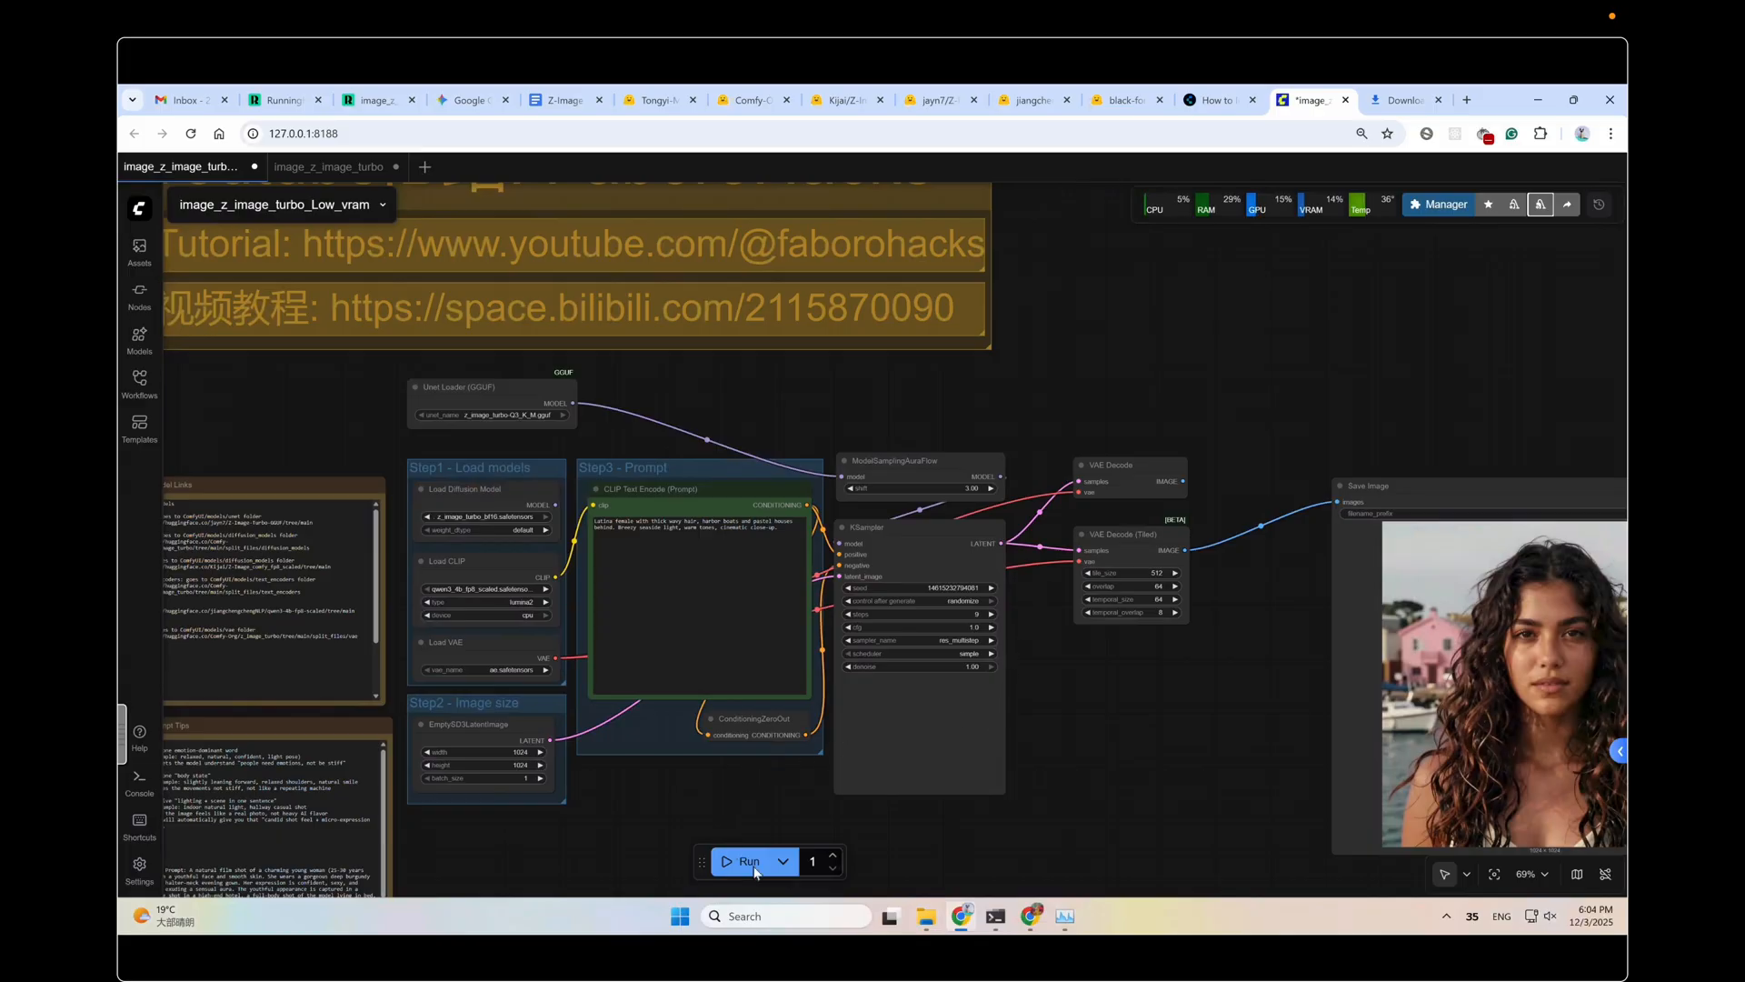
{"action": "left_click", "coordinate": [747, 860]}
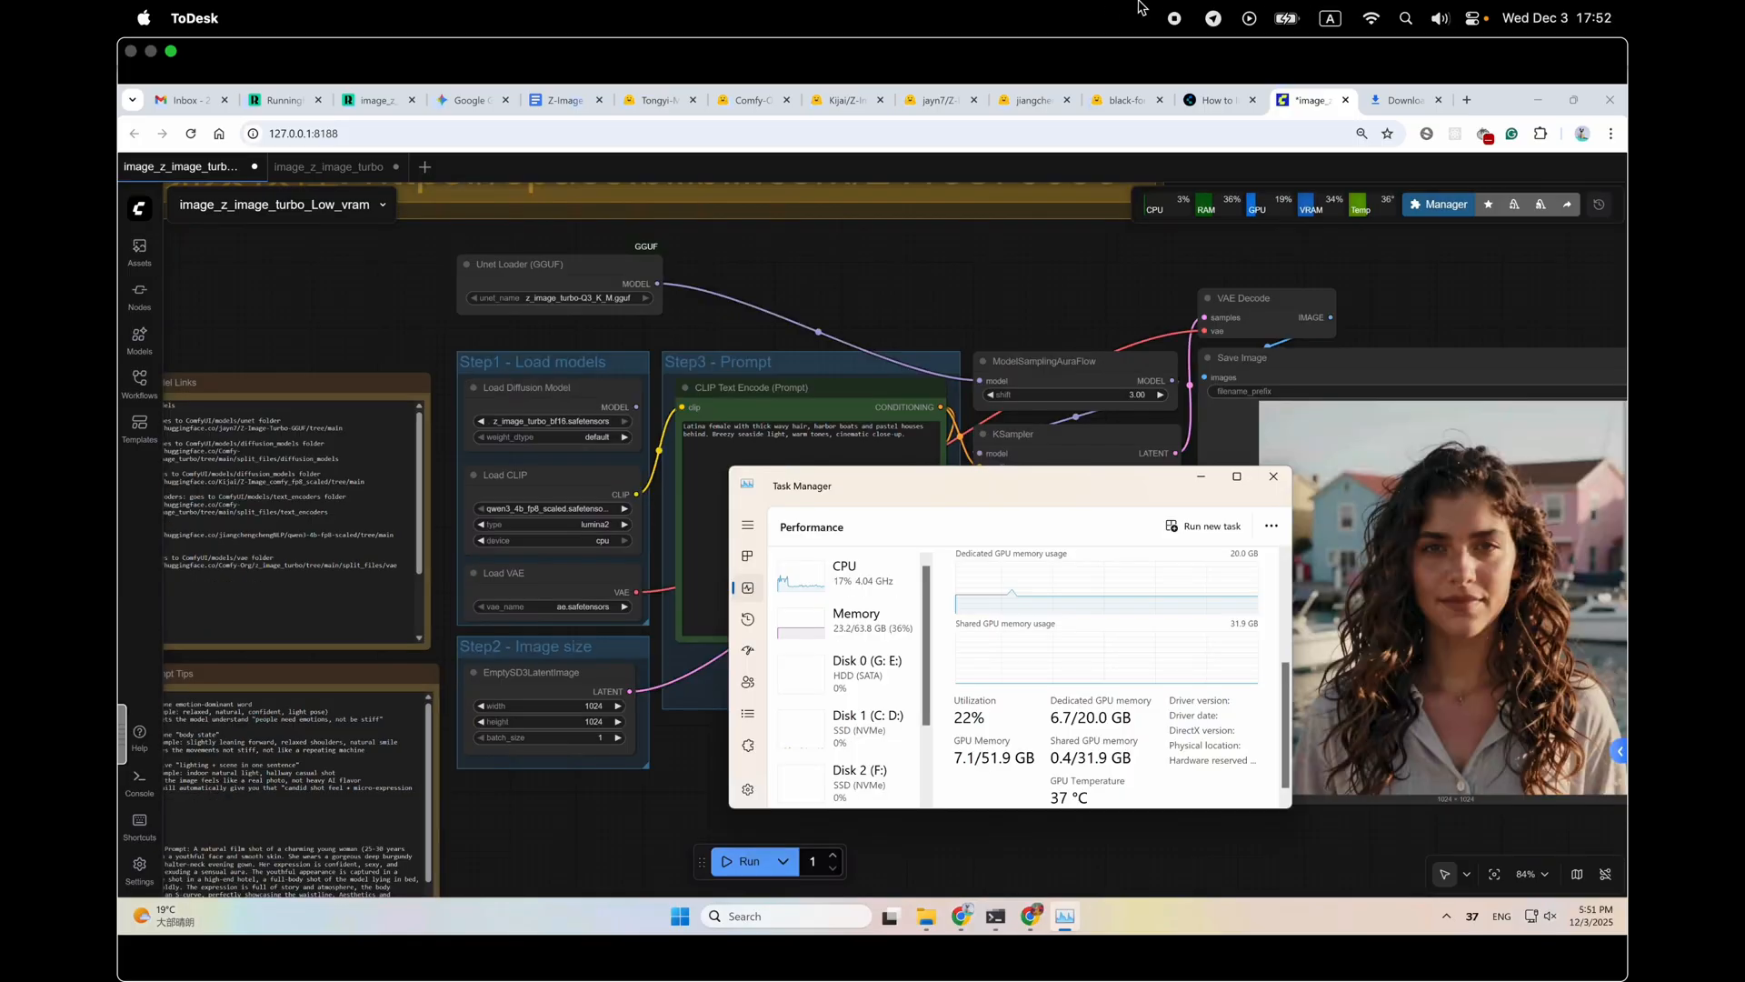
{"action": "left_click", "coordinate": [1272, 477]}
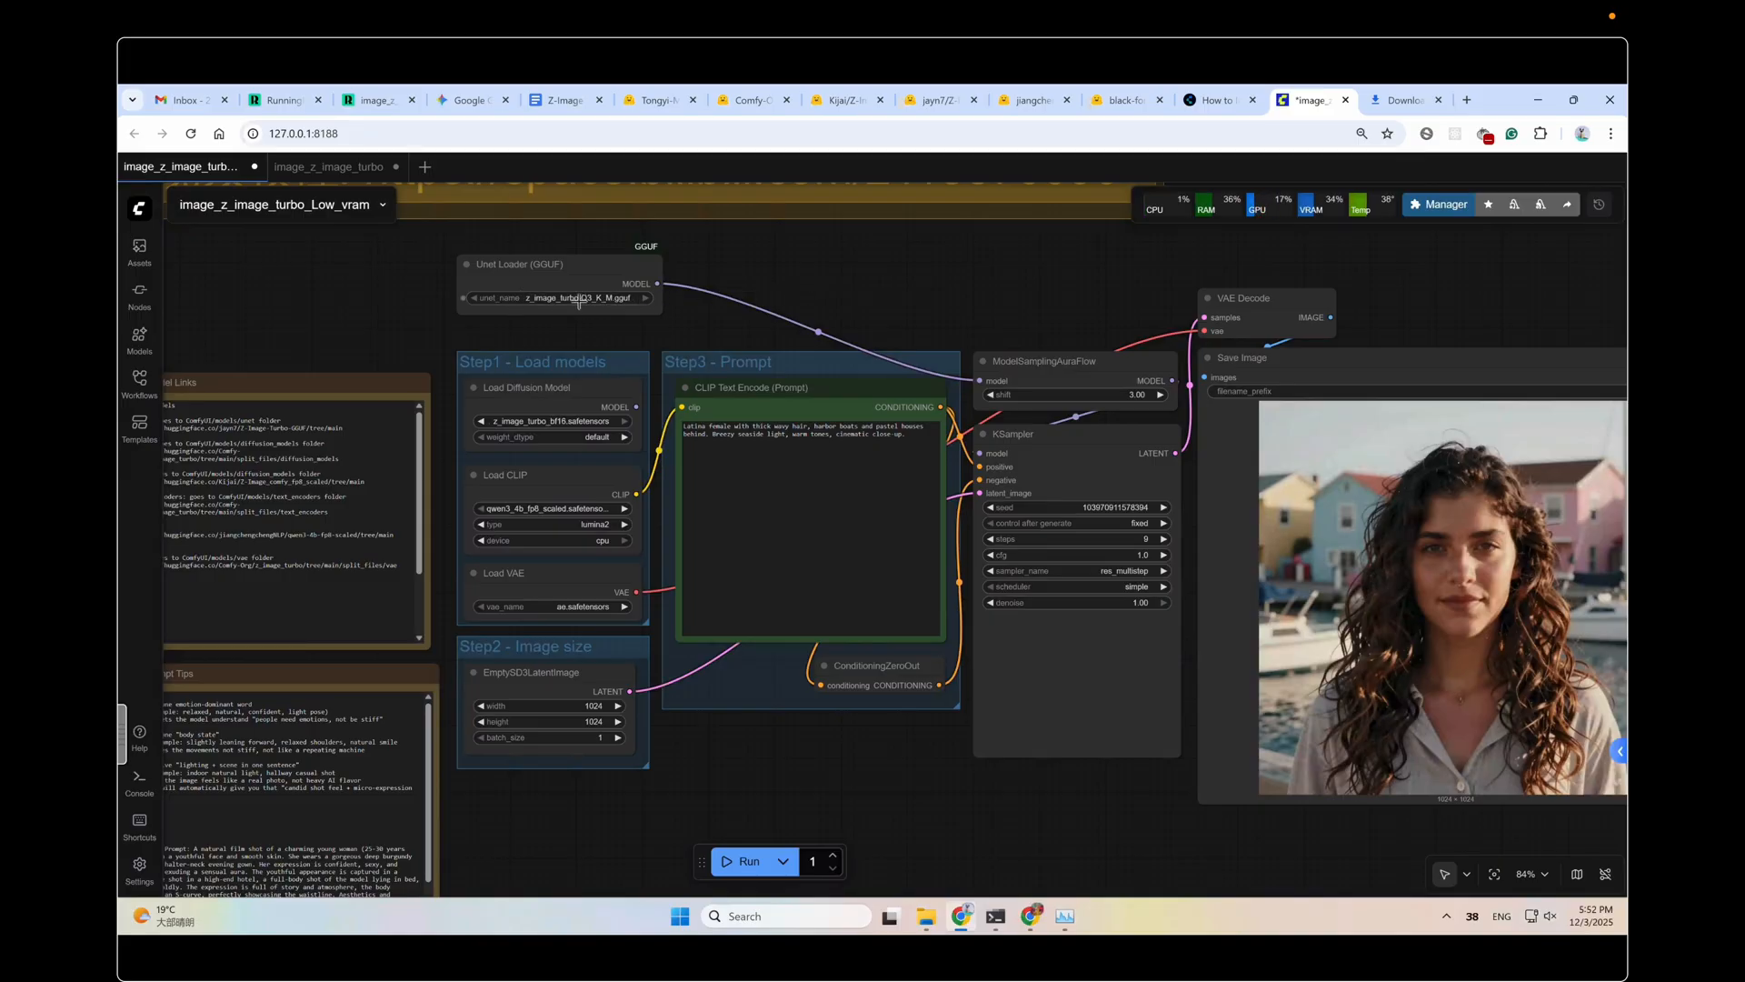
Step: Review jayn7 GGUF, Comfy-Org model pages and qwen3-4b-fp8-scaled encoder, then return to ComfyUI
{"action": "left_click", "coordinate": [941, 99]}
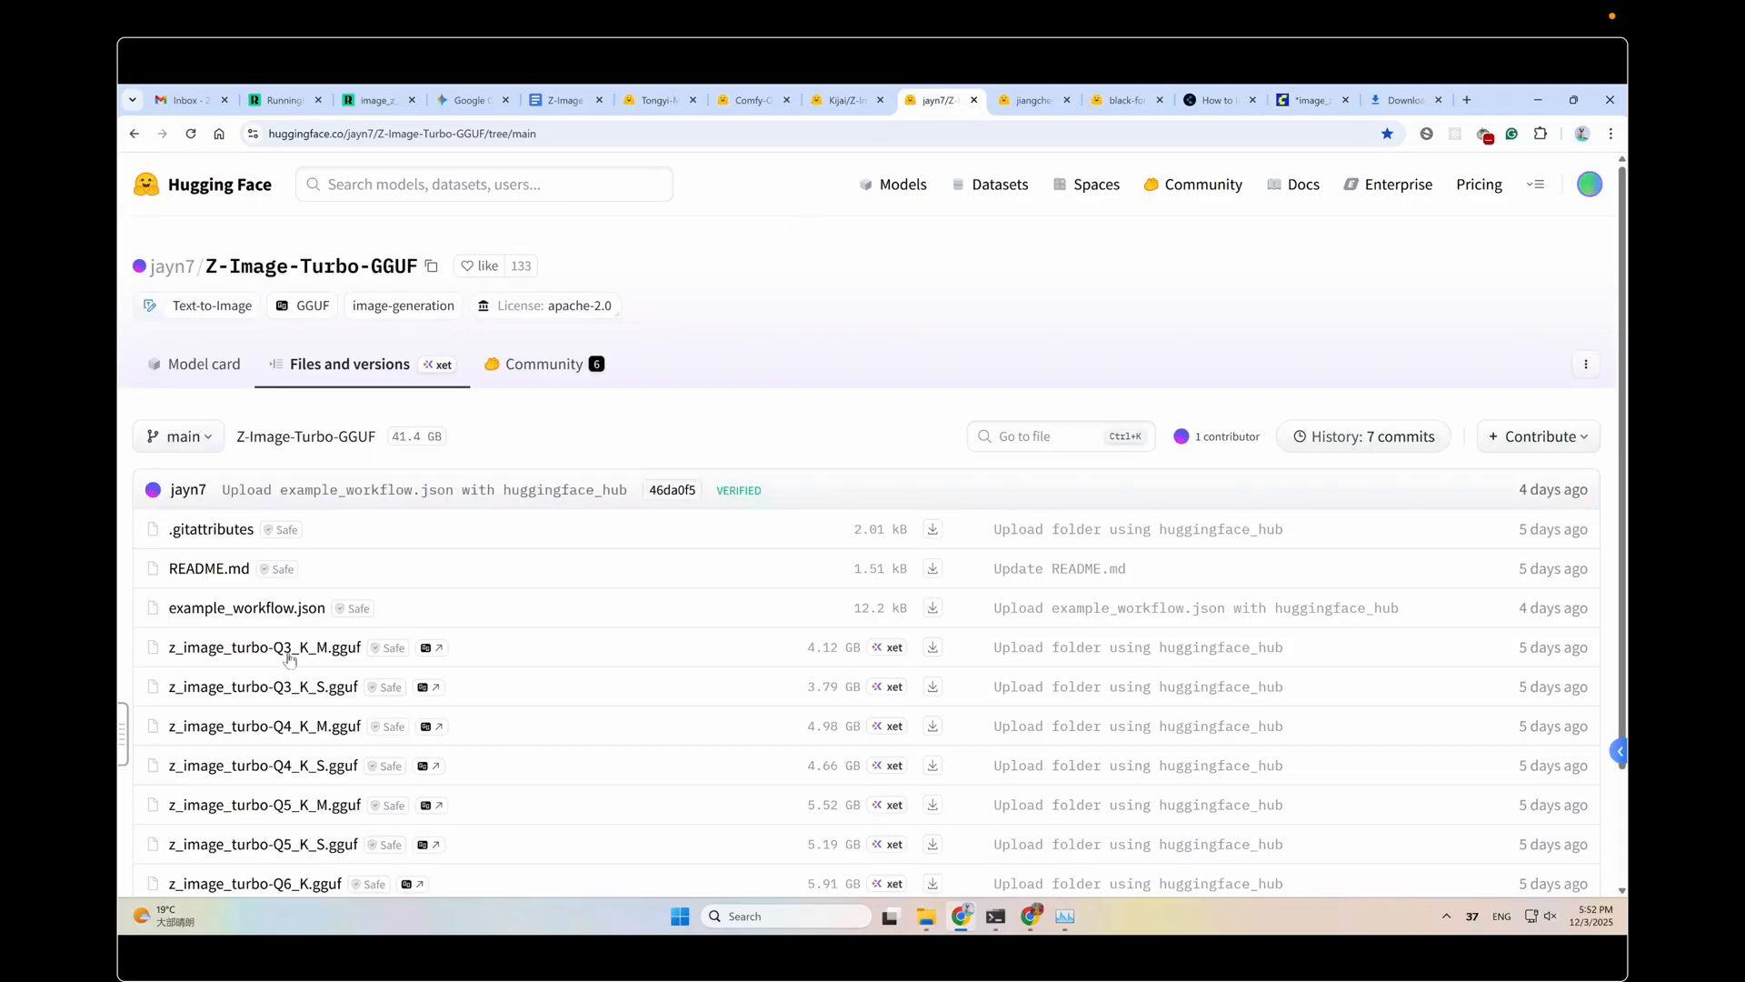
{"action": "mouse_move", "coordinate": [932, 647]}
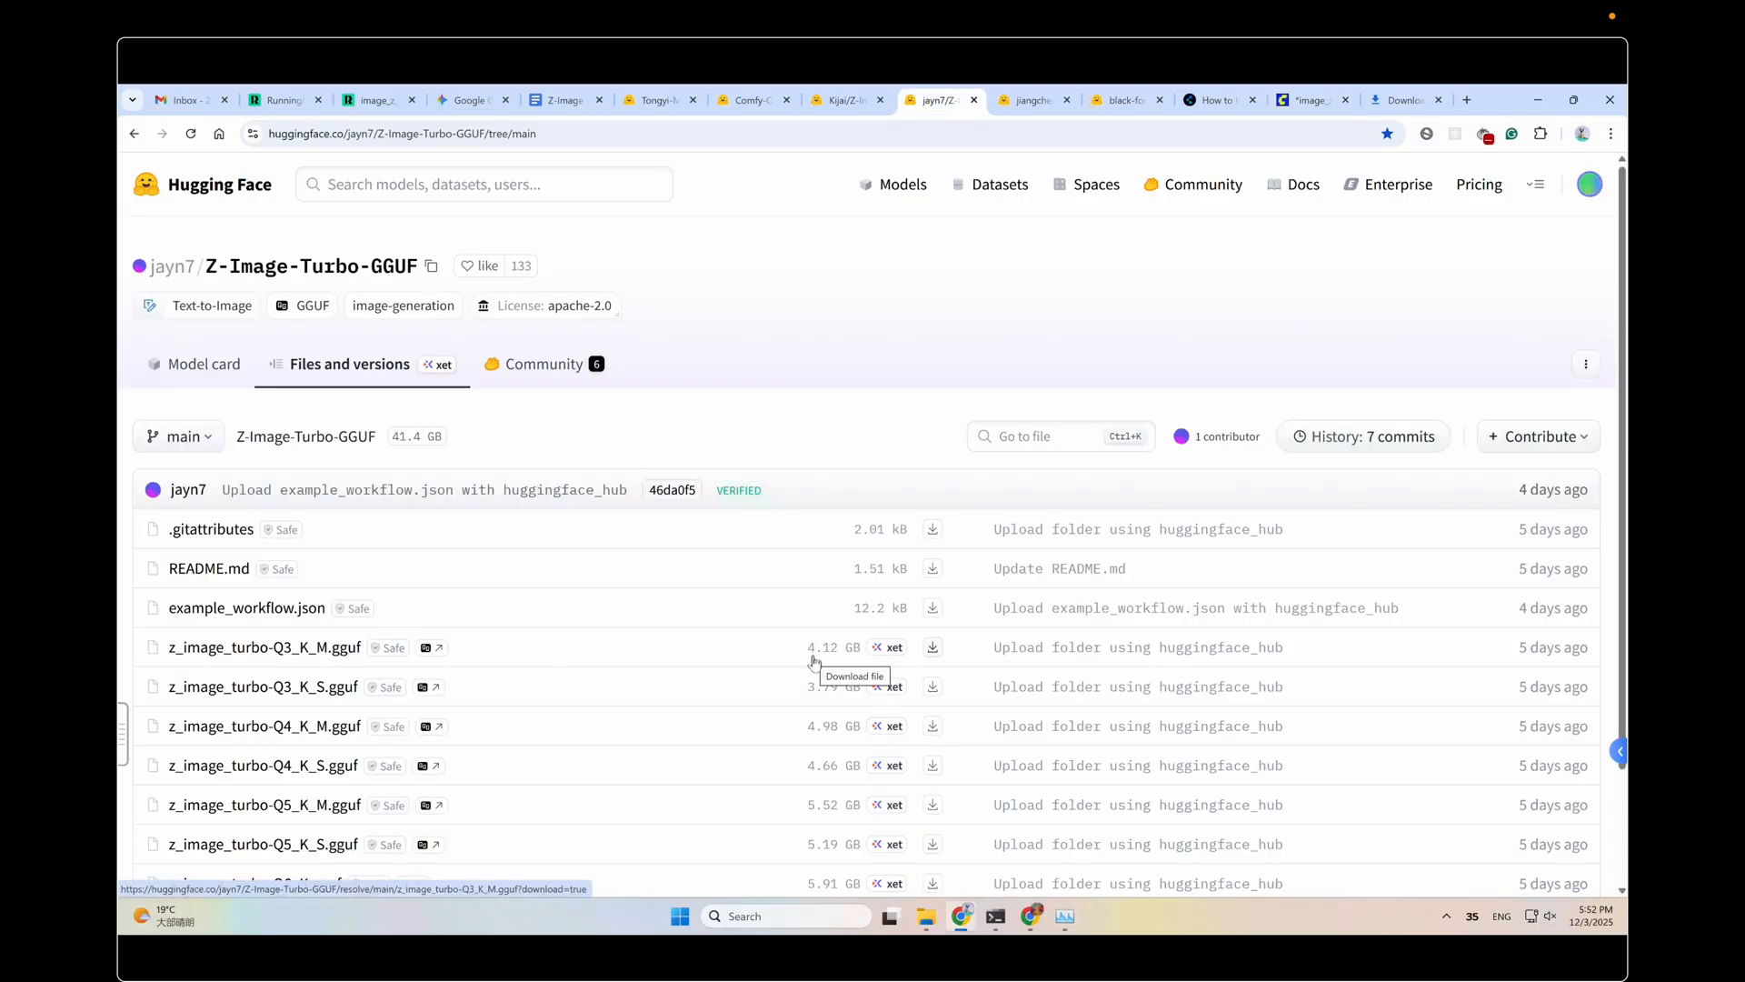
{"action": "mouse_move", "coordinate": [718, 363]}
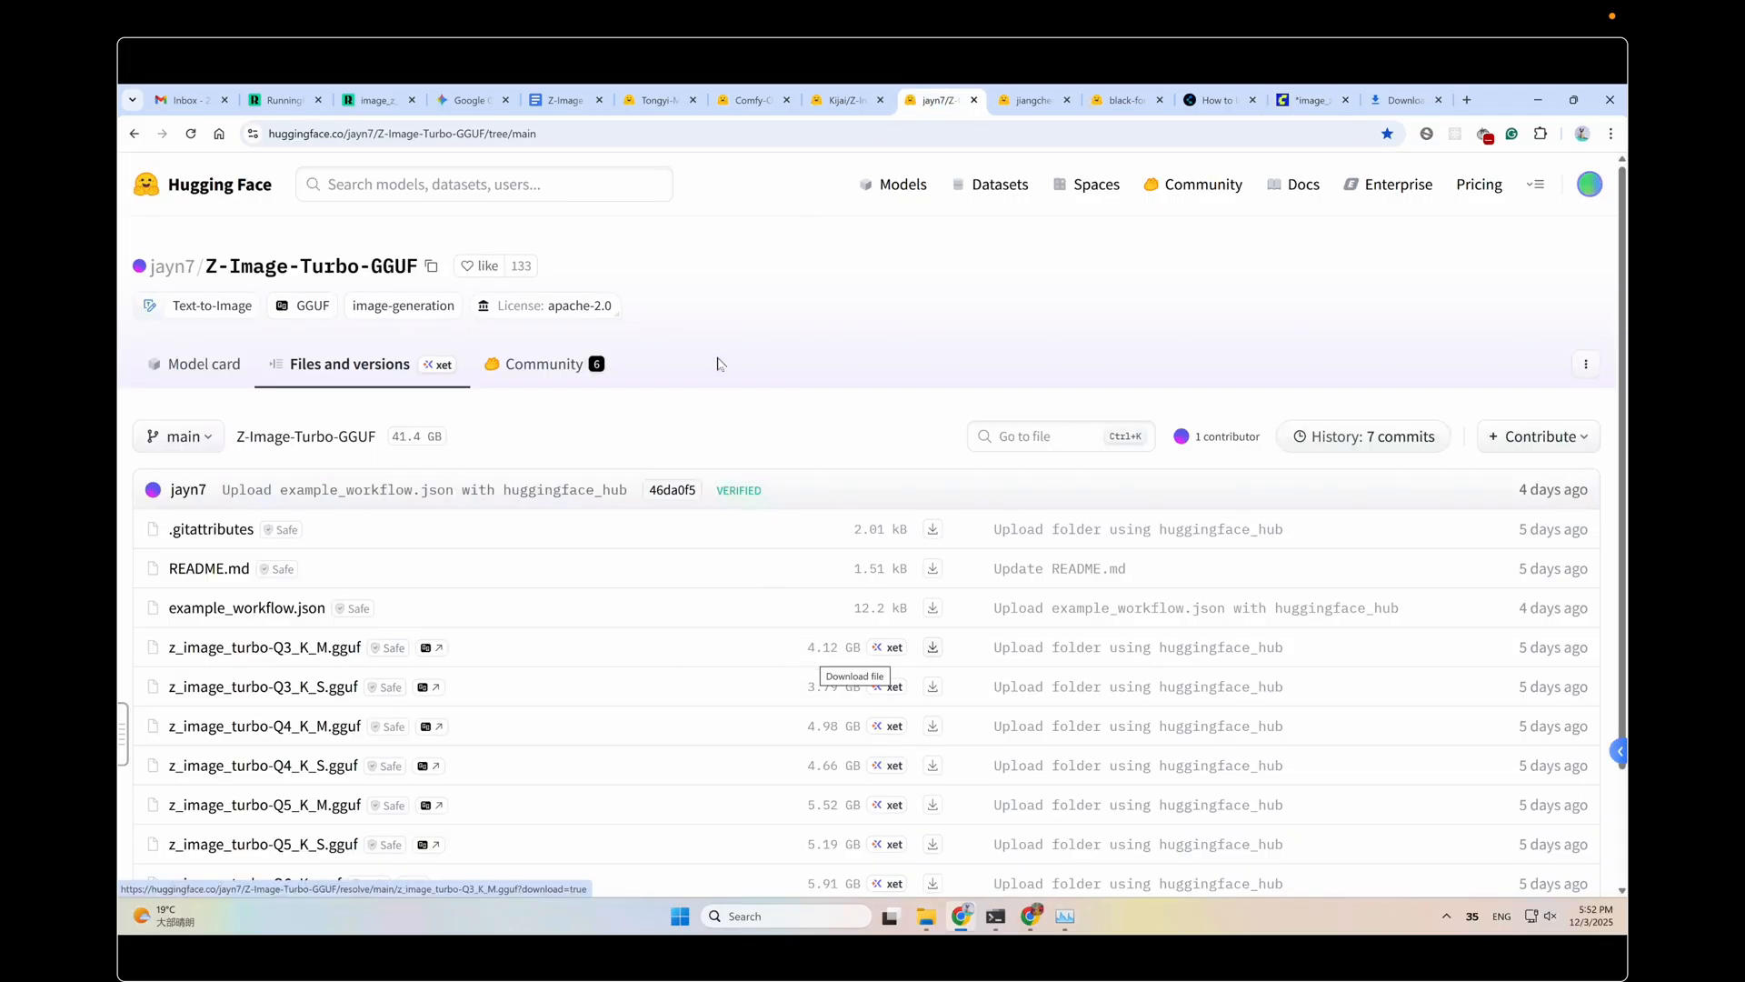
{"action": "left_click", "coordinate": [754, 100]}
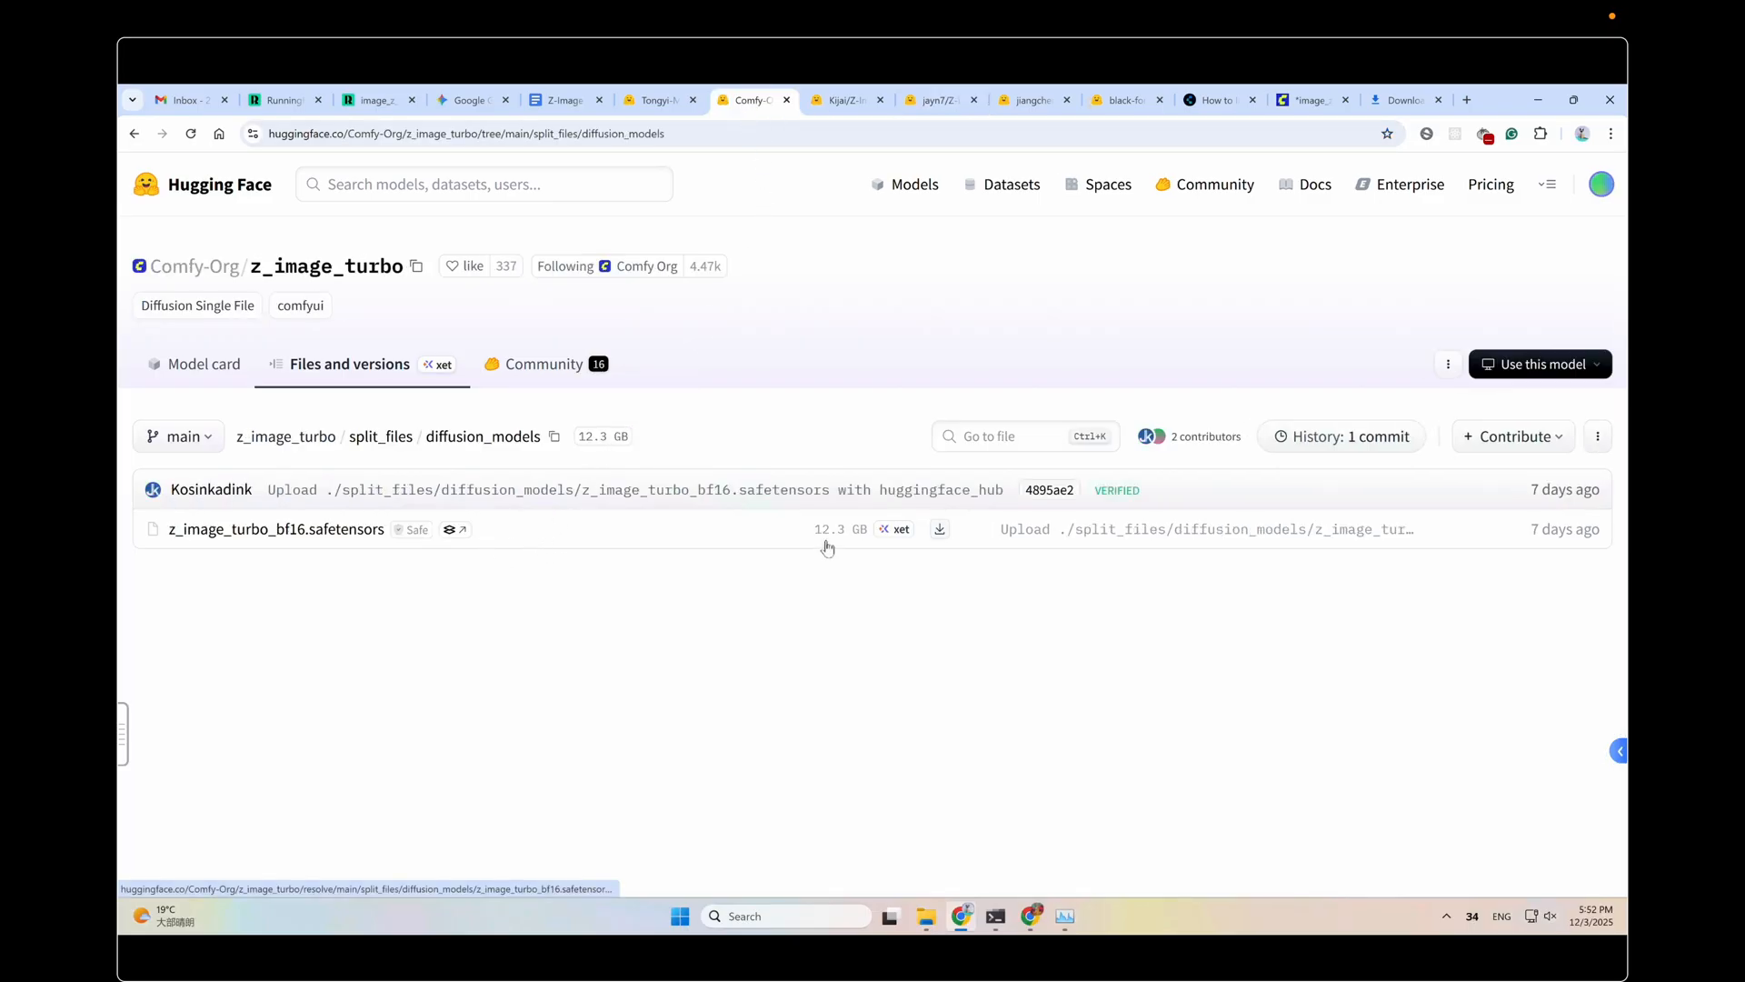
{"action": "left_click", "coordinate": [1310, 99]}
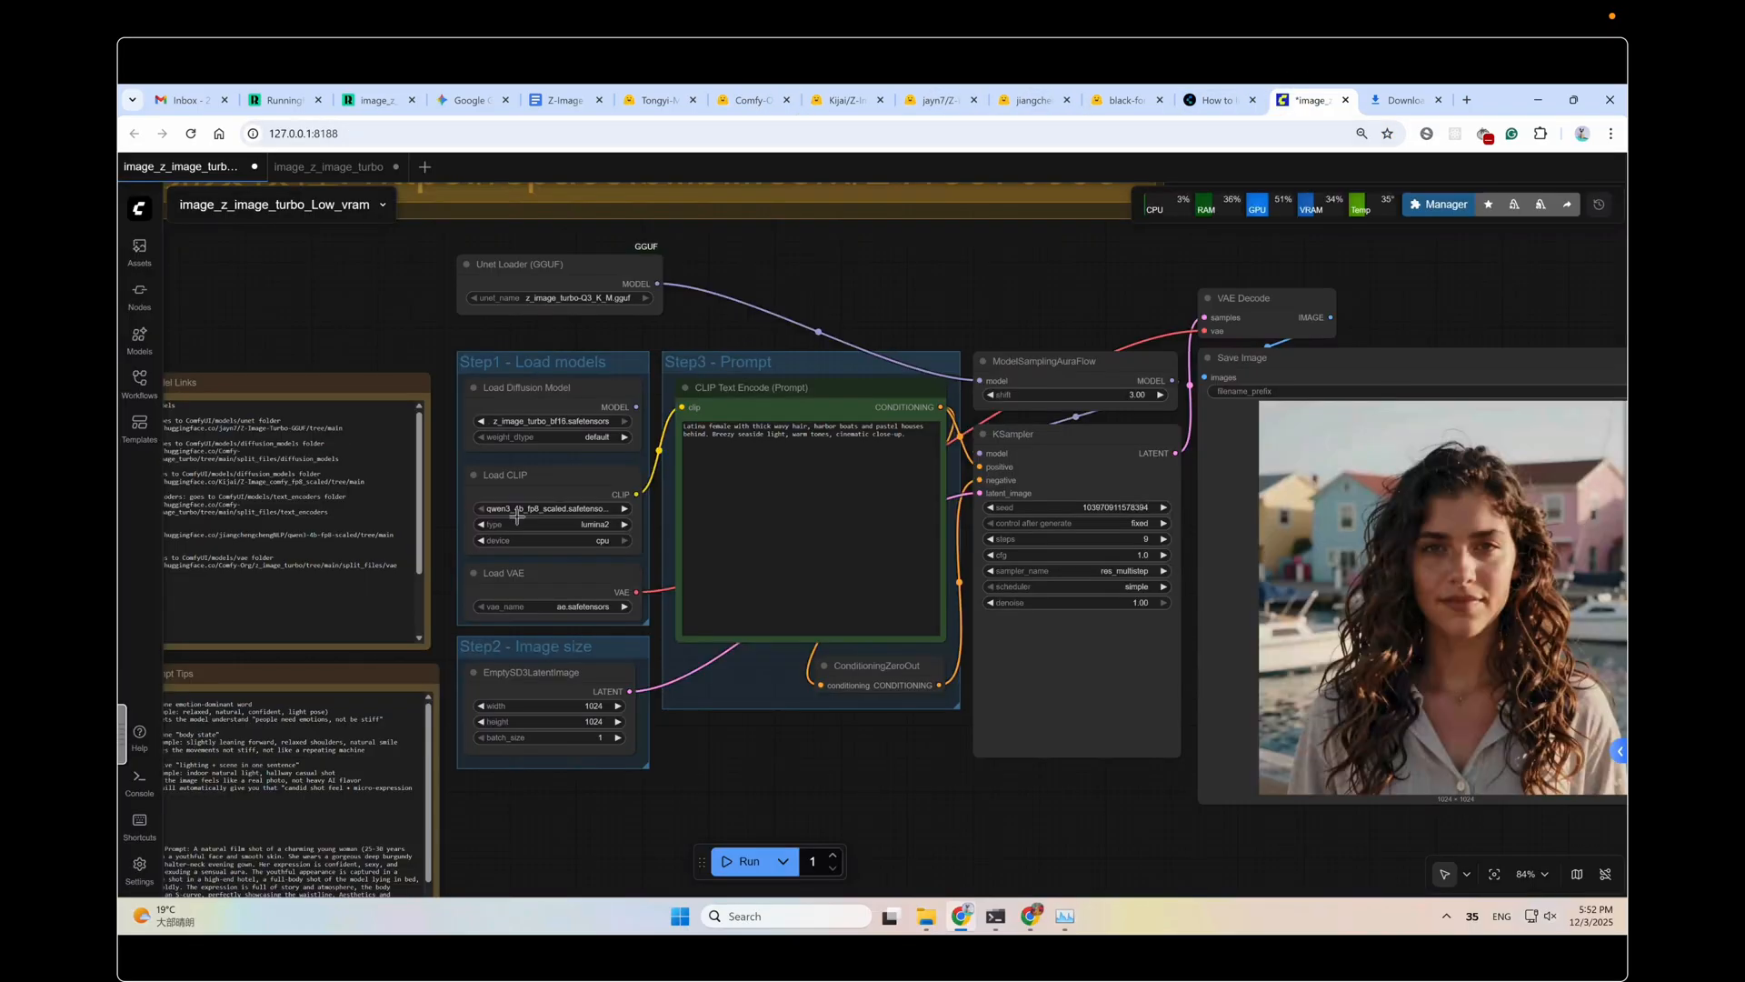
{"action": "left_click", "coordinate": [753, 100]}
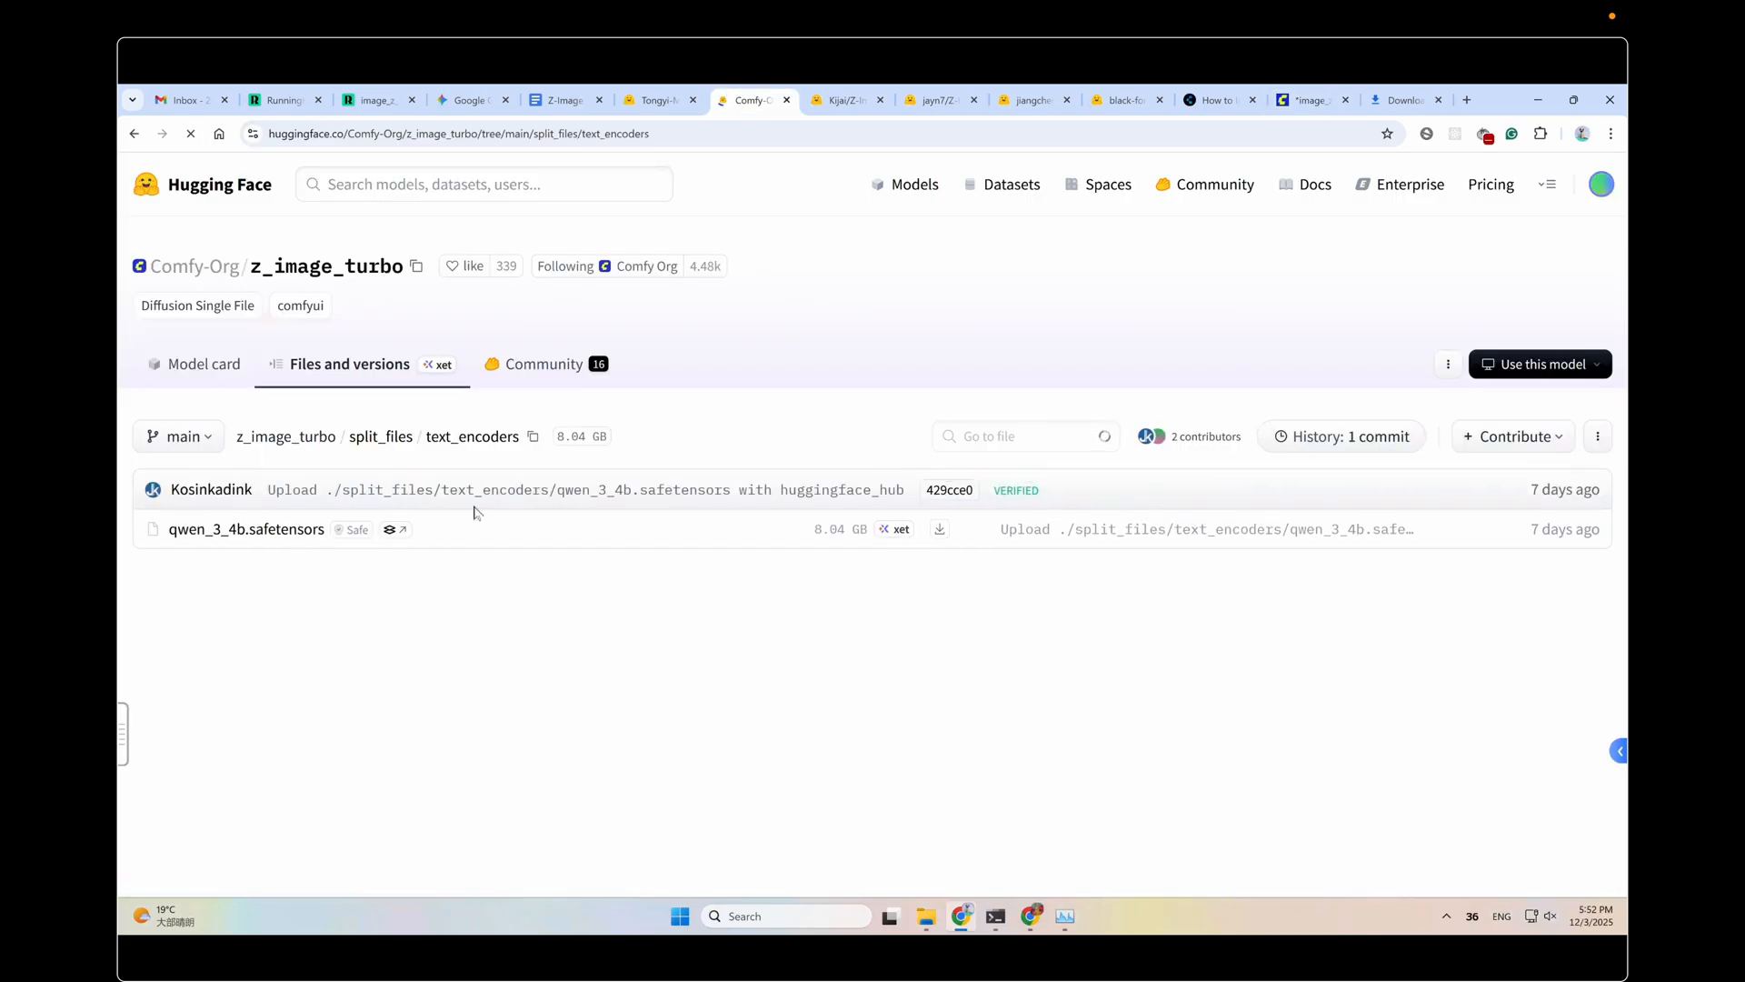
{"action": "left_click", "coordinate": [1029, 99]}
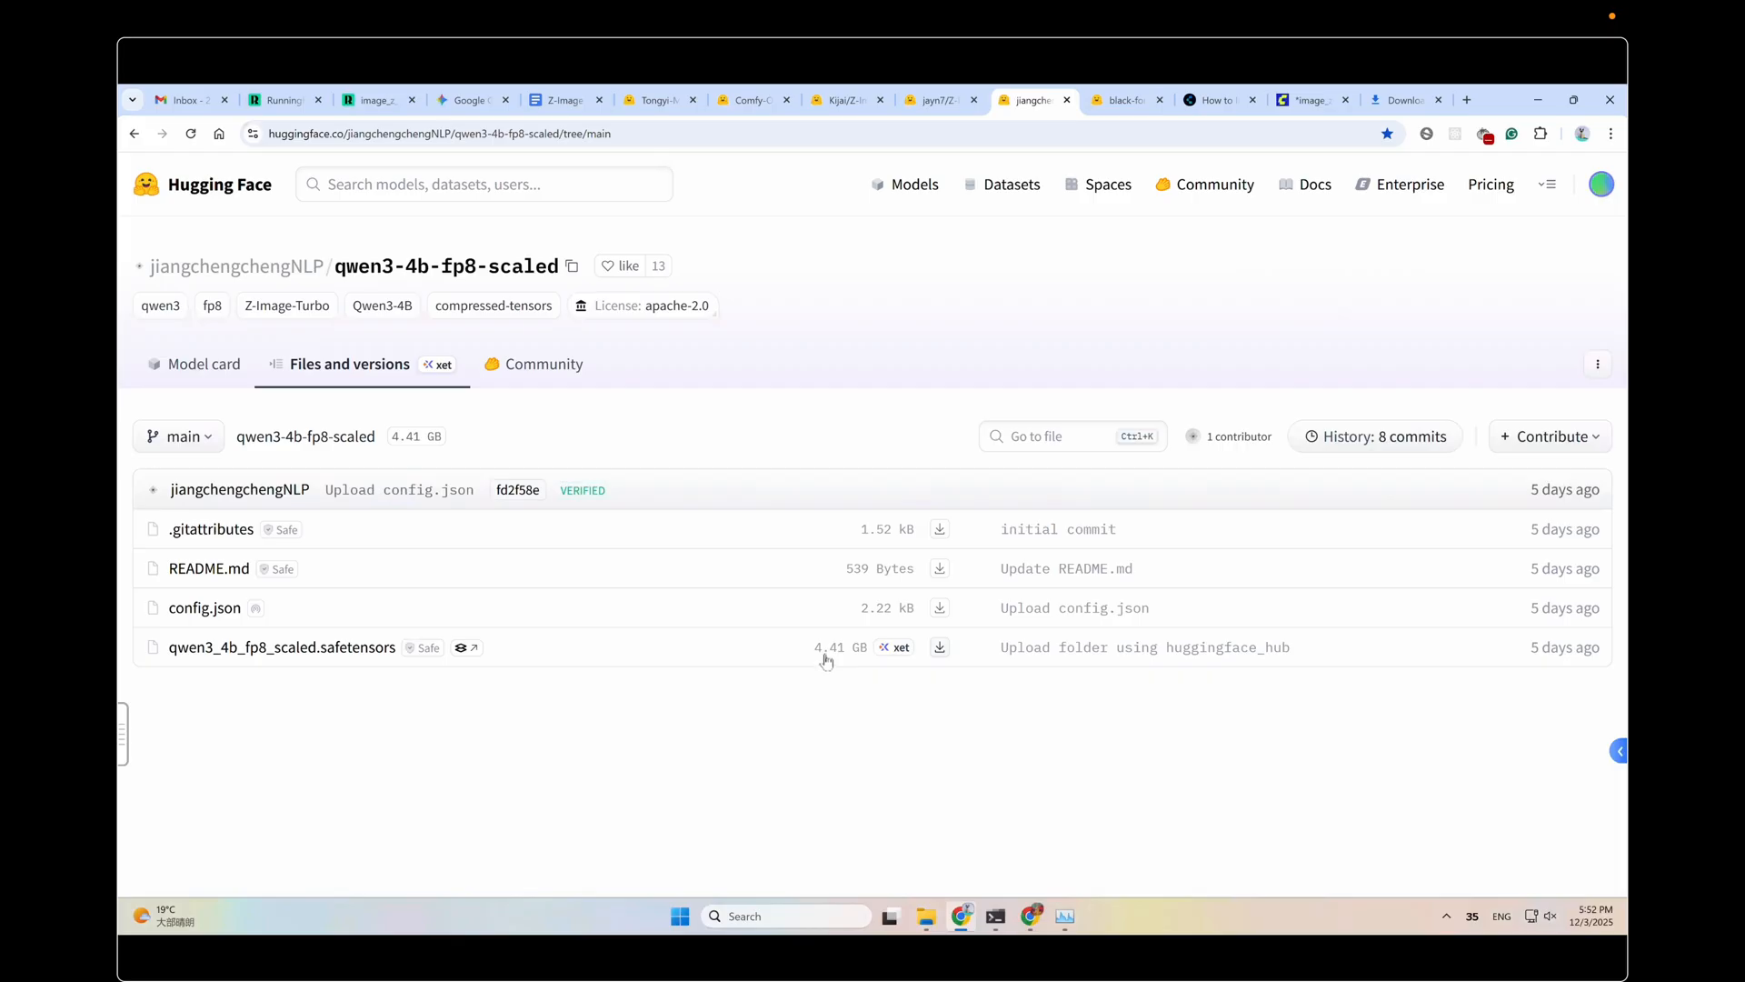
{"action": "left_click", "coordinate": [1307, 100]}
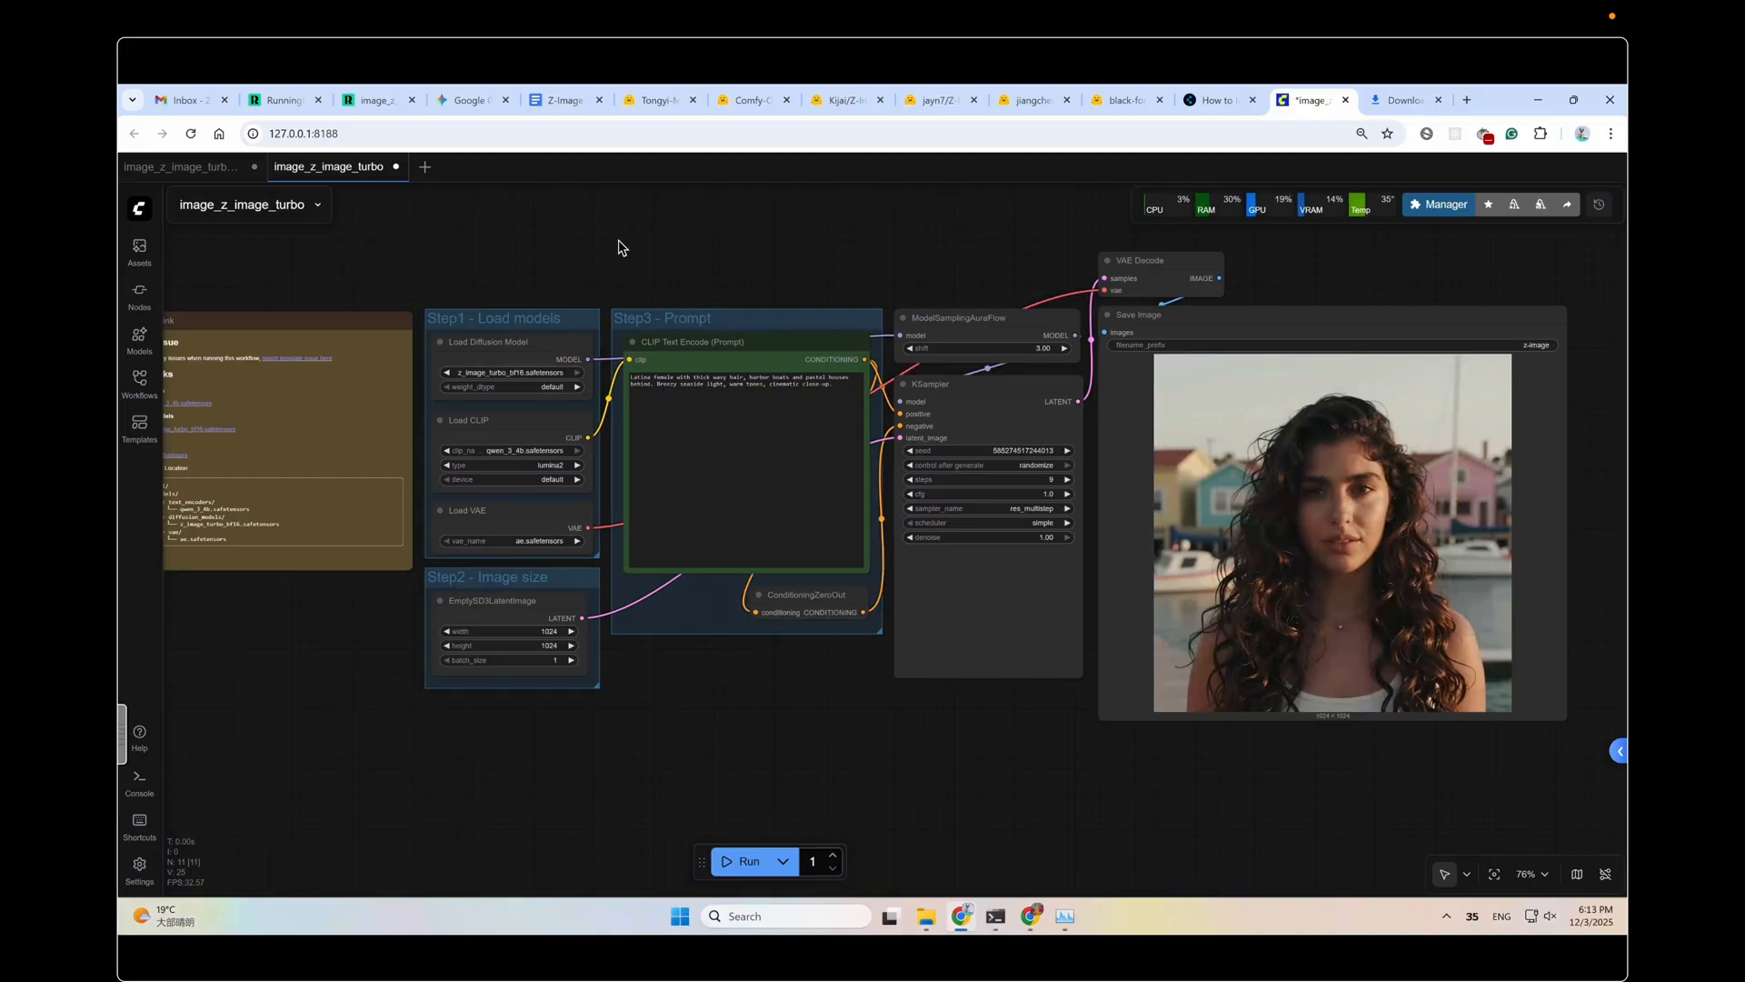
{"action": "mouse_move", "coordinate": [139, 428]}
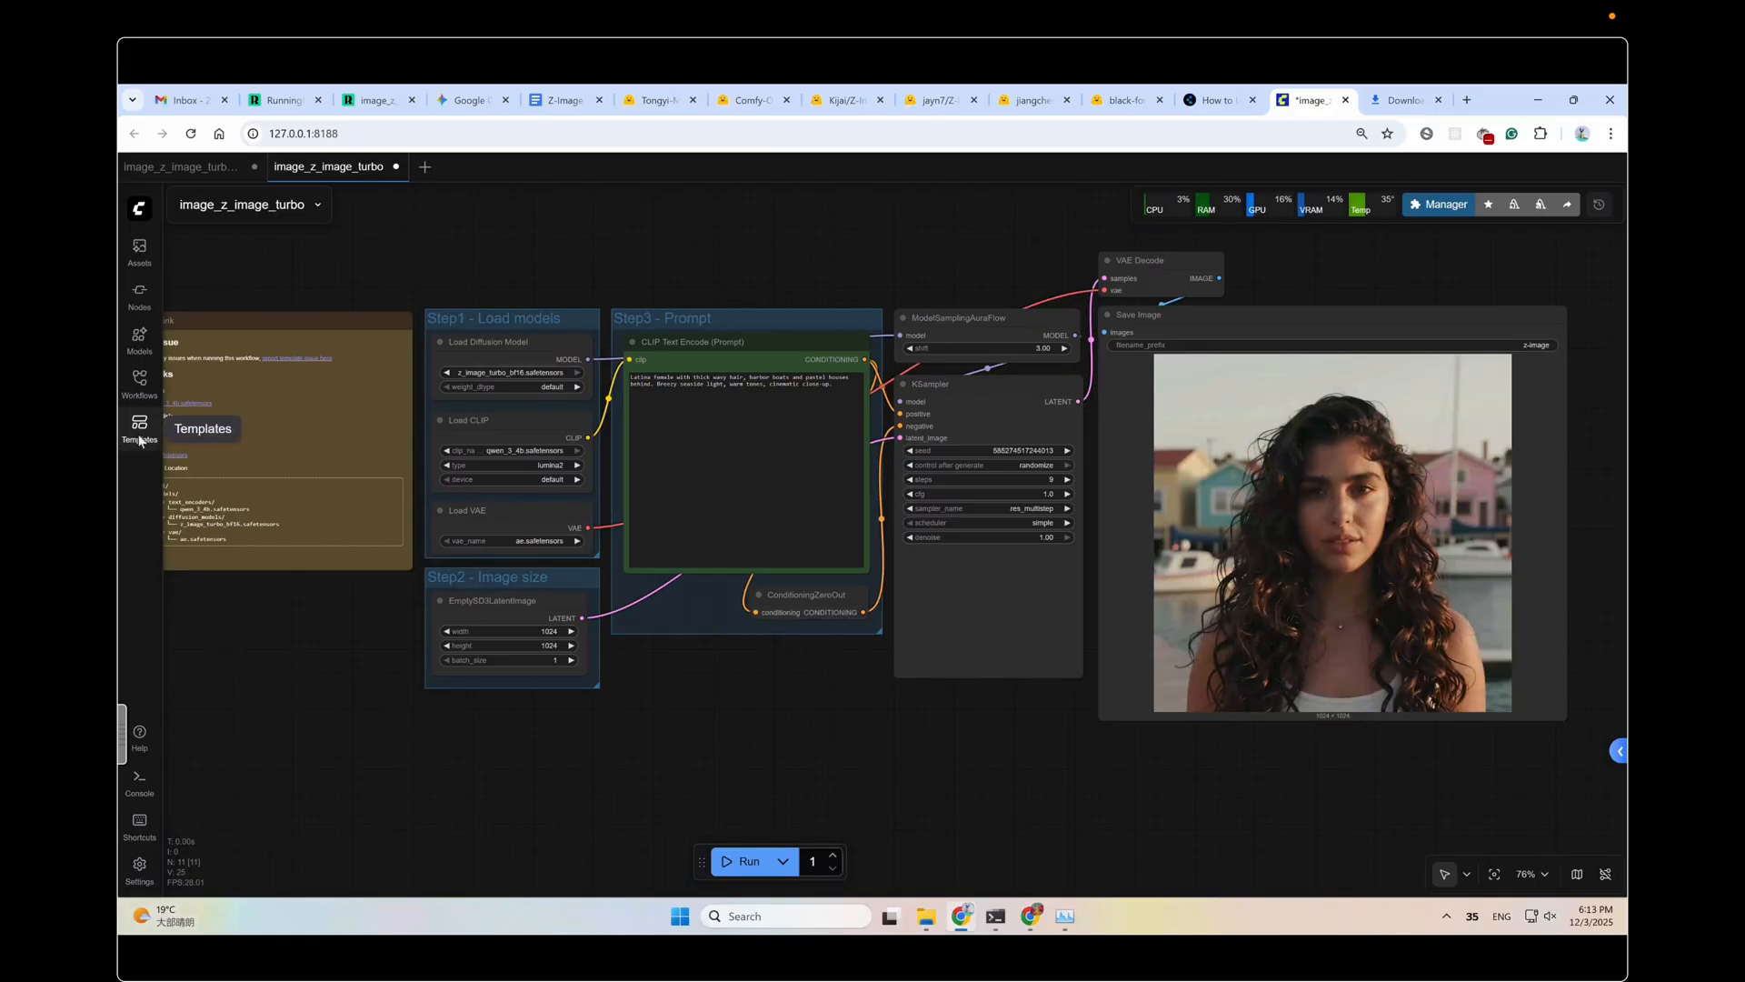
Step: Load the Qwen Image Edit 2509 template, generate the portrait, then reopen image_z_image_turbo
{"action": "left_click", "coordinate": [139, 426]}
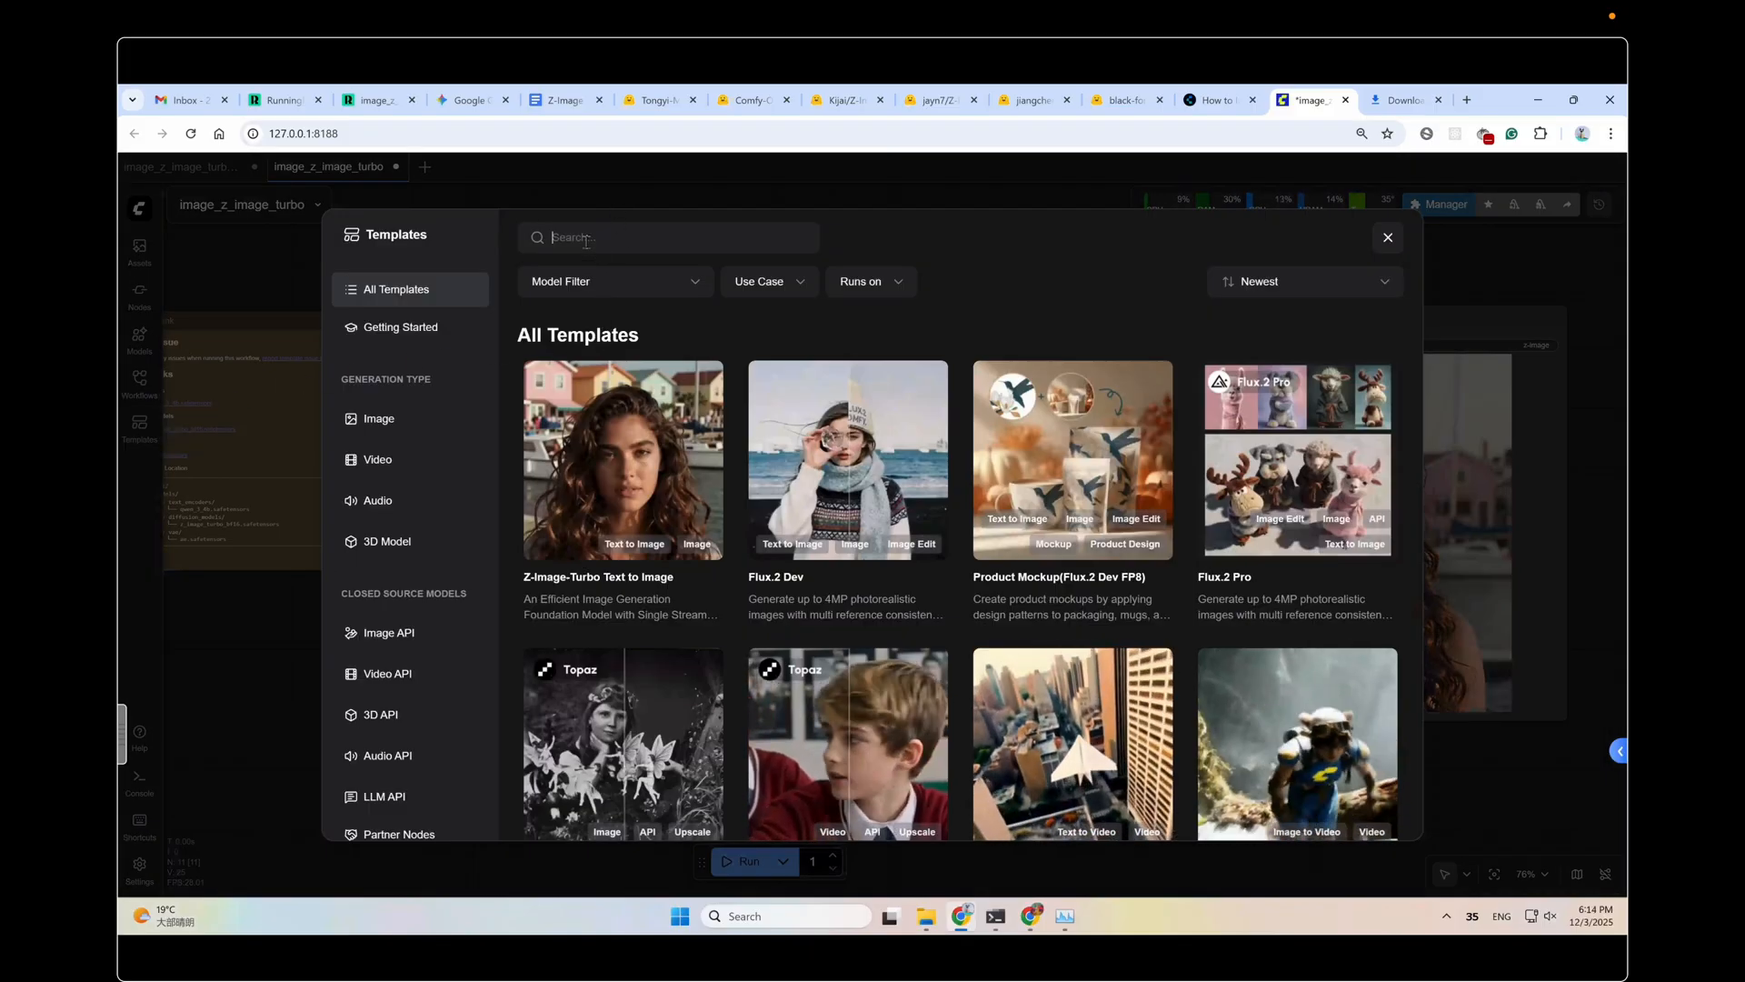
{"action": "type", "text": "qwe"}
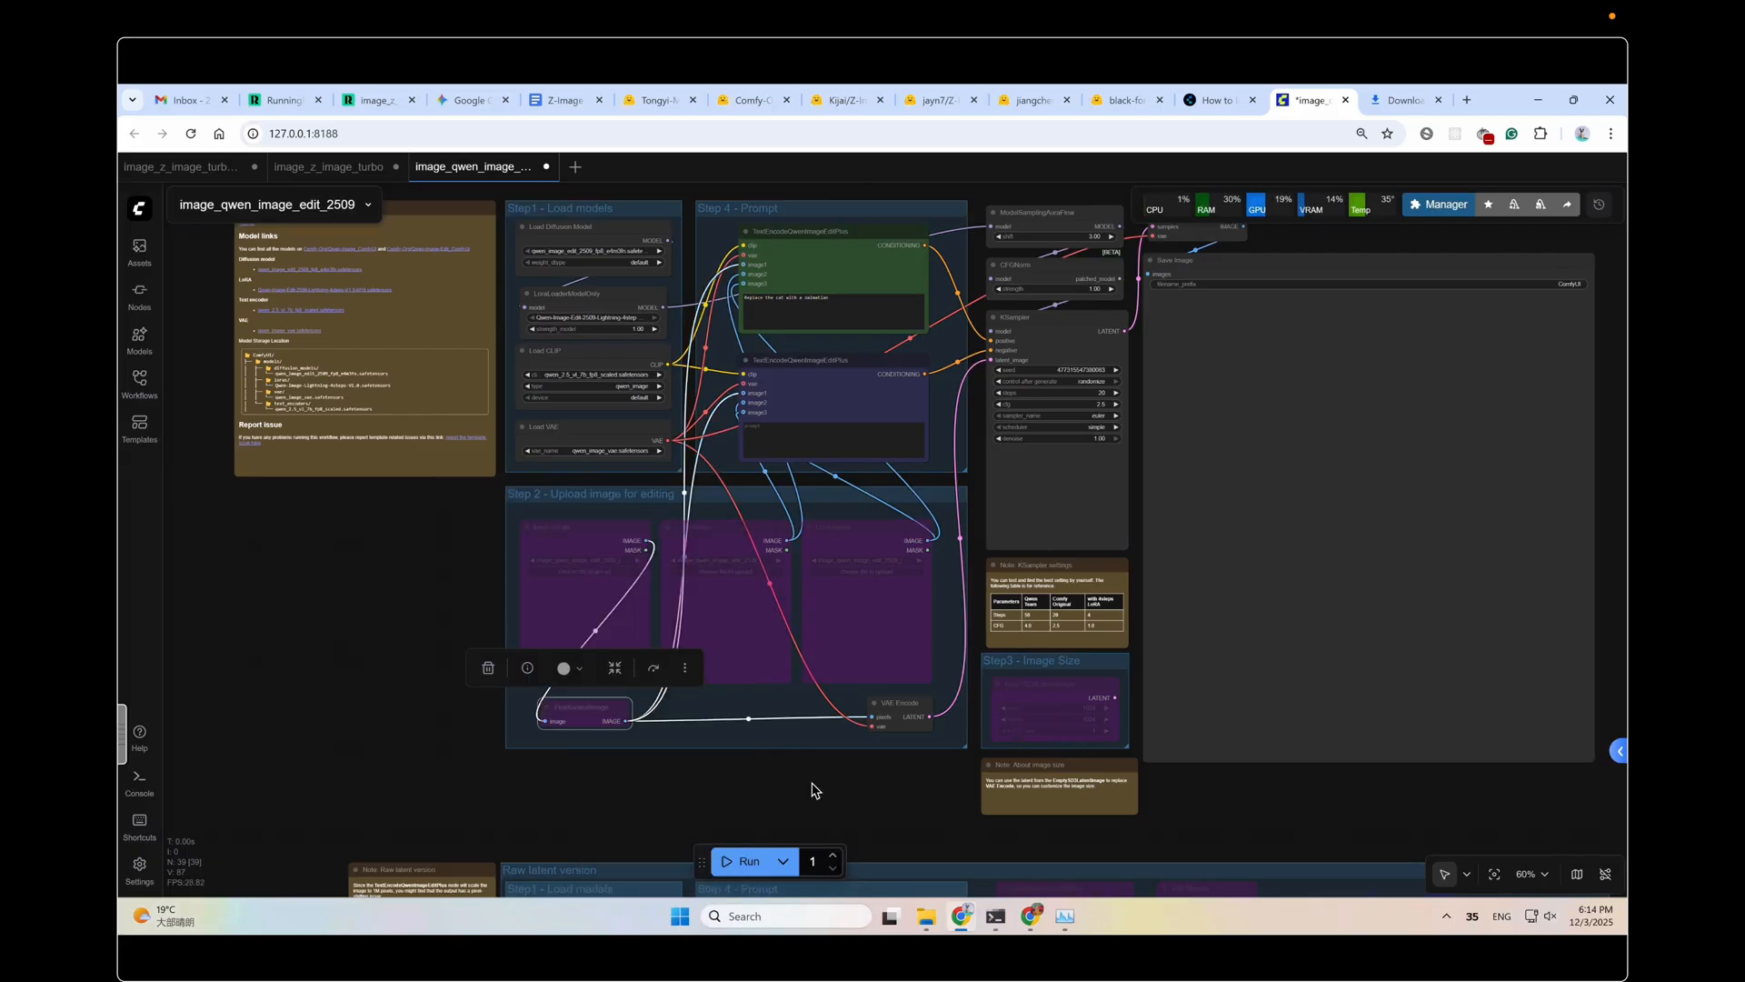
{"action": "right_click", "coordinate": [1030, 645]}
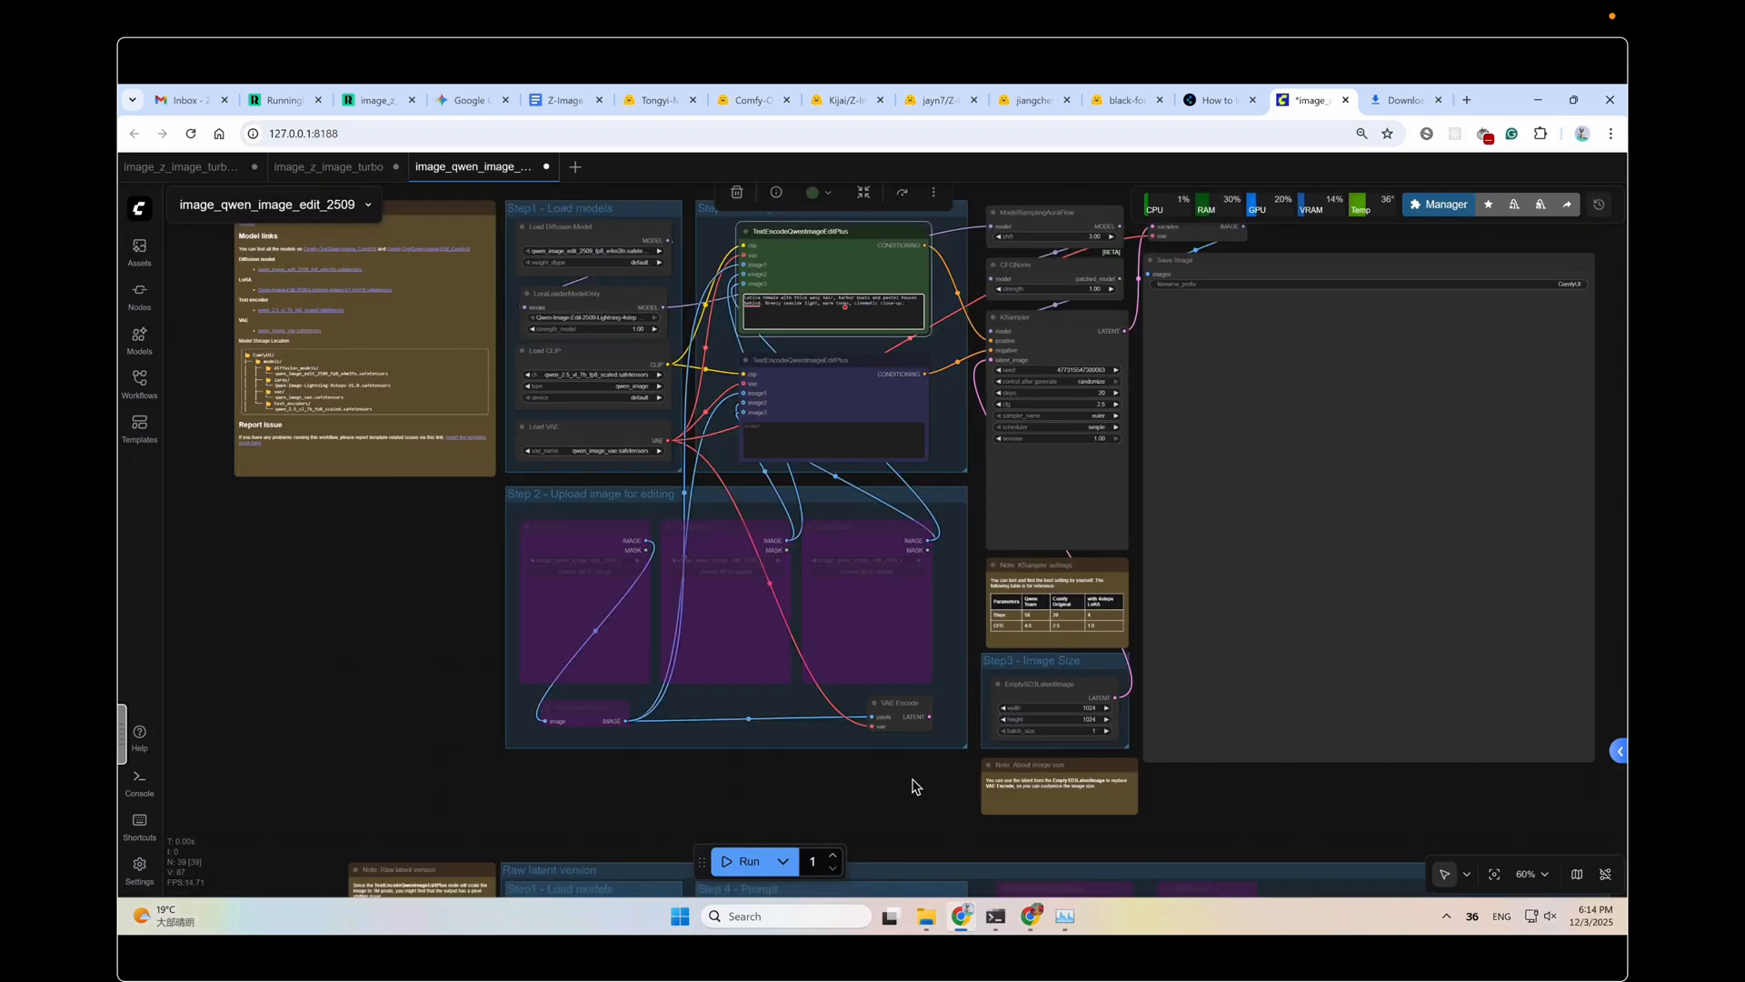
{"action": "mouse_move", "coordinate": [1123, 408]}
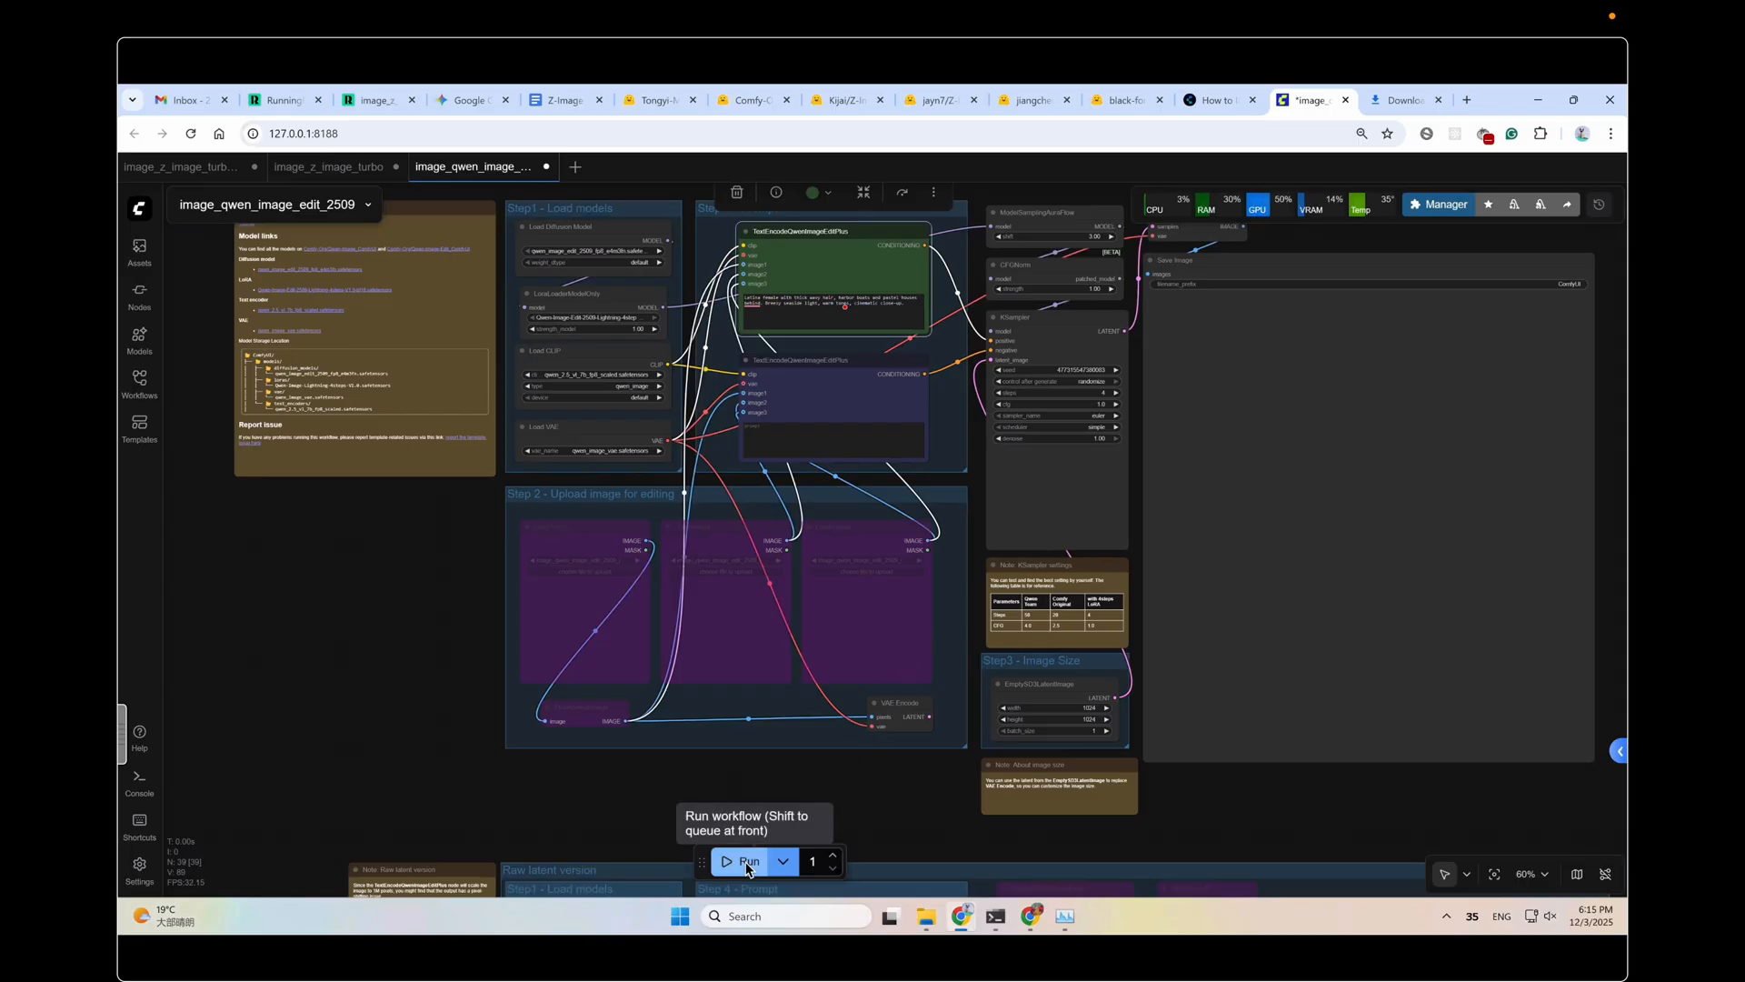
{"action": "left_click", "coordinate": [745, 861]}
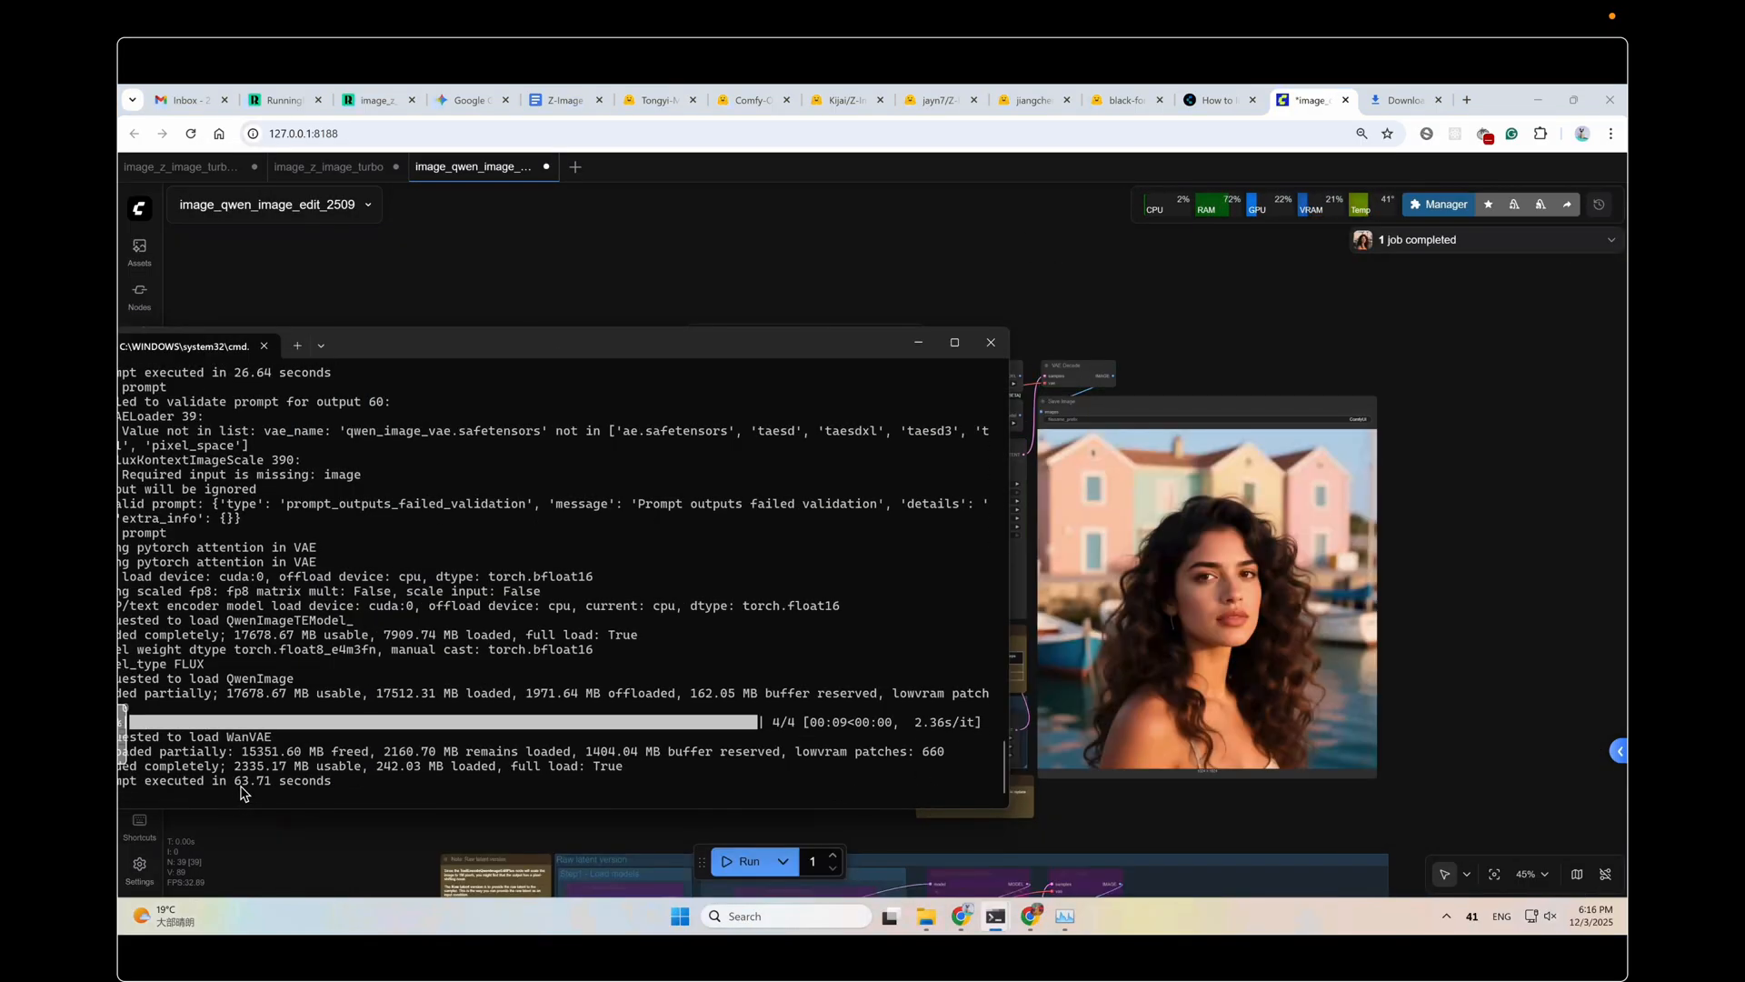
{"action": "mouse_move", "coordinate": [1288, 640]}
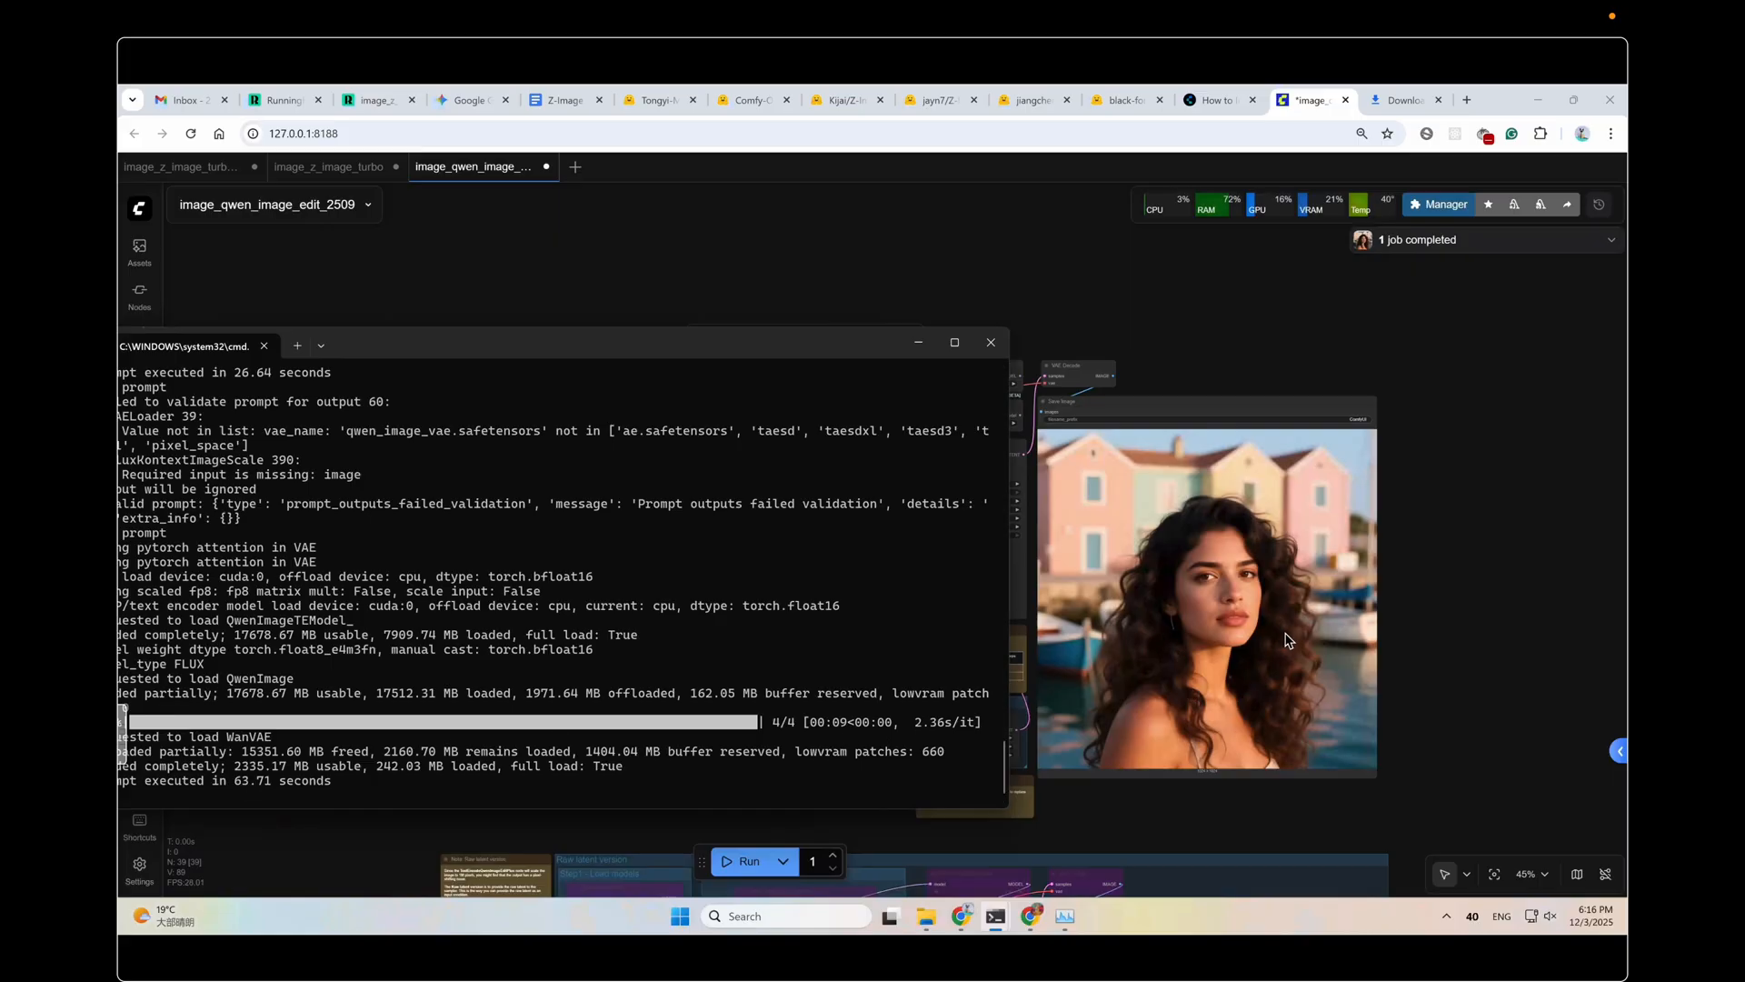
{"action": "left_click", "coordinate": [328, 166]}
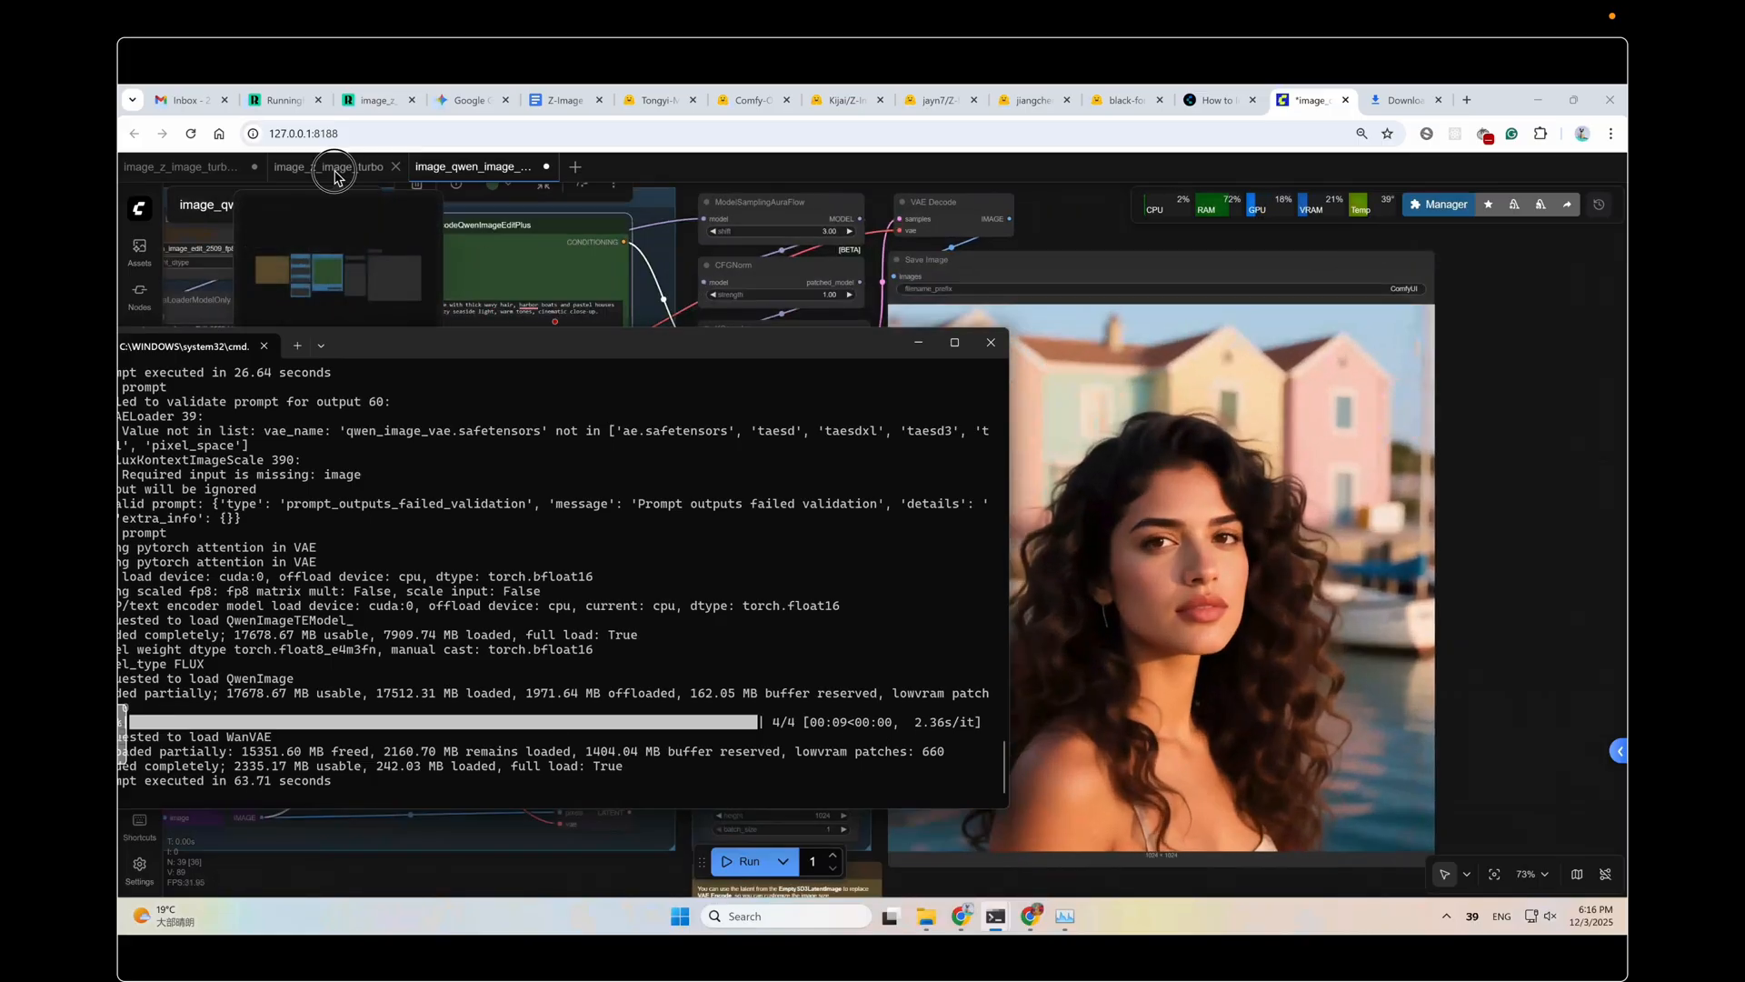
{"action": "left_click", "coordinate": [334, 165]}
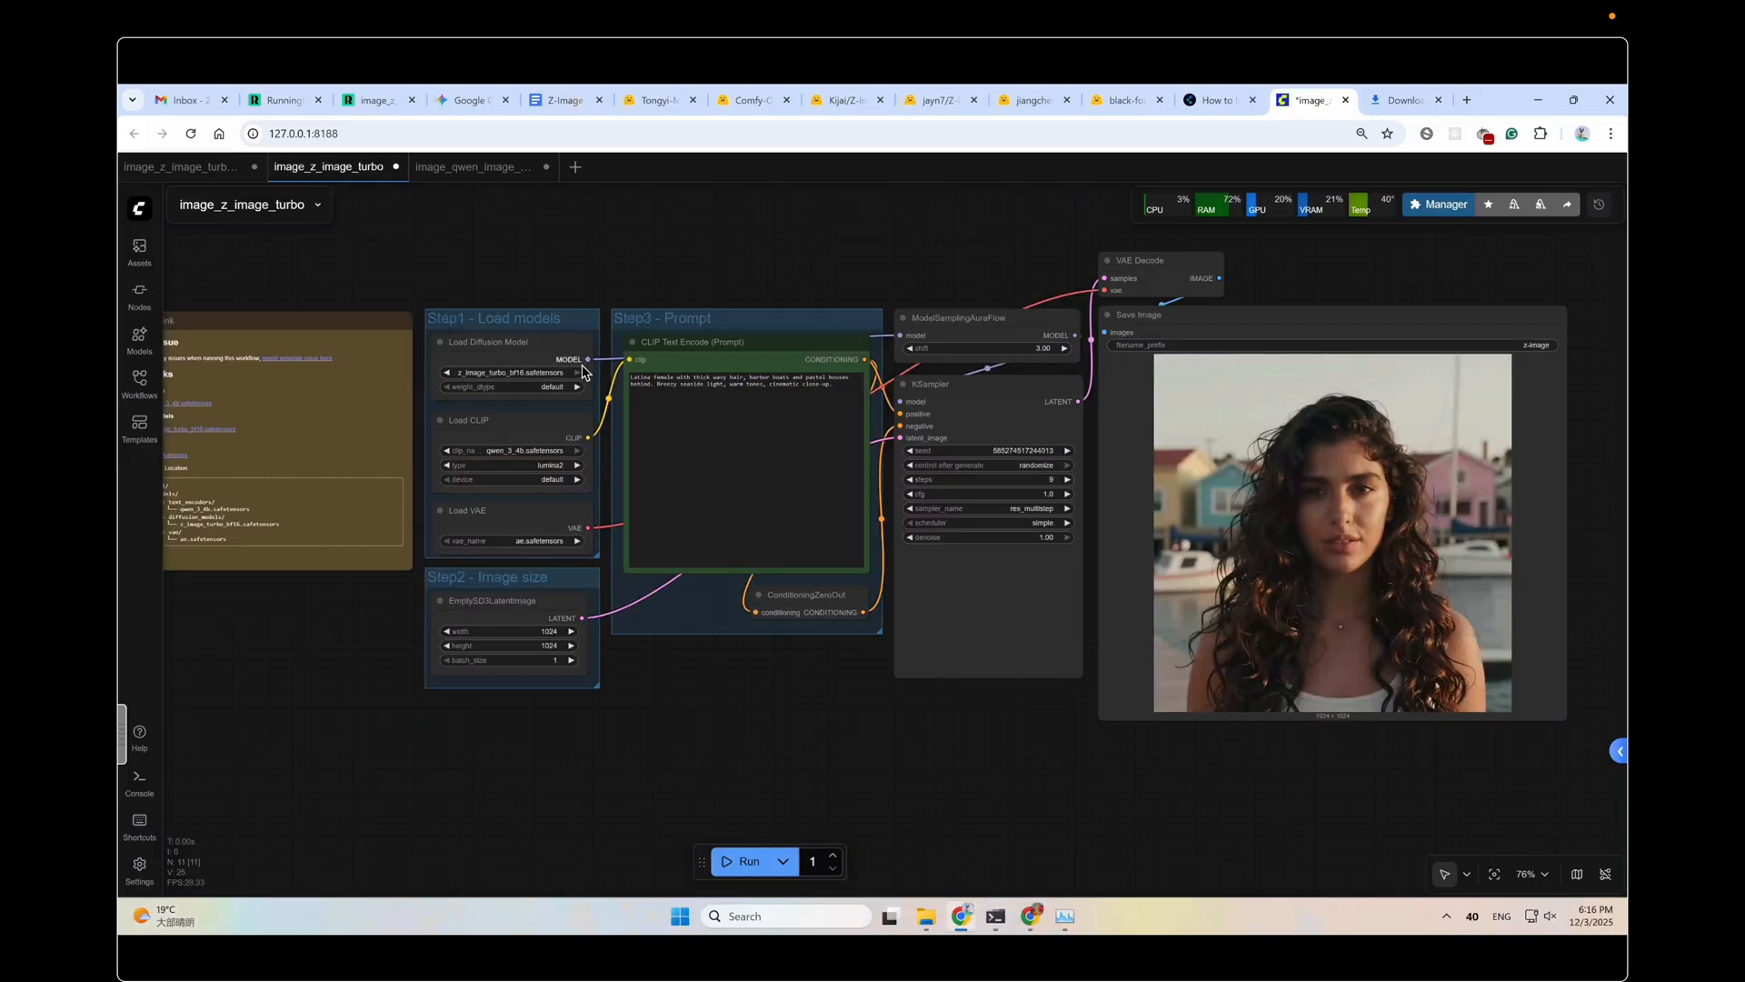
Step: Queue the official image_z_image_turbo workflow again for a timing comparison
{"action": "left_click", "coordinate": [1541, 204]}
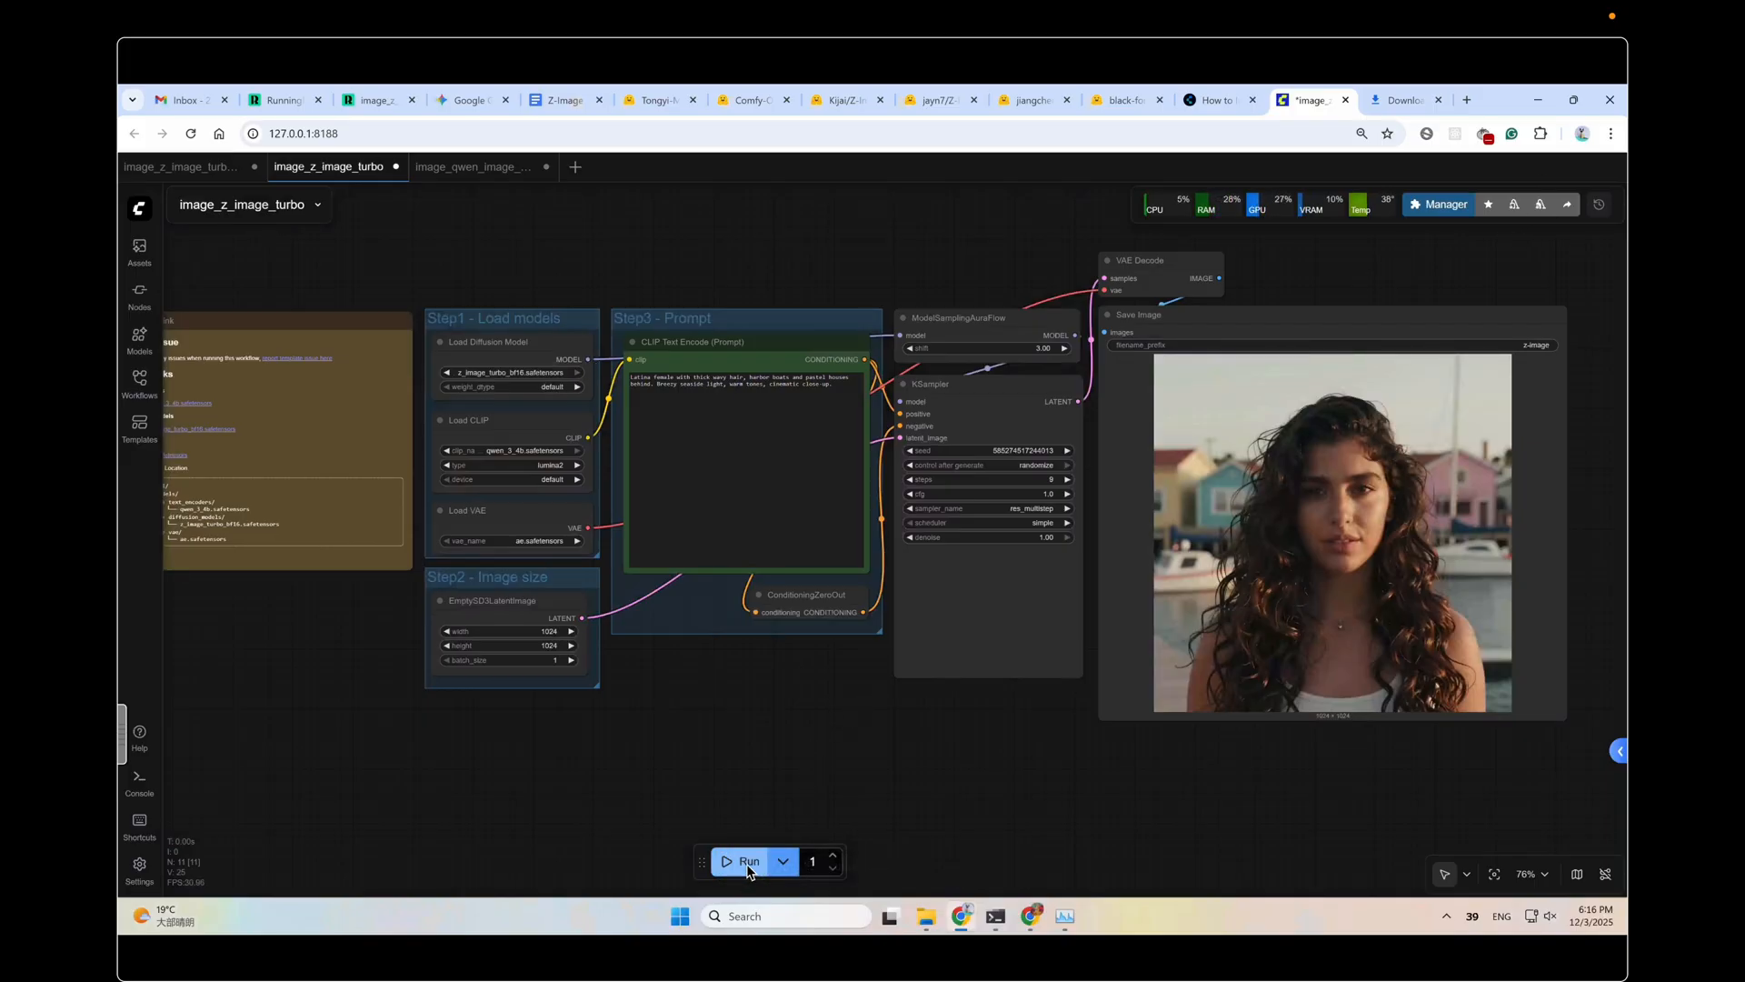
{"action": "left_click", "coordinate": [744, 860]}
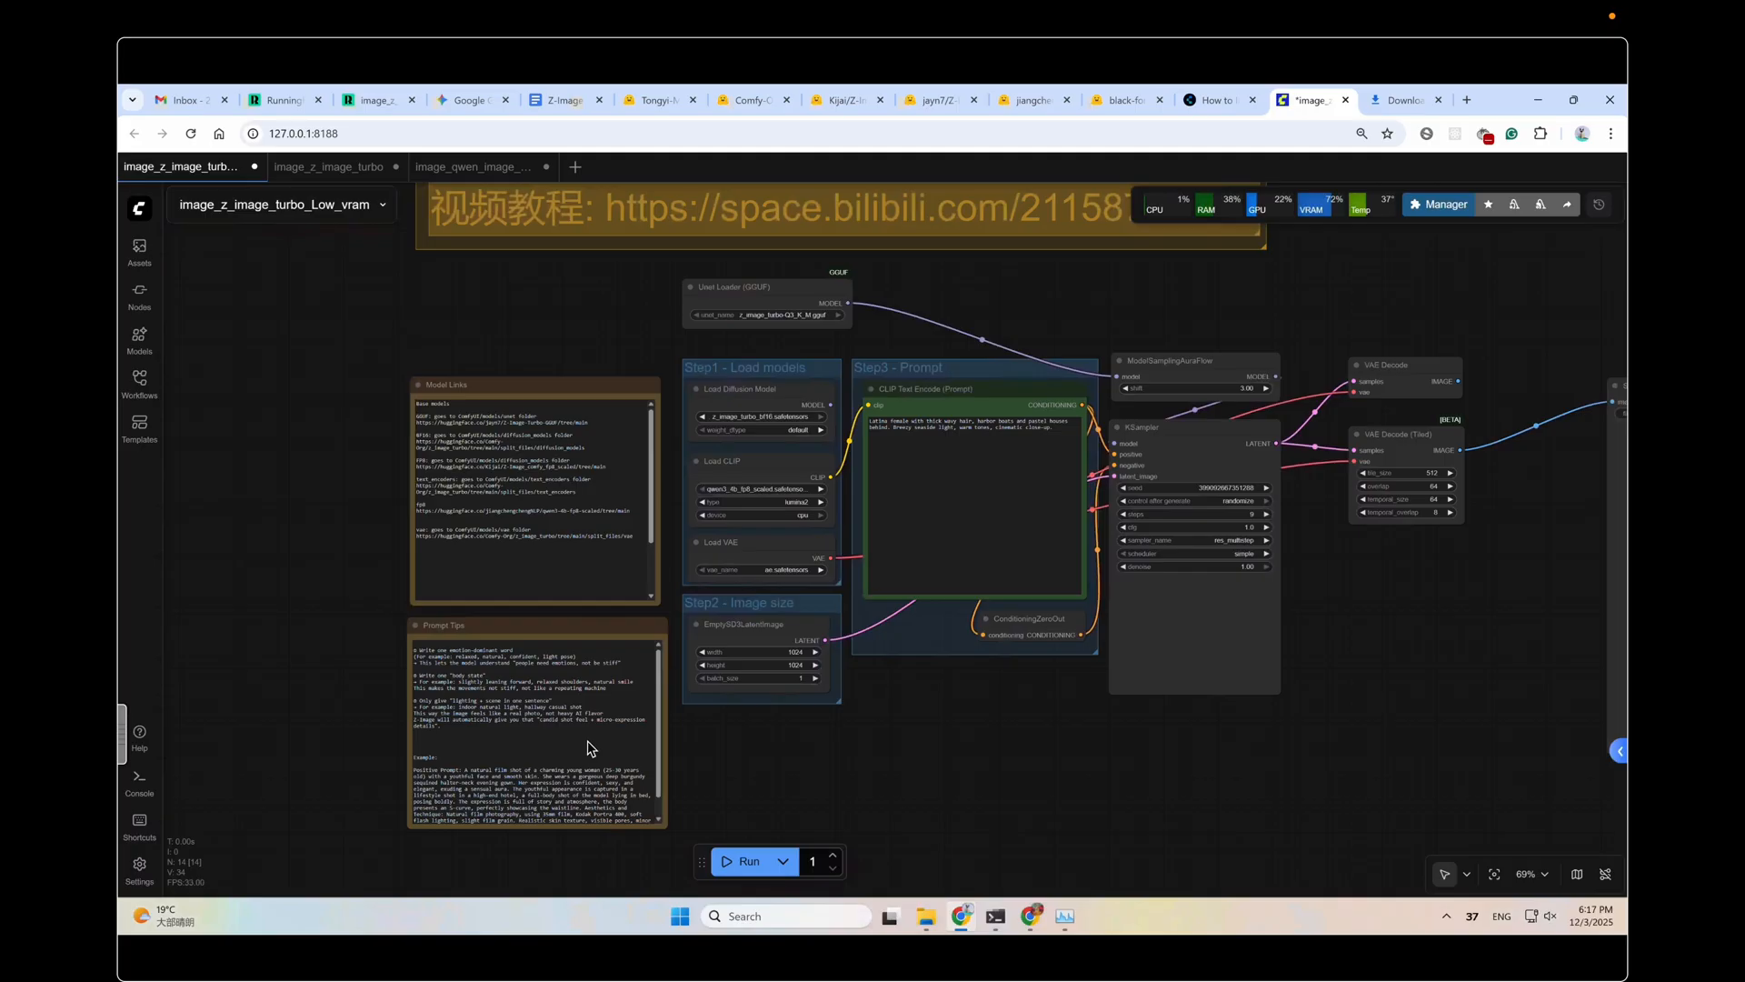
{"action": "mouse_move", "coordinate": [401, 729]}
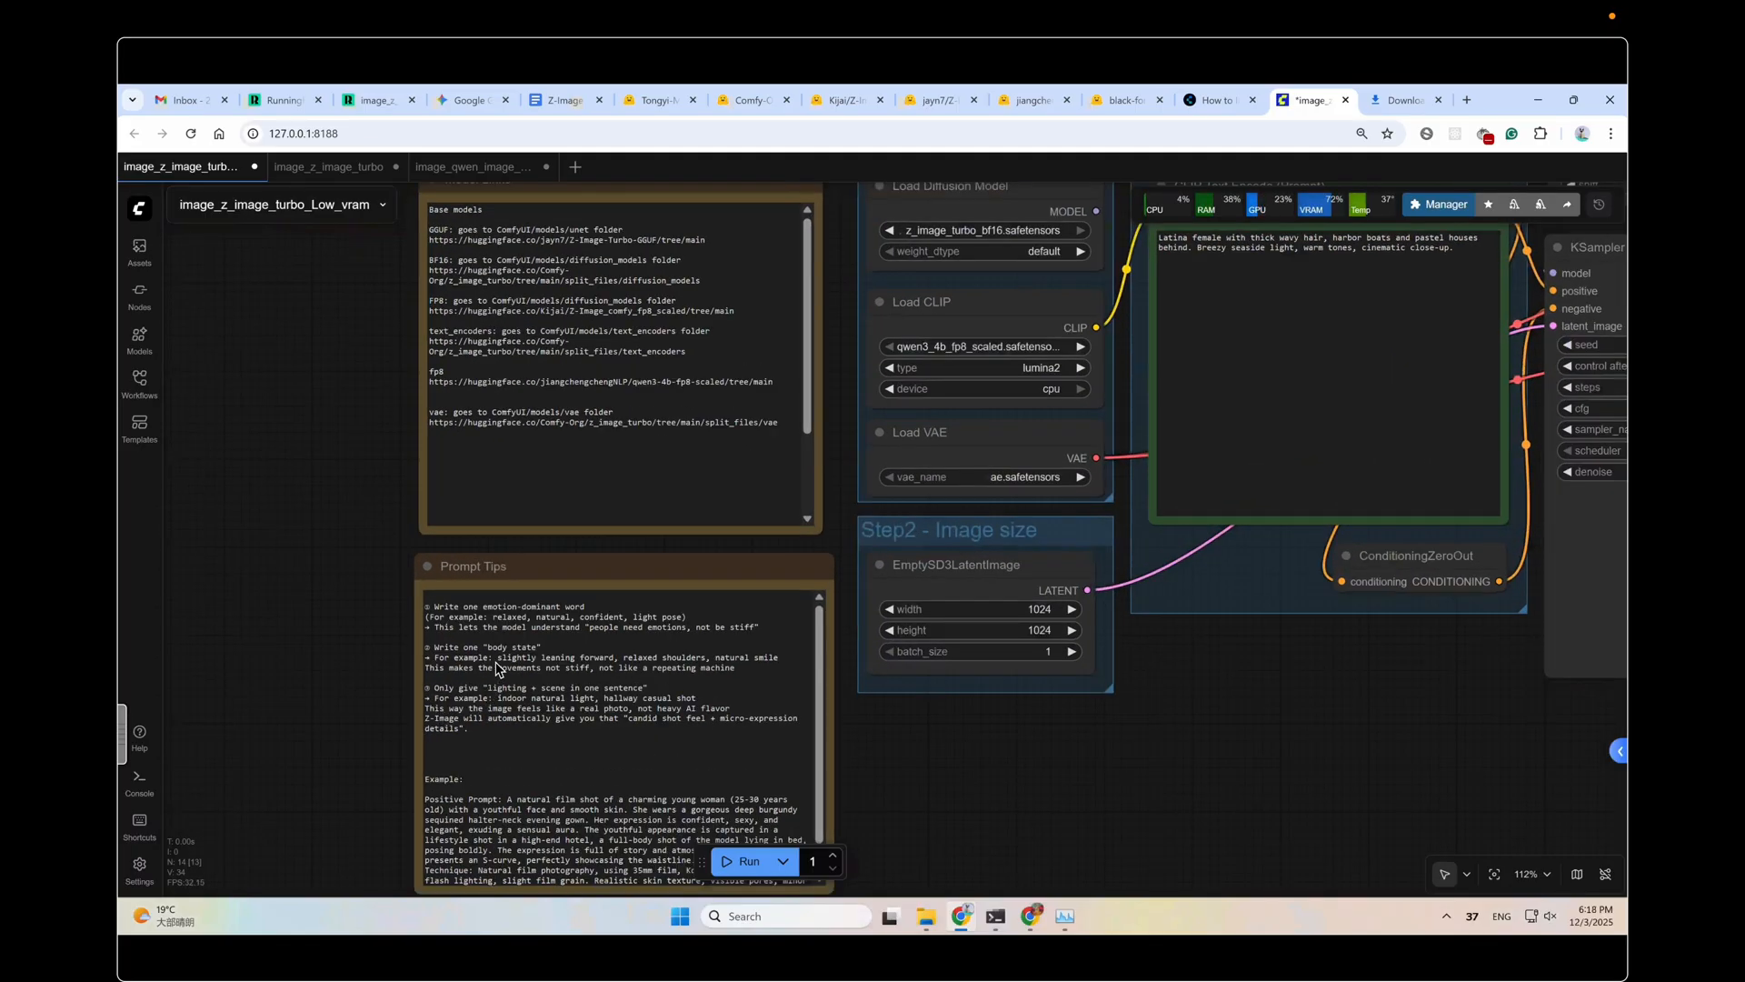
{"action": "scroll", "scroll_direction": "down", "scroll_amount": 3}
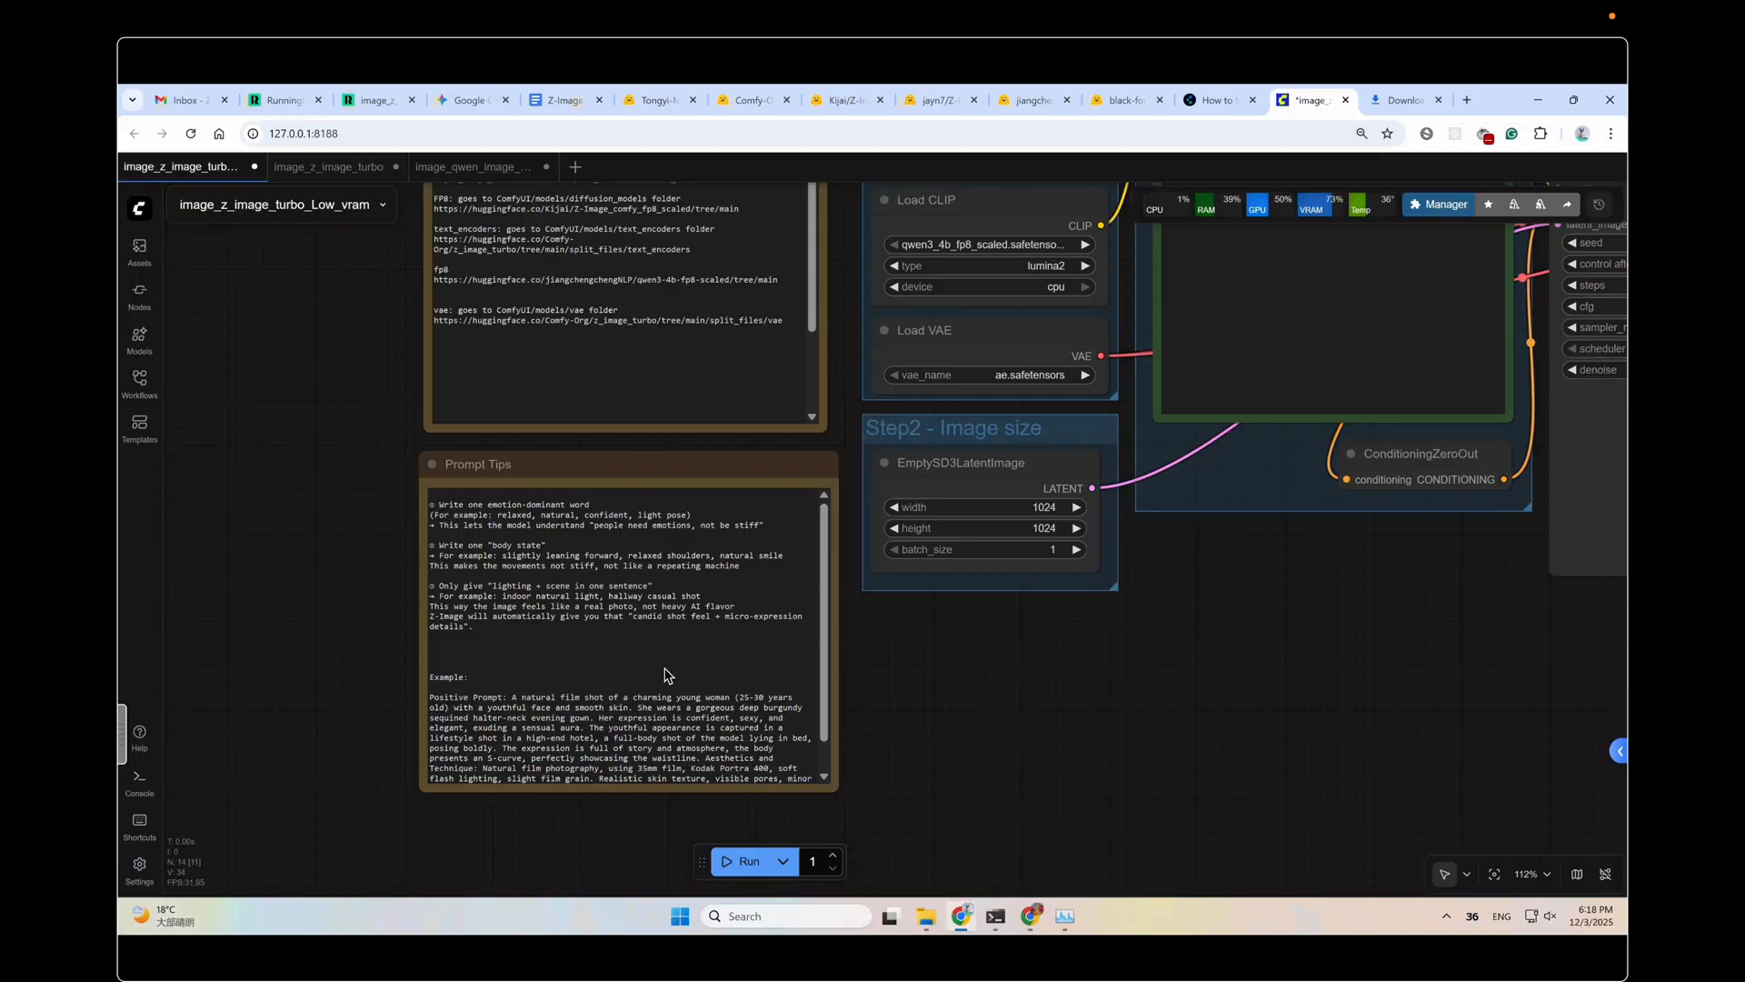
{"action": "mouse_move", "coordinate": [1020, 695]}
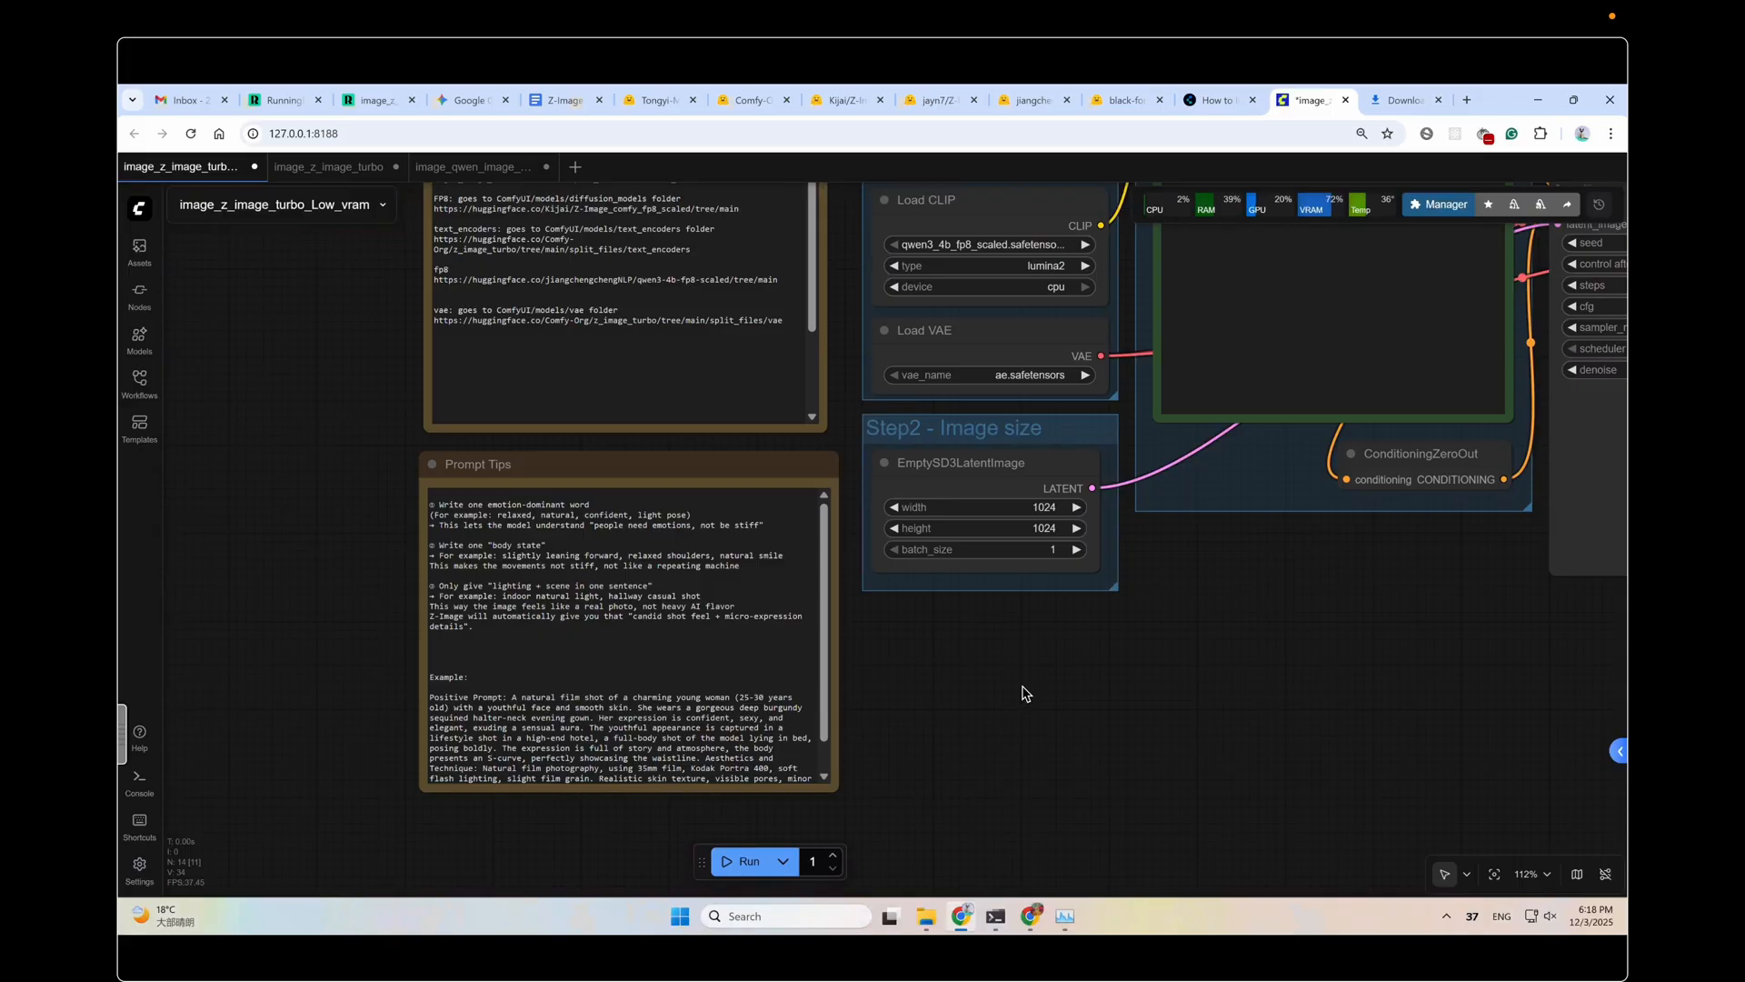
{"action": "scroll", "scroll_direction": "down", "scroll_amount": 3}
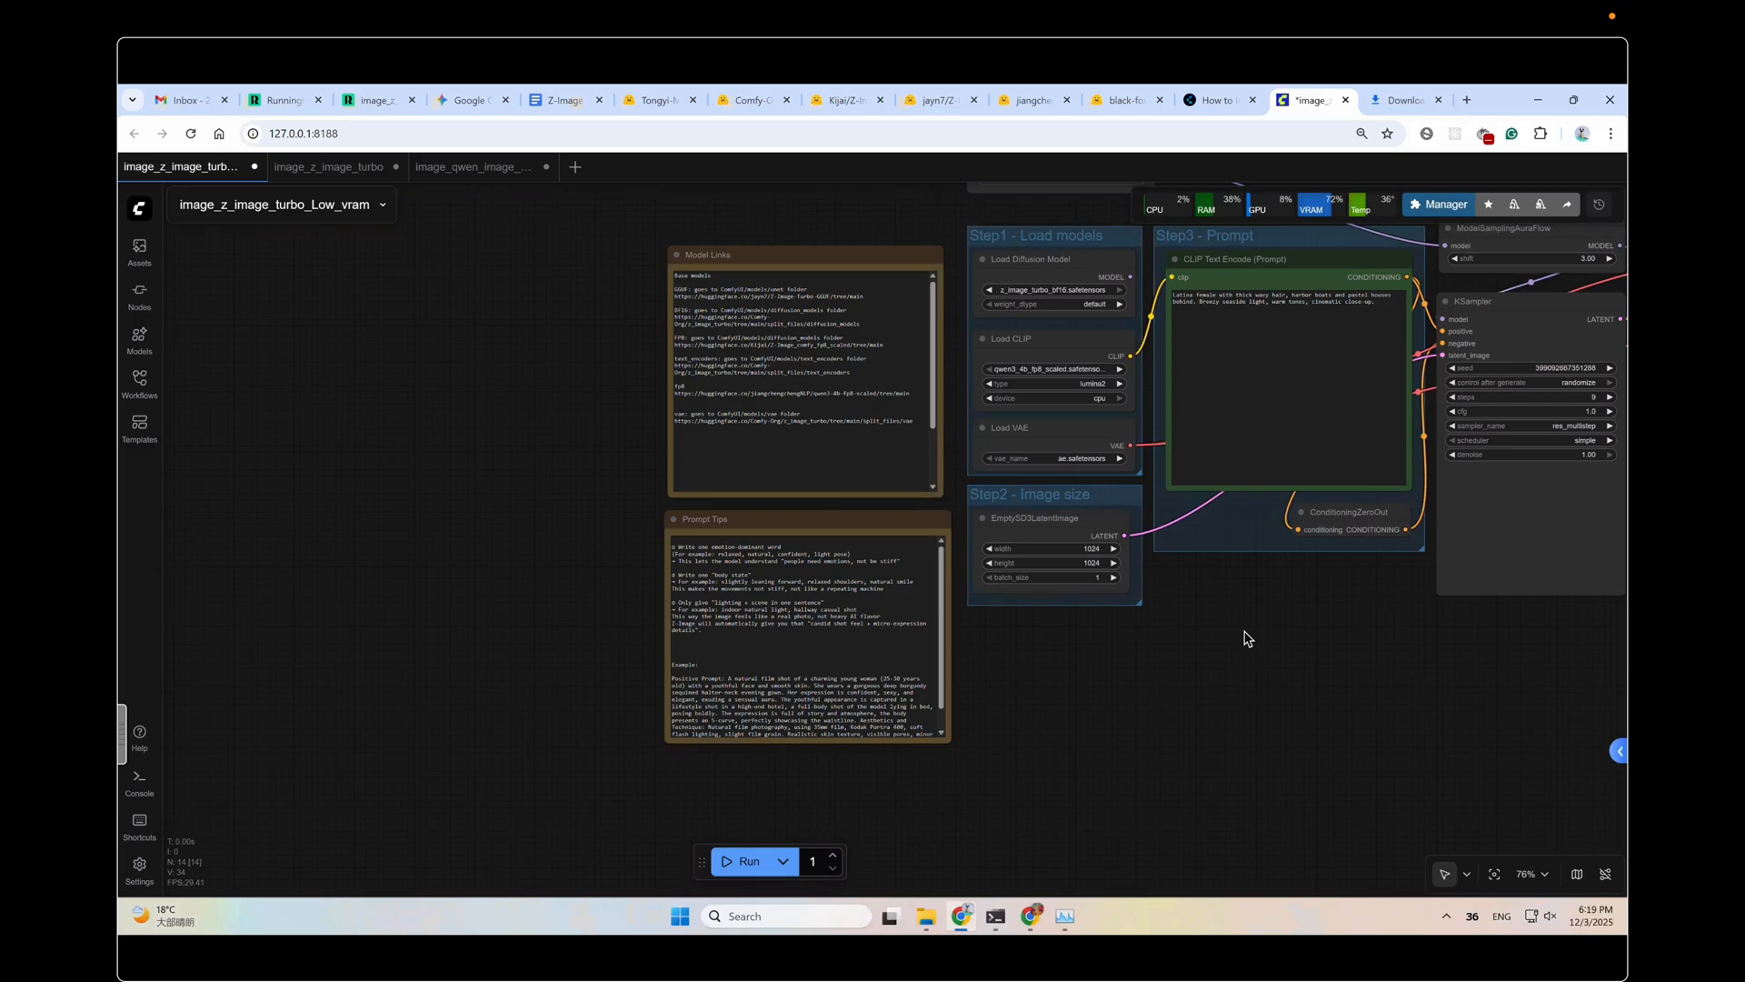
{"action": "left_click_drag", "start_coordinate": [1246, 638], "coordinate": [961, 640]}
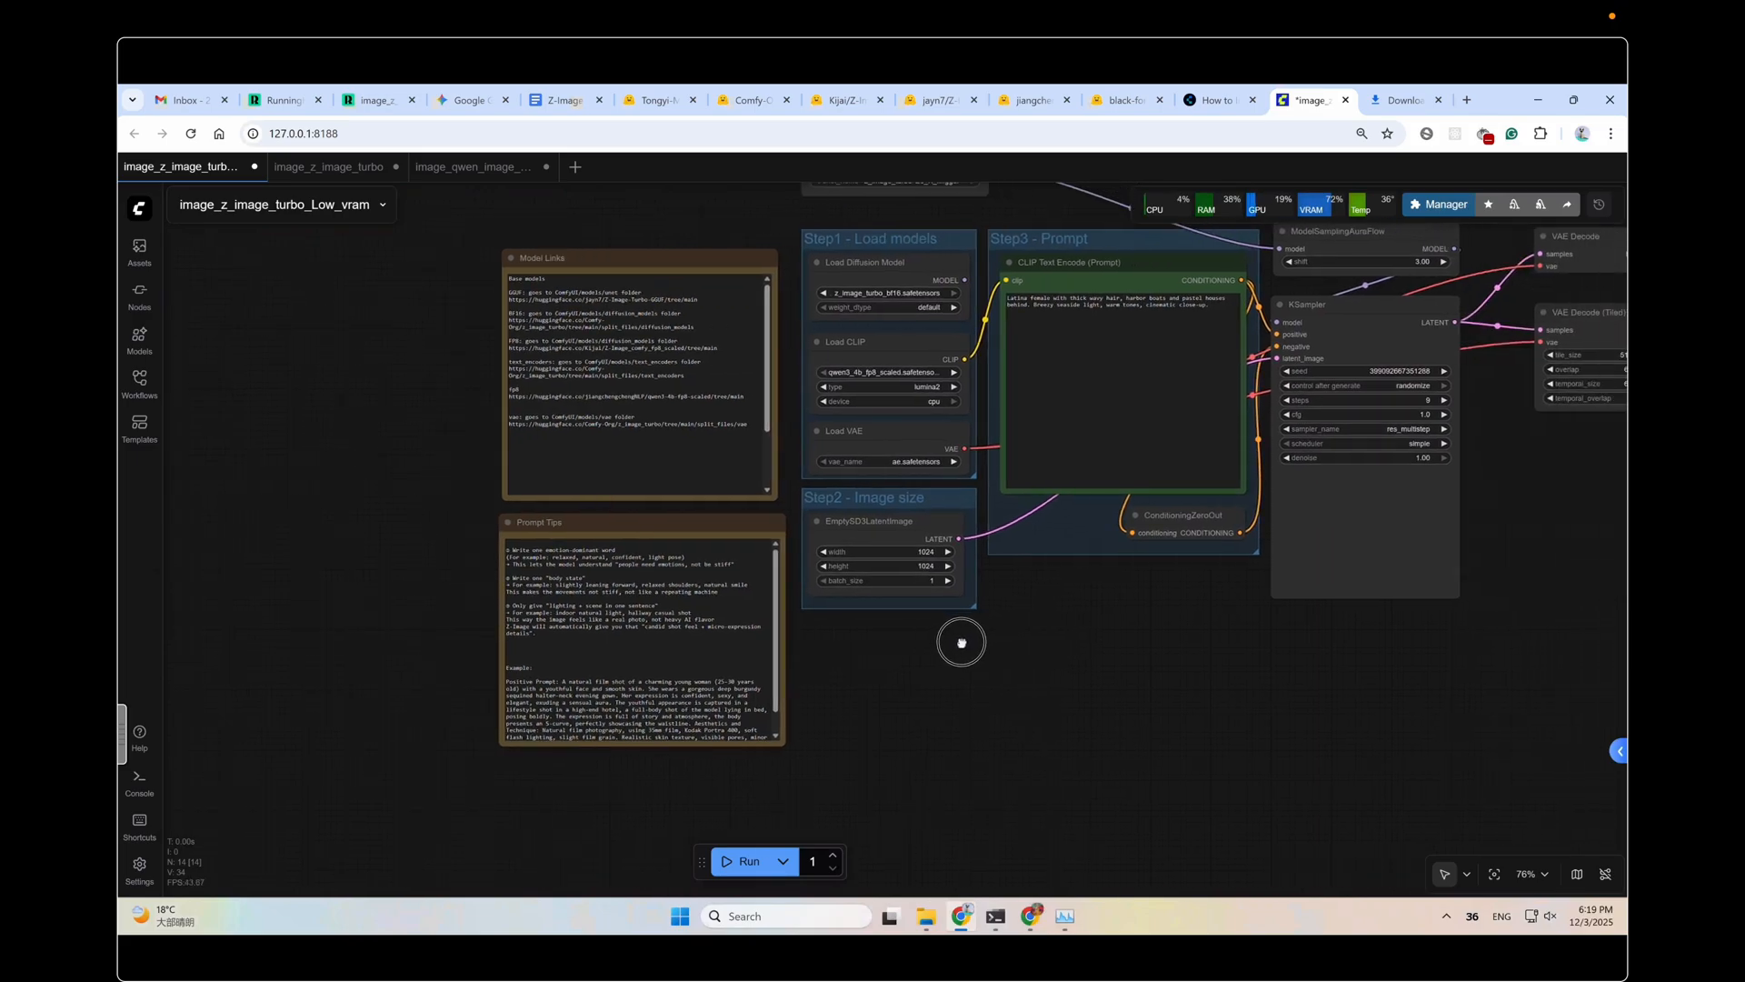